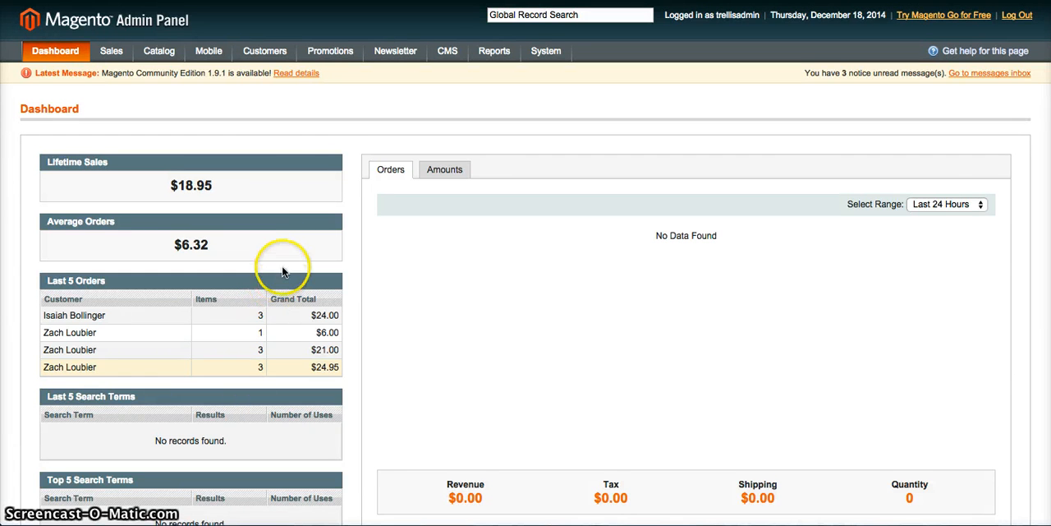
pyautogui.moveTo(310, 227)
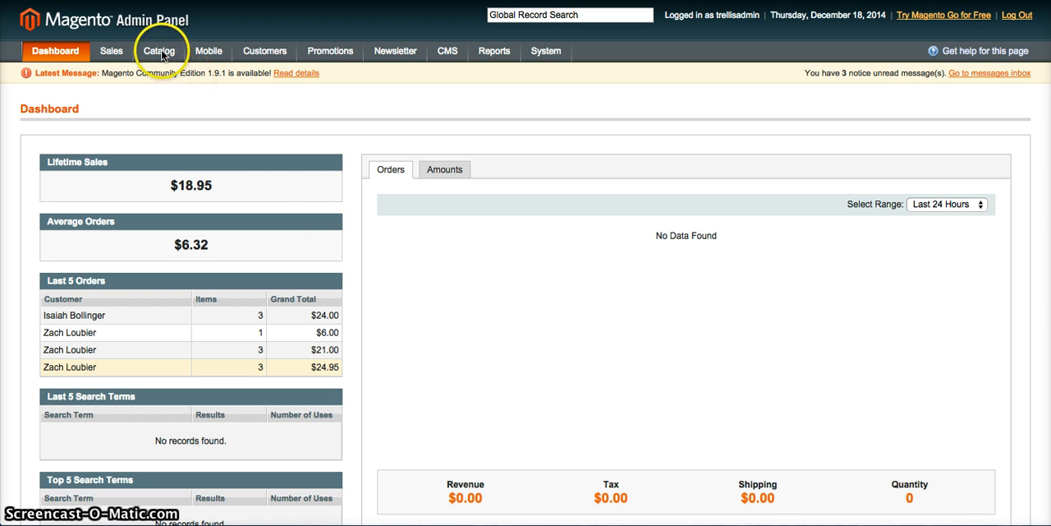
# - Open Catalog > Manage Products and scroll through the product grid
pyautogui.click(159, 51)
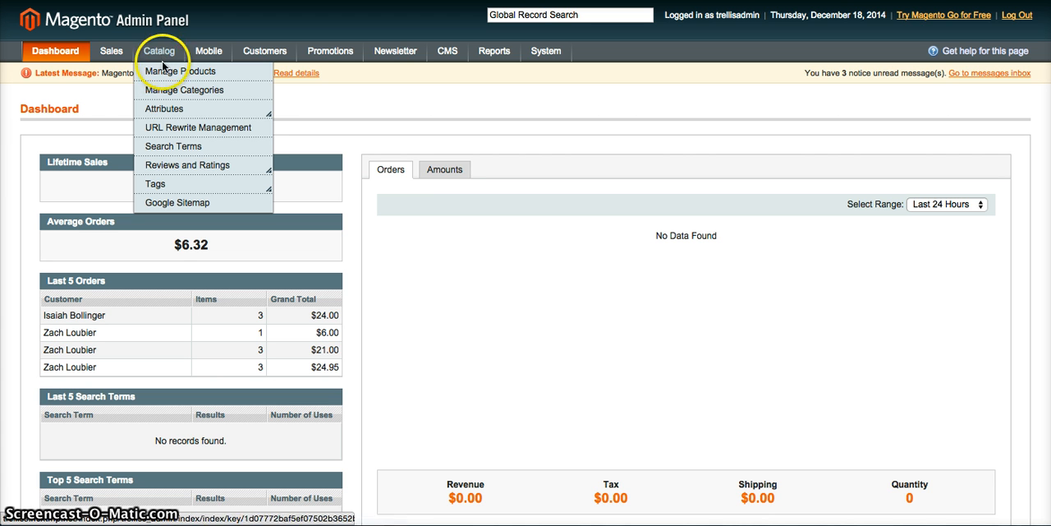
pyautogui.moveTo(181, 70)
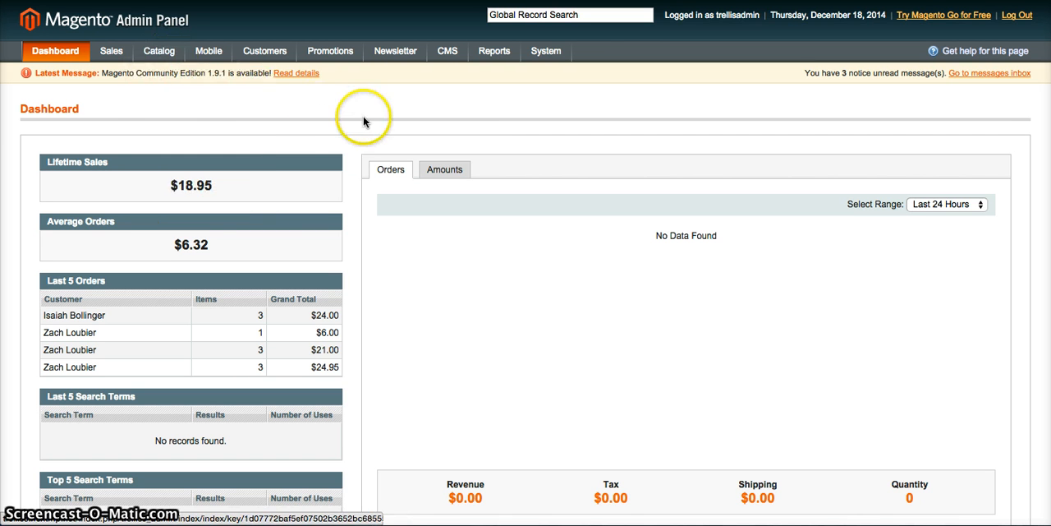
pyautogui.click(159, 51)
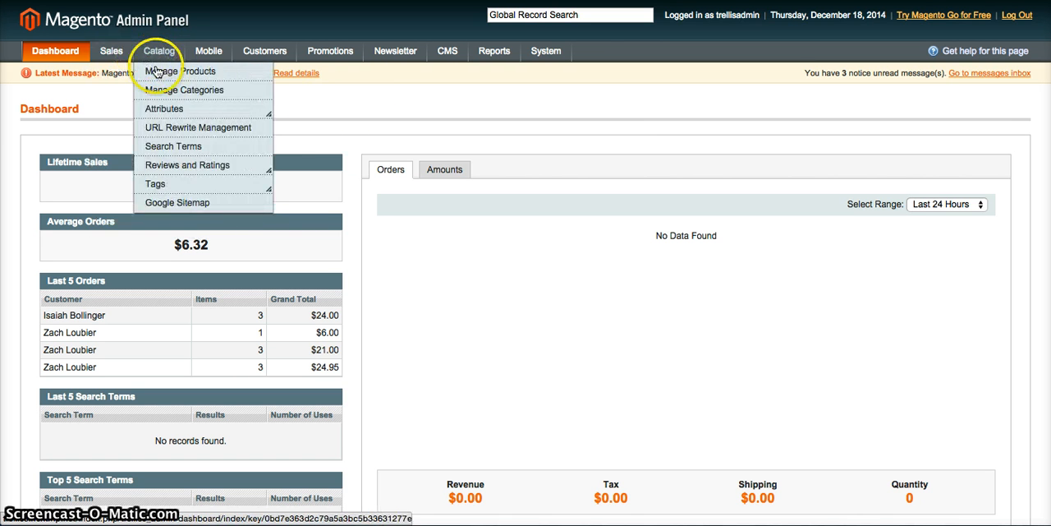
pyautogui.moveTo(159, 51)
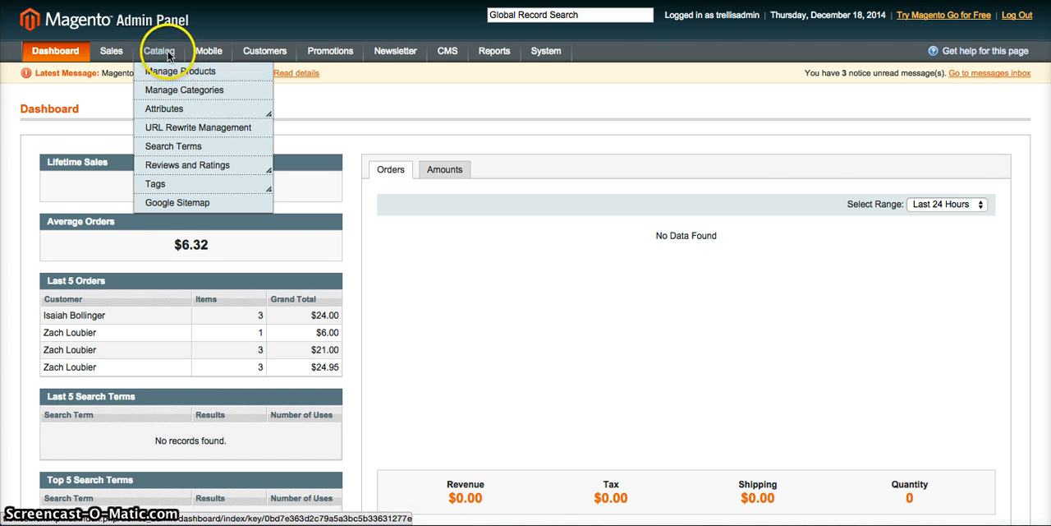
pyautogui.click(330, 51)
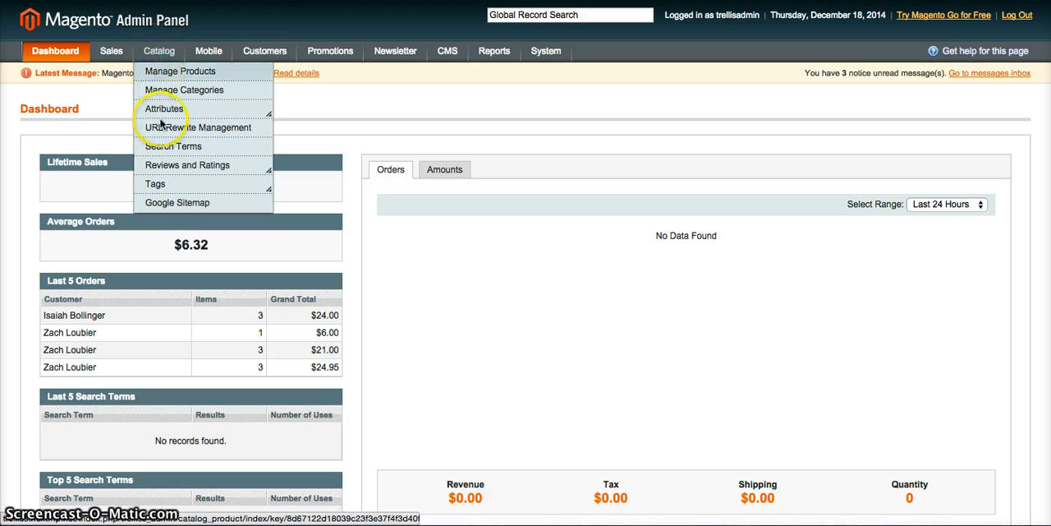
pyautogui.moveTo(172, 70)
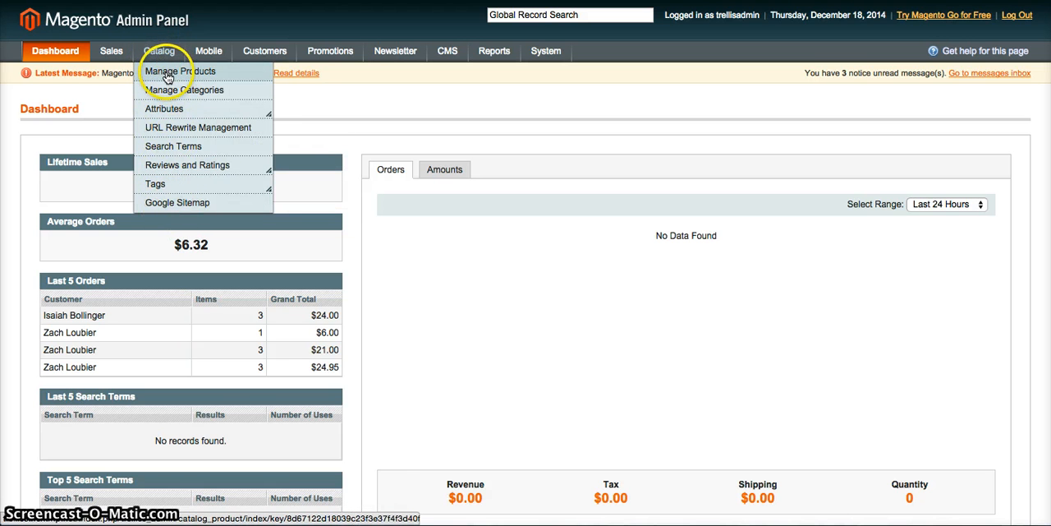
pyautogui.click(180, 70)
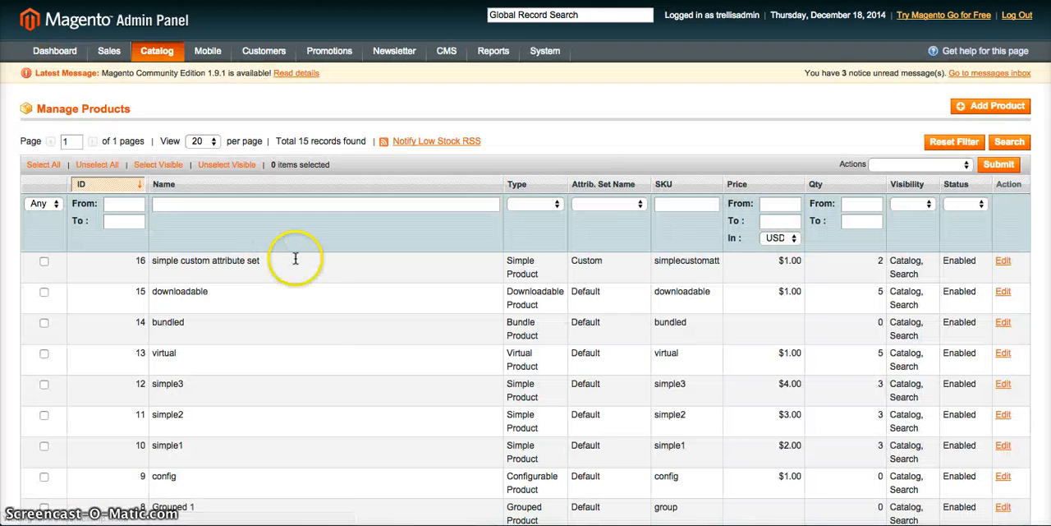
pyautogui.scroll(-3)
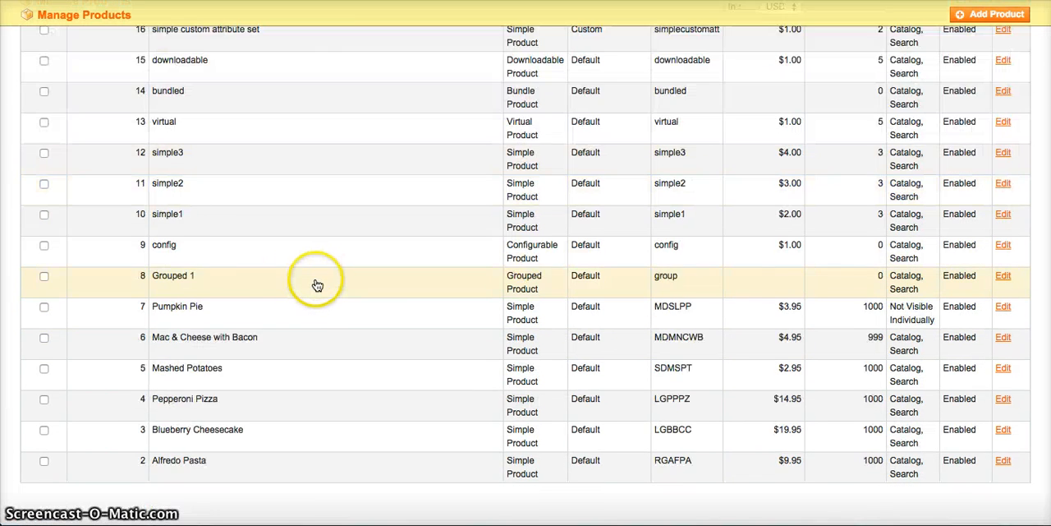
pyautogui.scroll(3)
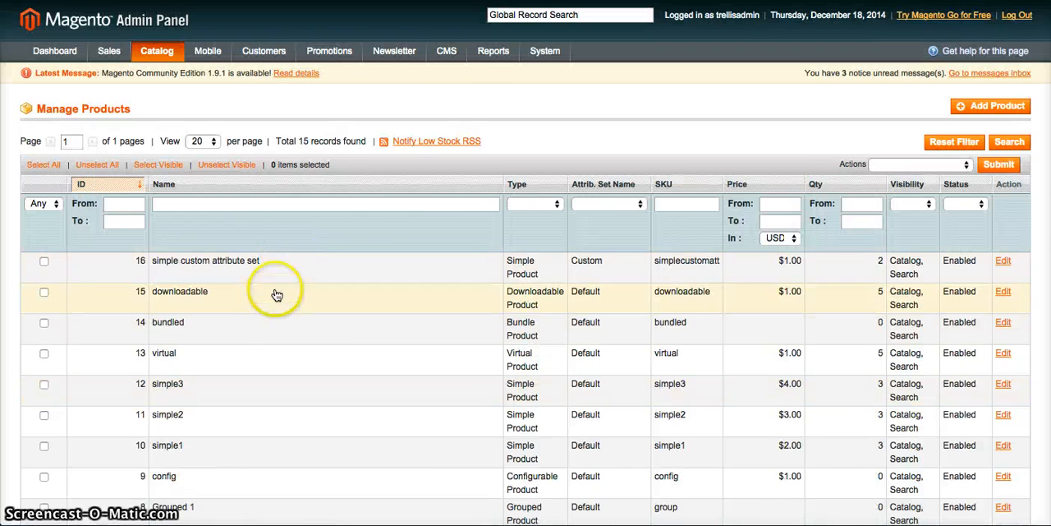
pyautogui.moveTo(284, 267)
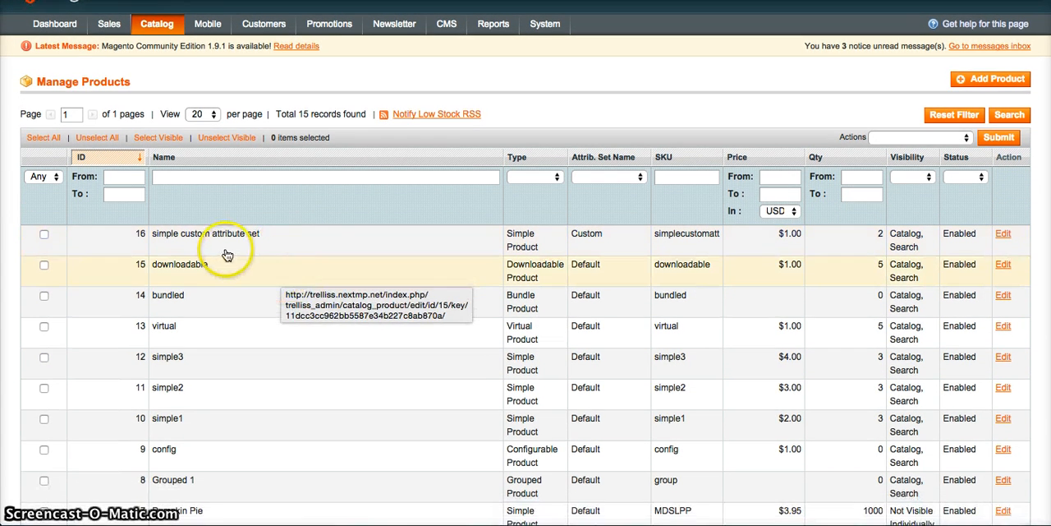
pyautogui.moveTo(971, 271)
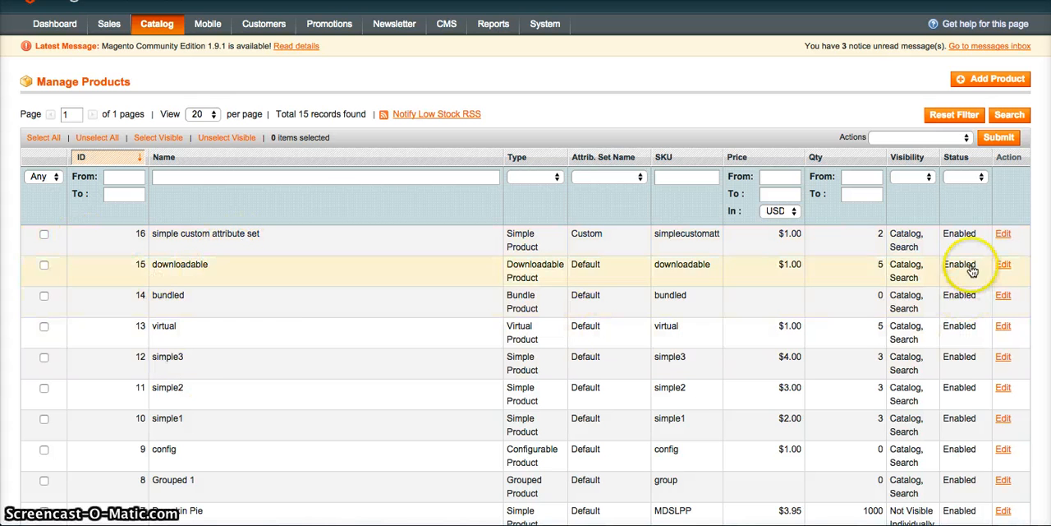
pyautogui.moveTo(229, 240)
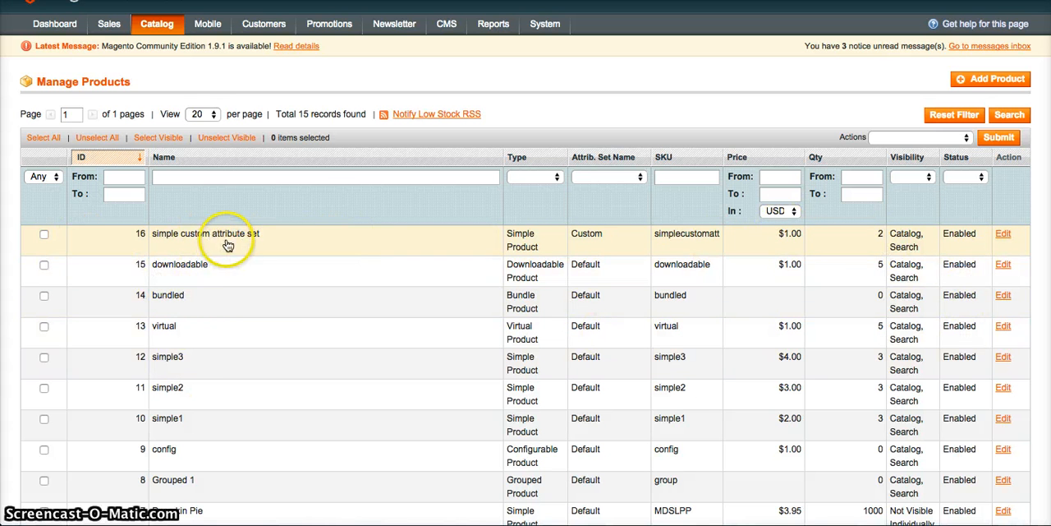
pyautogui.moveTo(185, 247)
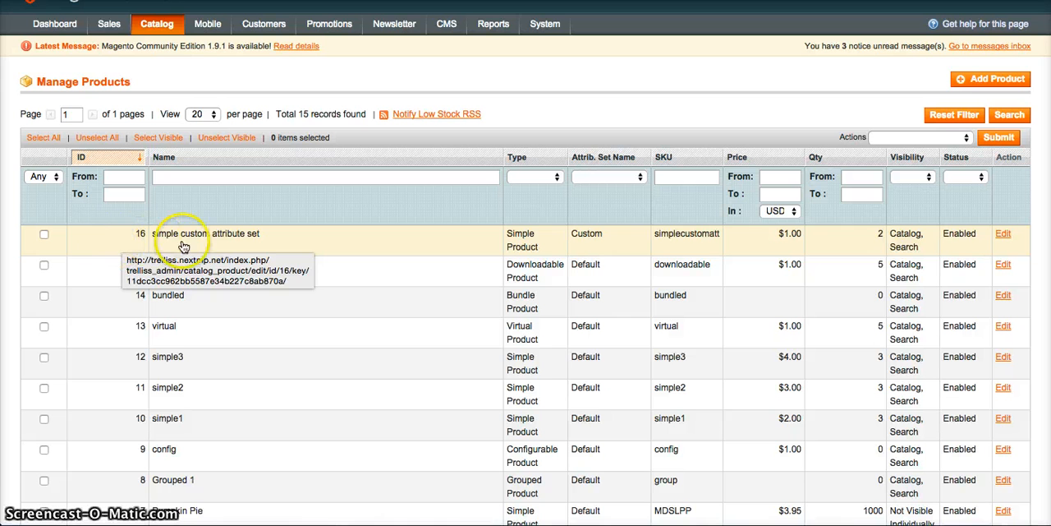
# - Browse the Attrib. Set, Visibility and per-page dropdowns, keeping 20 per page and no filters
pyautogui.click(534, 176)
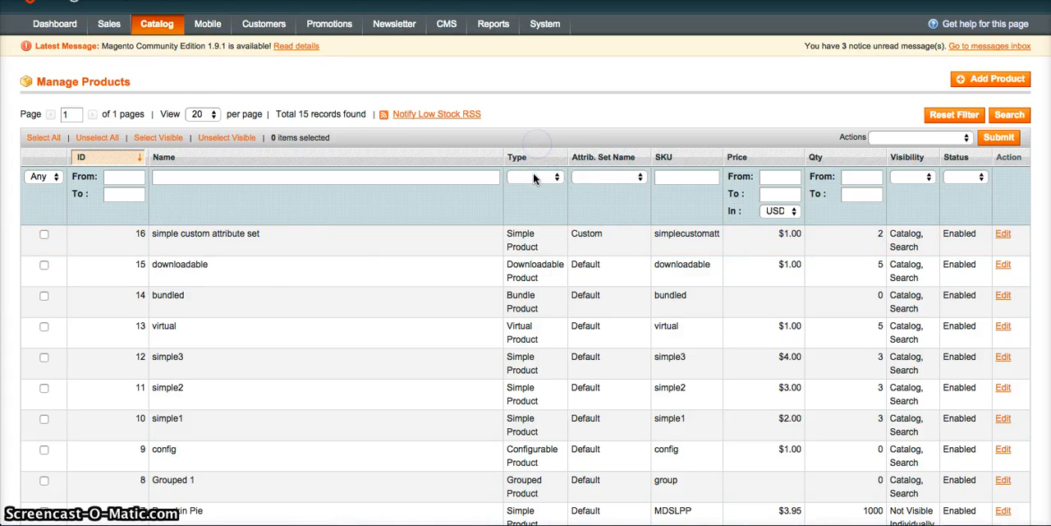
pyautogui.click(608, 177)
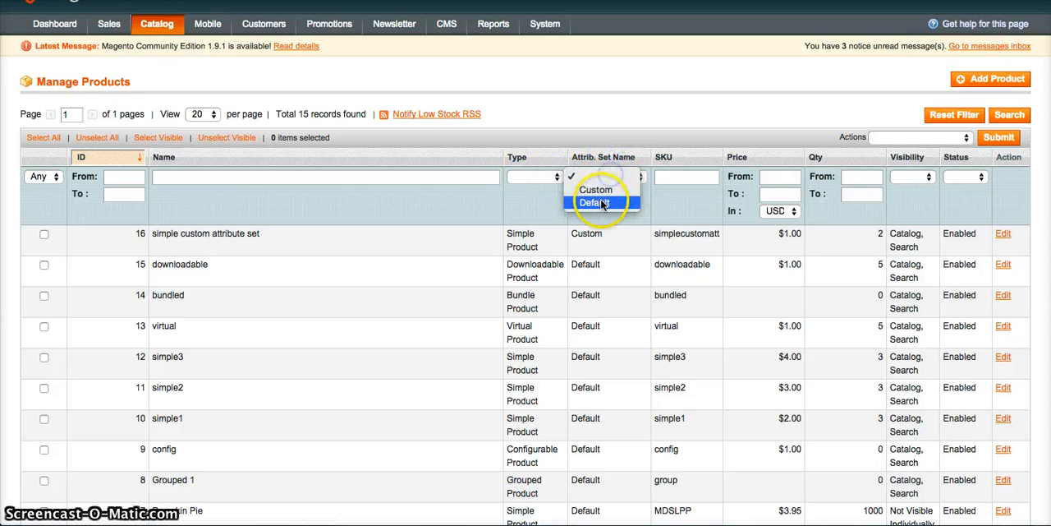
pyautogui.moveTo(615, 135)
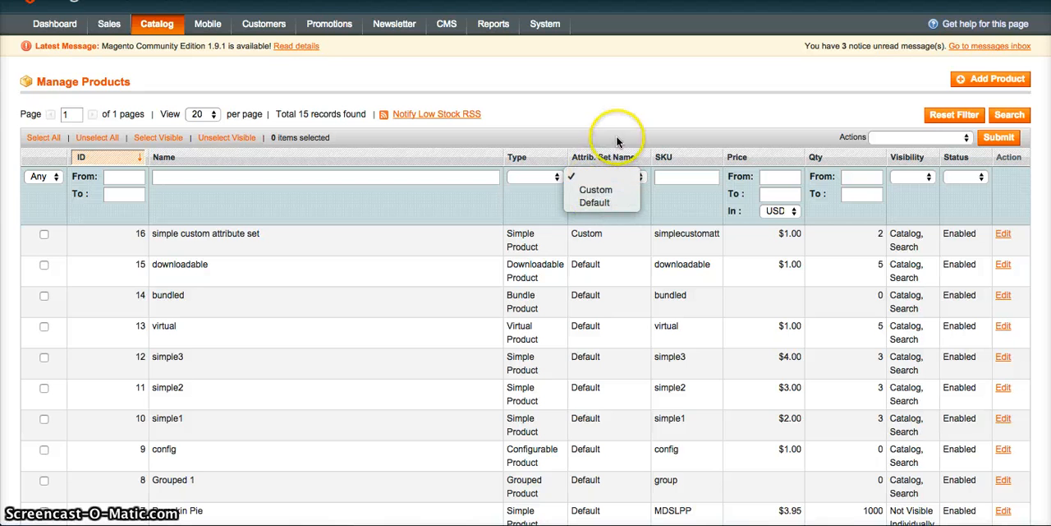
pyautogui.click(606, 175)
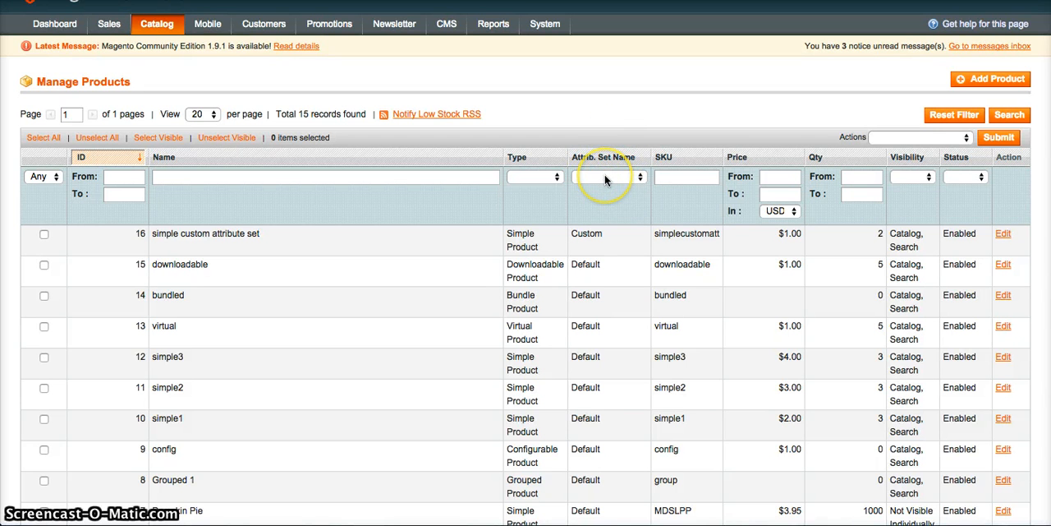
pyautogui.click(686, 176)
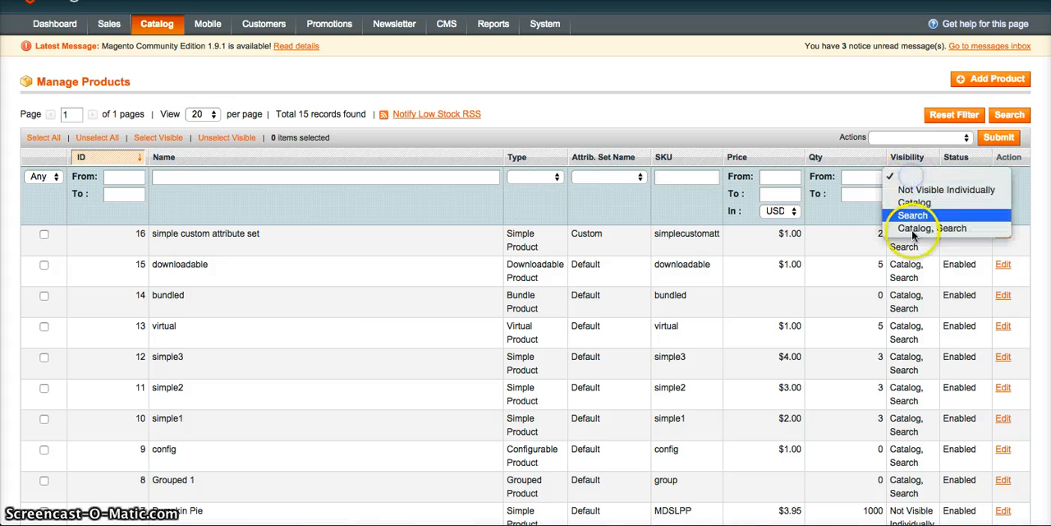
pyautogui.click(955, 176)
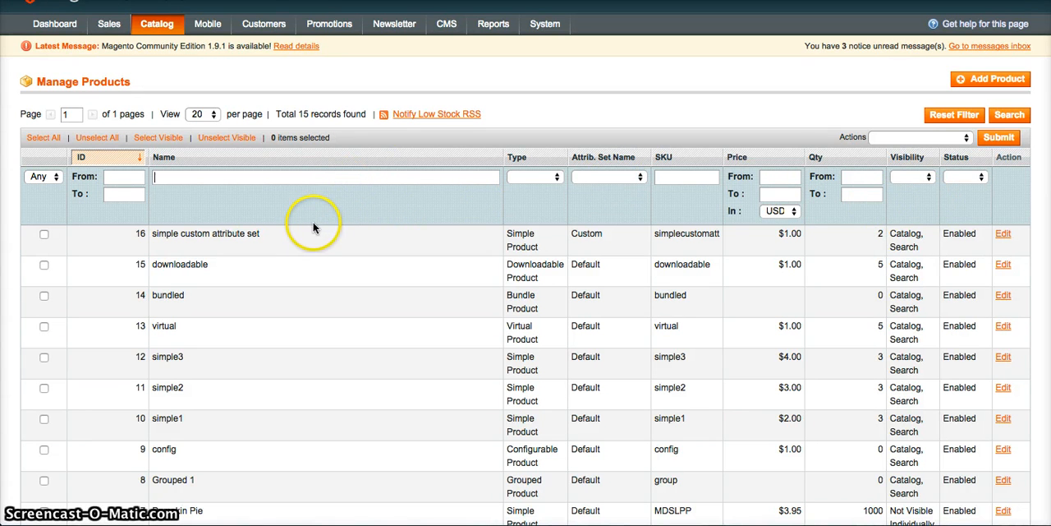
pyautogui.click(202, 113)
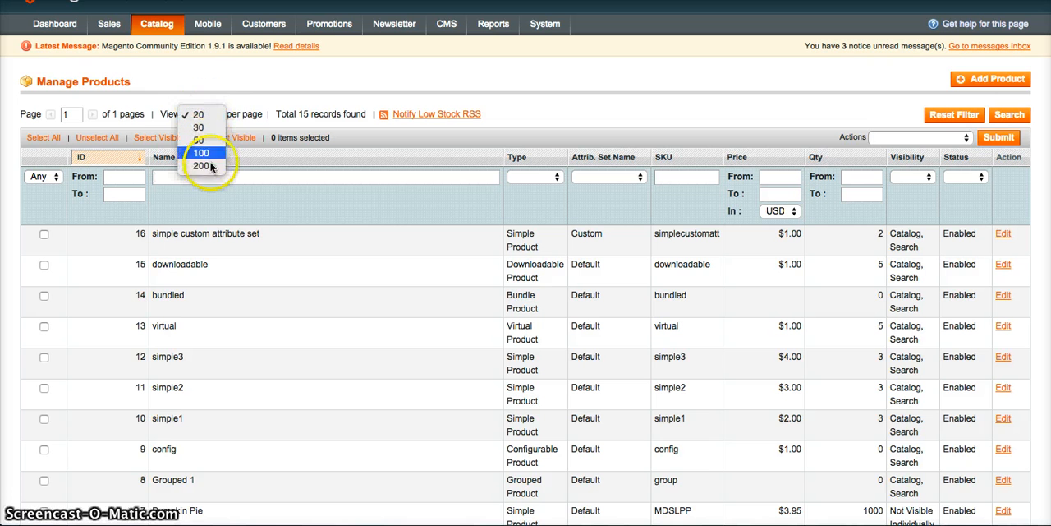
pyautogui.click(198, 113)
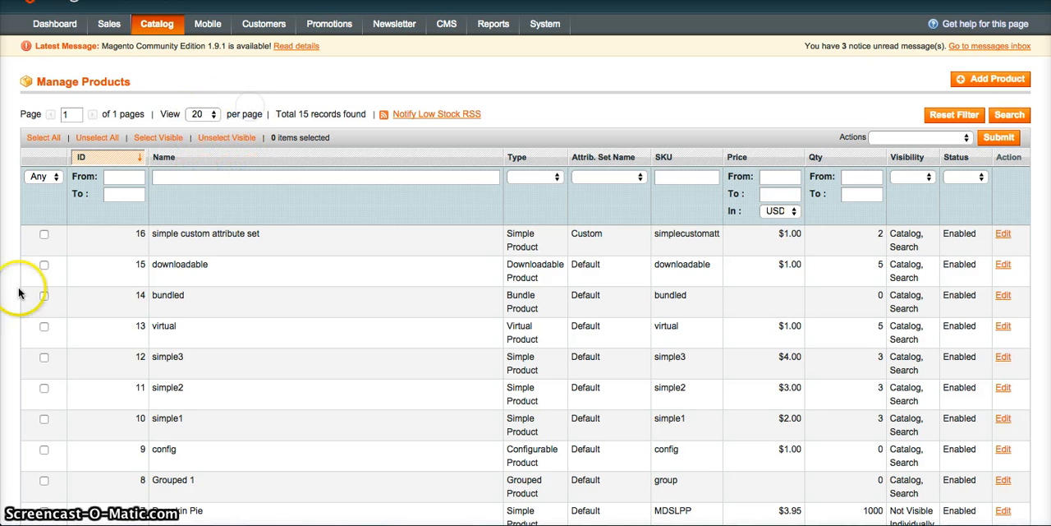
# - Check products 11–16 and choose Update Attributes from the Actions dropdown
pyautogui.click(44, 233)
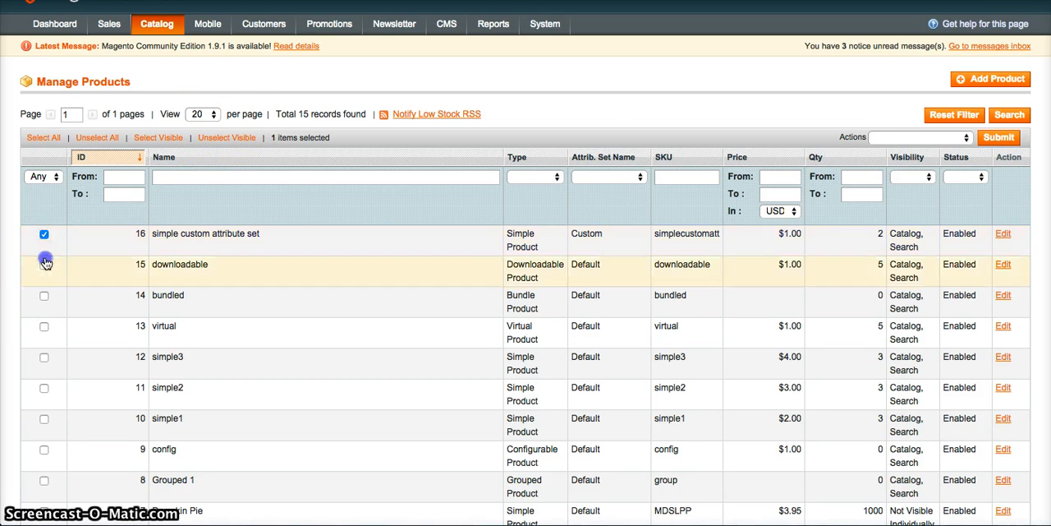
pyautogui.click(44, 295)
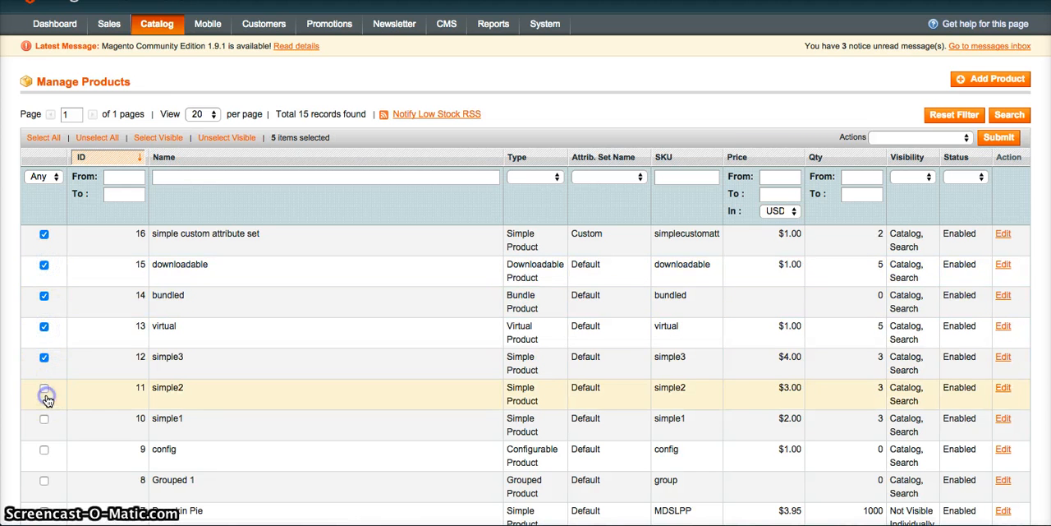
pyautogui.click(44, 395)
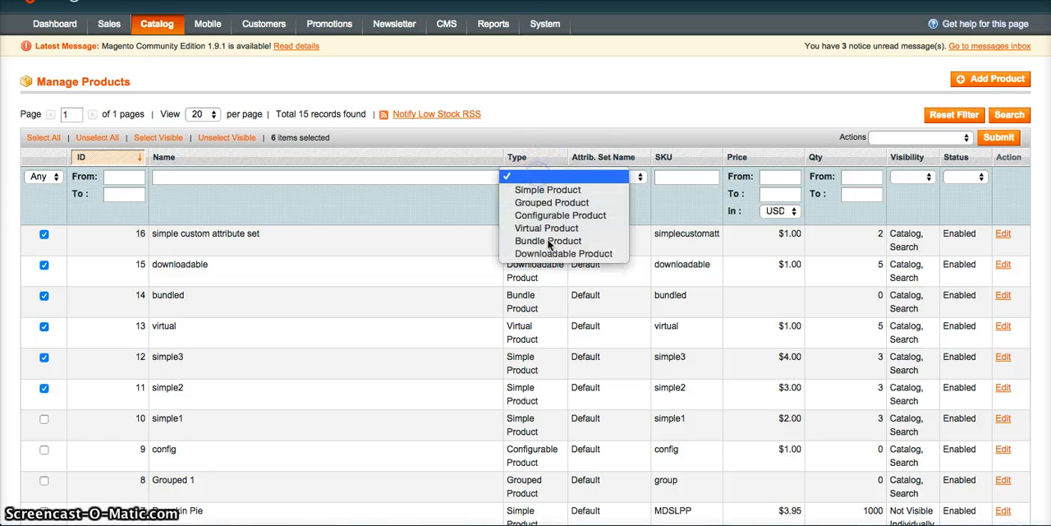
pyautogui.click(550, 177)
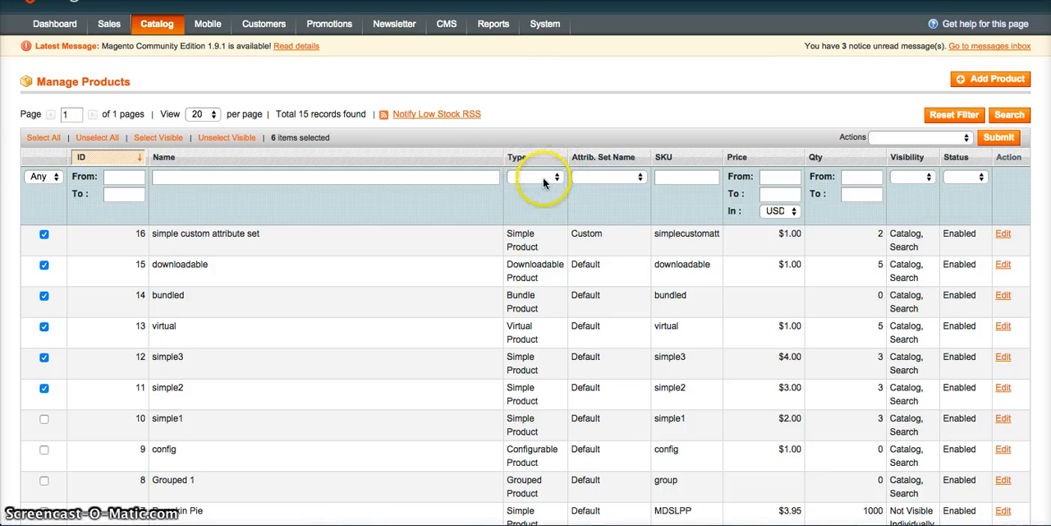
pyautogui.click(558, 177)
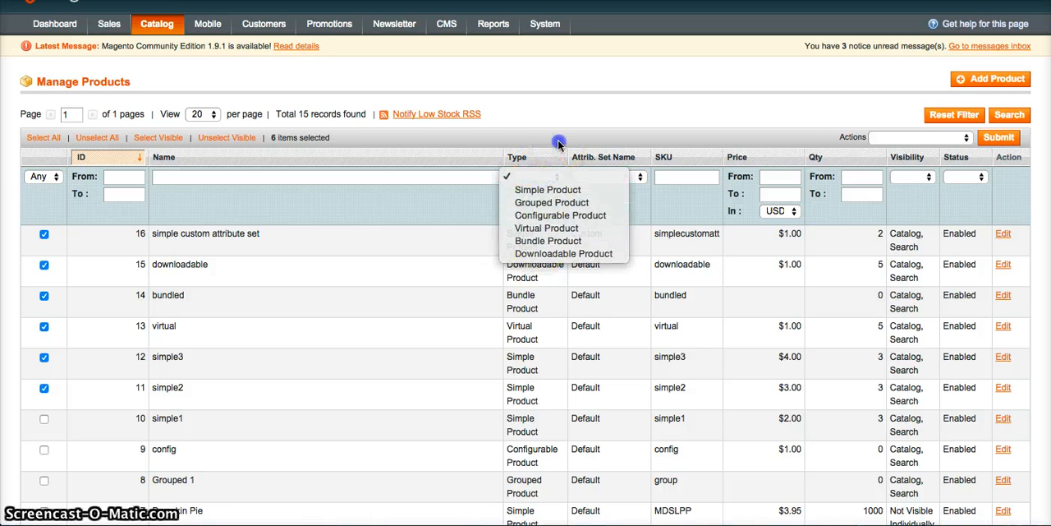
pyautogui.click(919, 137)
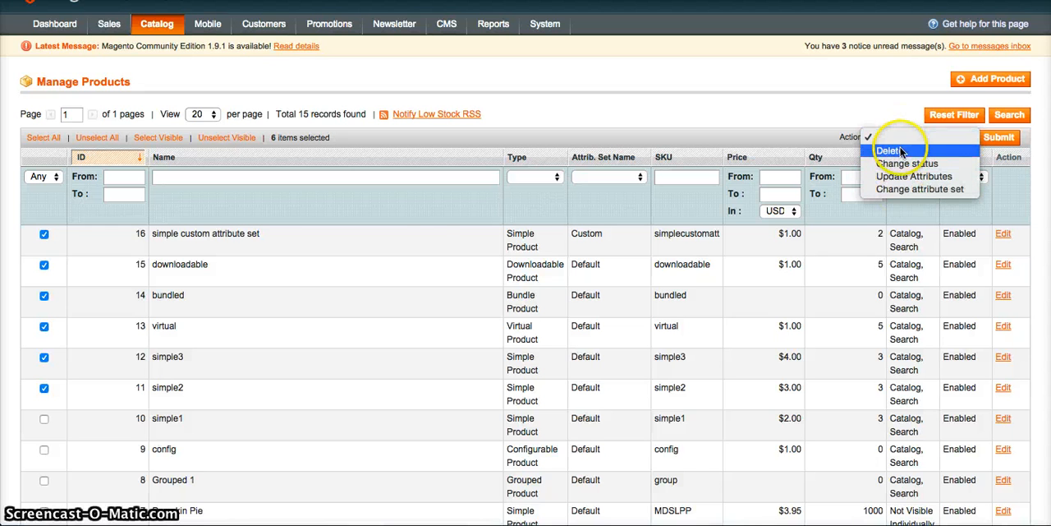
pyautogui.moveTo(914, 175)
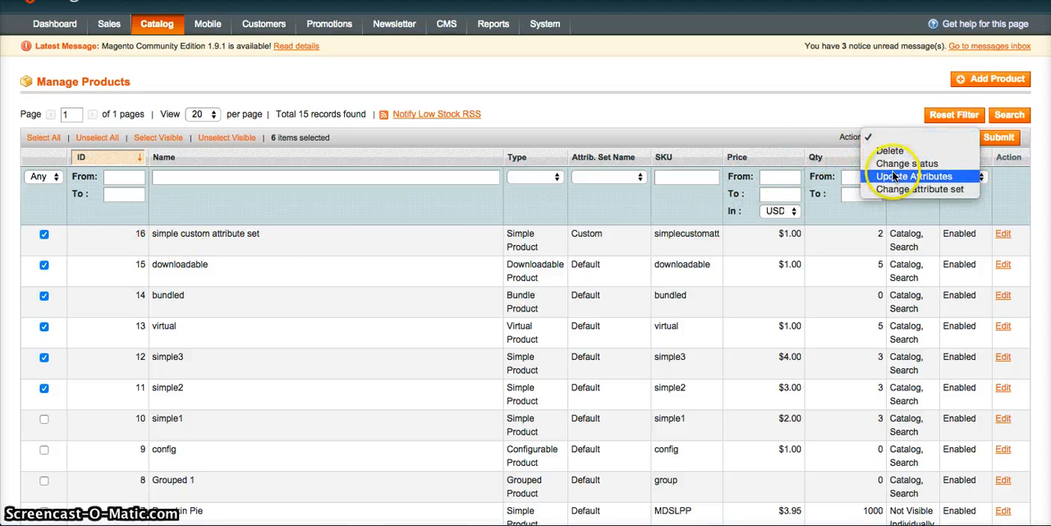
pyautogui.click(913, 176)
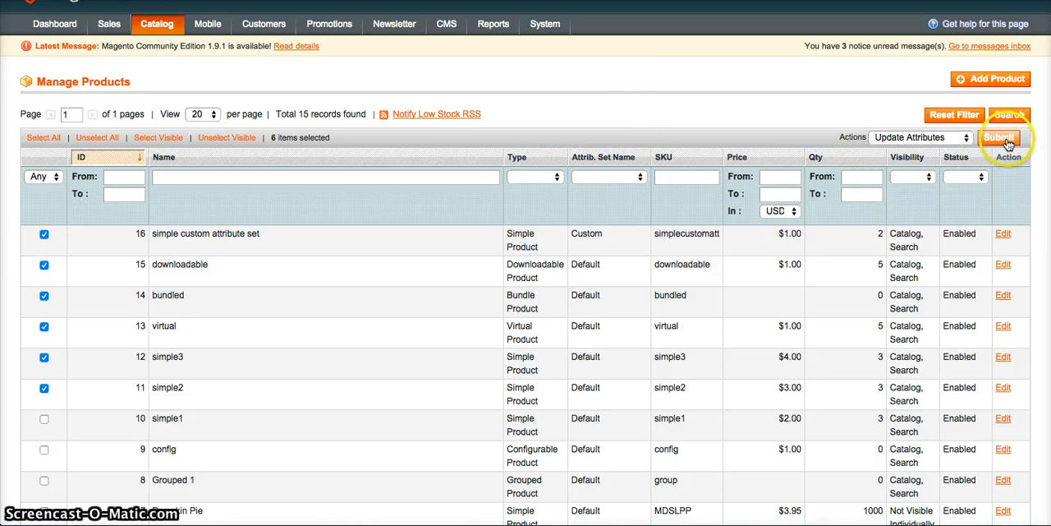
pyautogui.moveTo(55, 401)
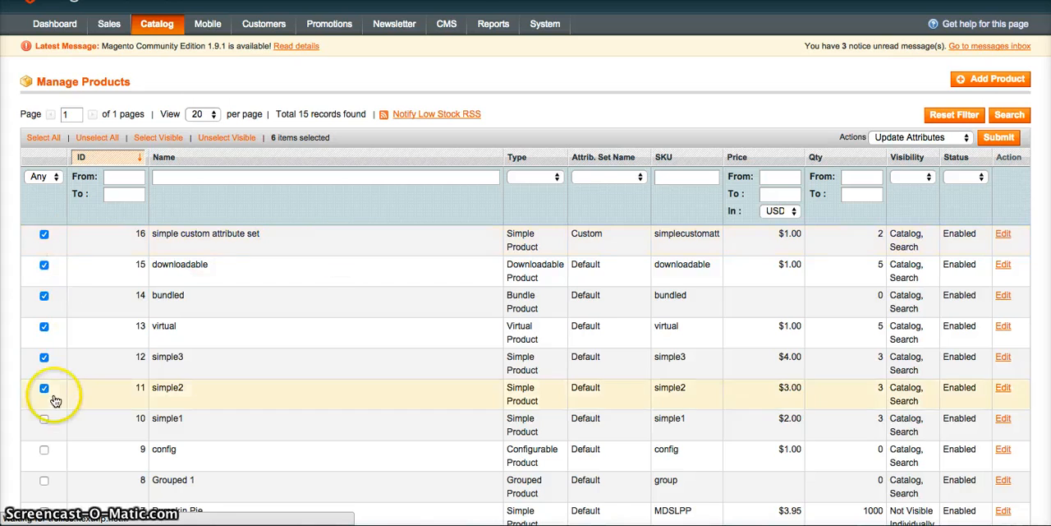
# - Submit Update Attributes, toggle the Name and Description change boxes, and show Inventory
pyautogui.click(998, 138)
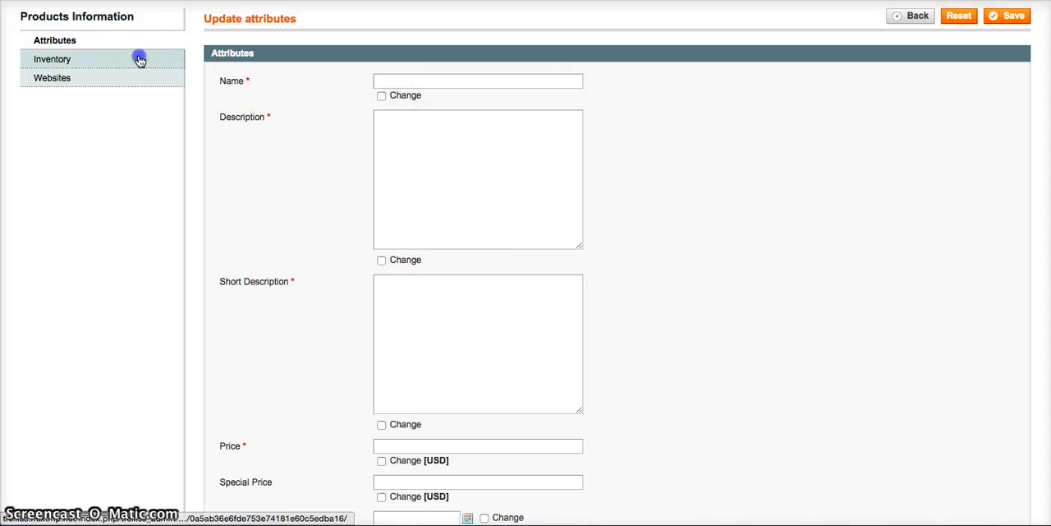
pyautogui.click(381, 96)
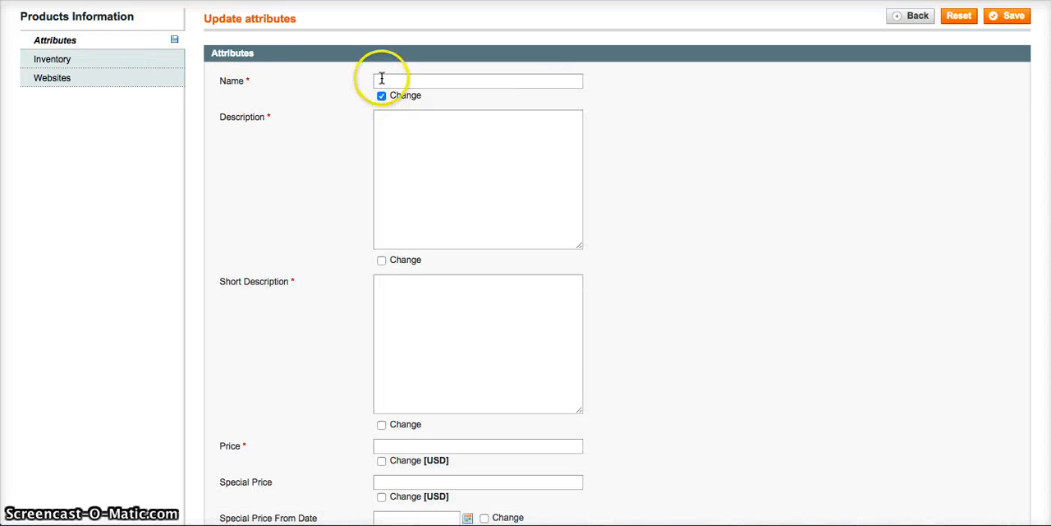
pyautogui.click(381, 95)
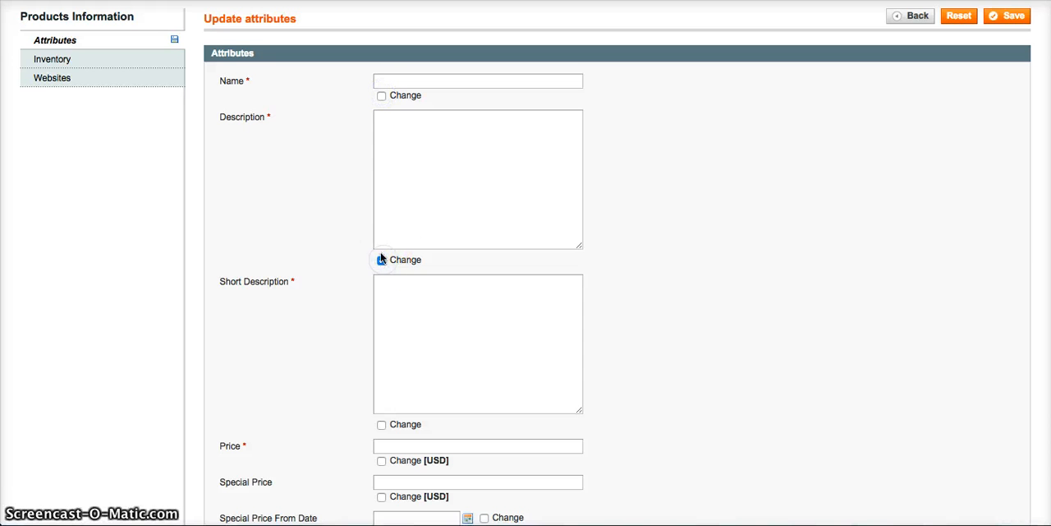
pyautogui.scroll(-3)
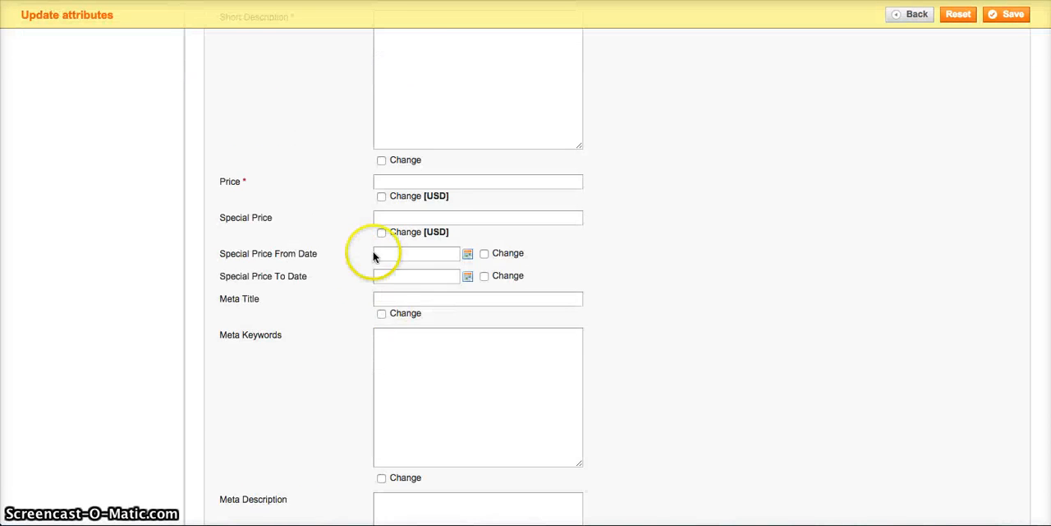
pyautogui.scroll(-3)
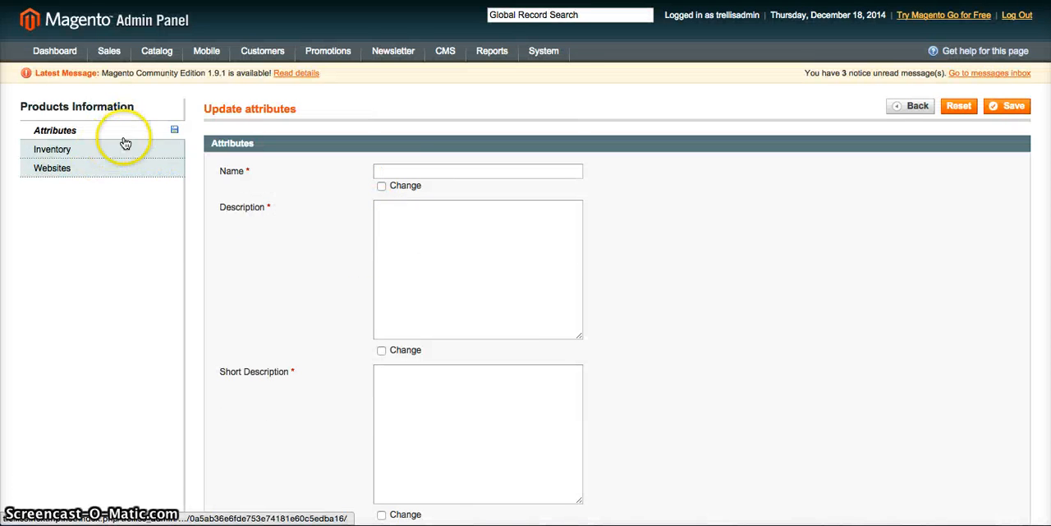
pyautogui.click(52, 149)
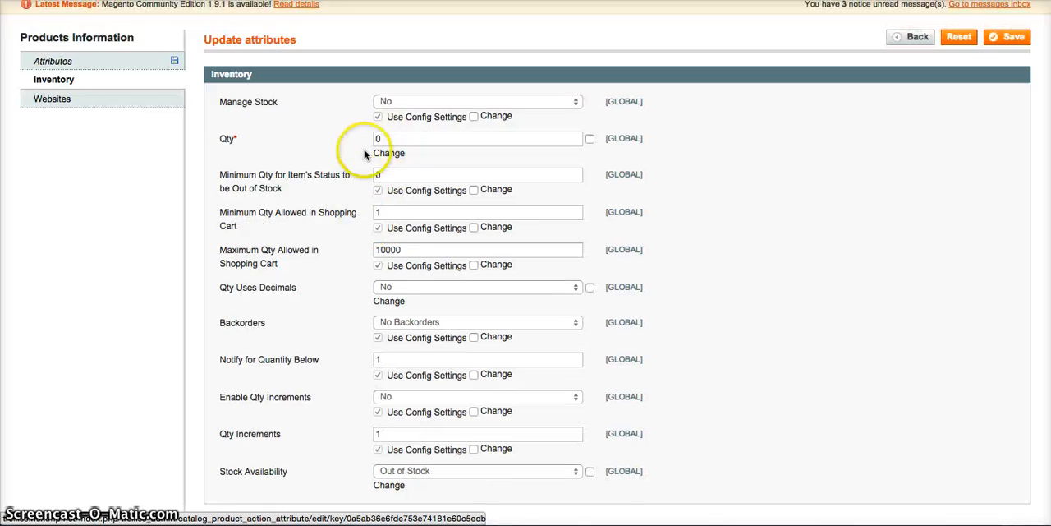
pyautogui.scroll(3)
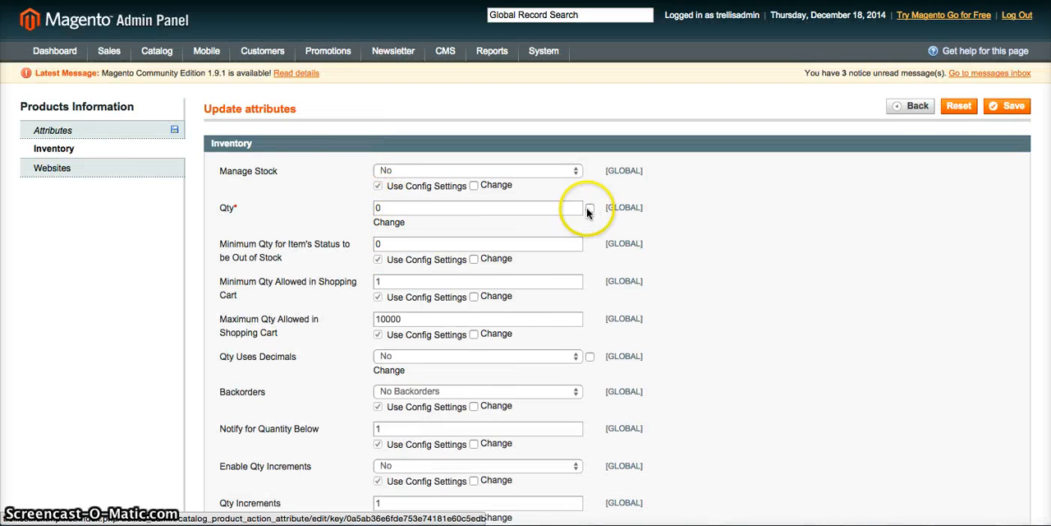
# - Return to Manage Products and review the Actions dropdown options
pyautogui.click(53, 129)
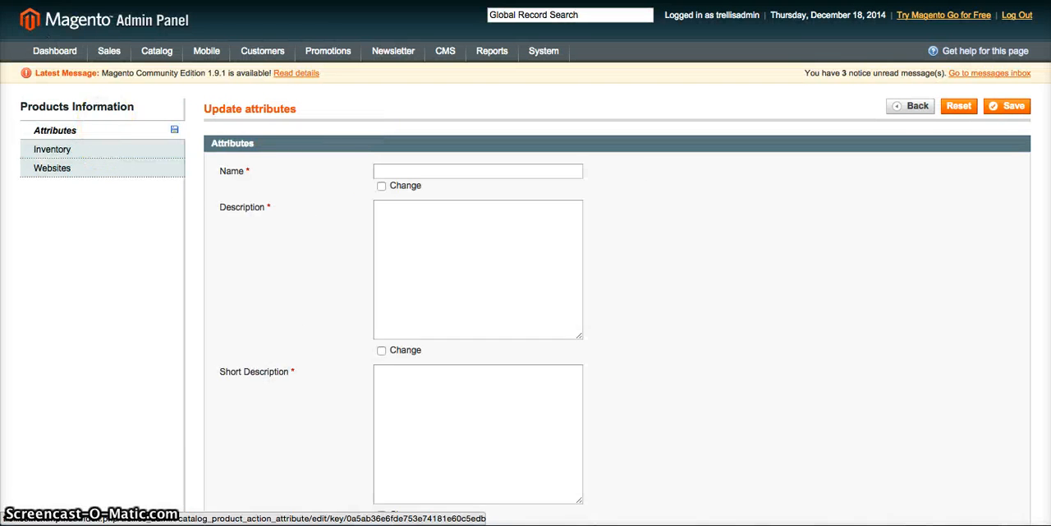
pyautogui.moveTo(347, 116)
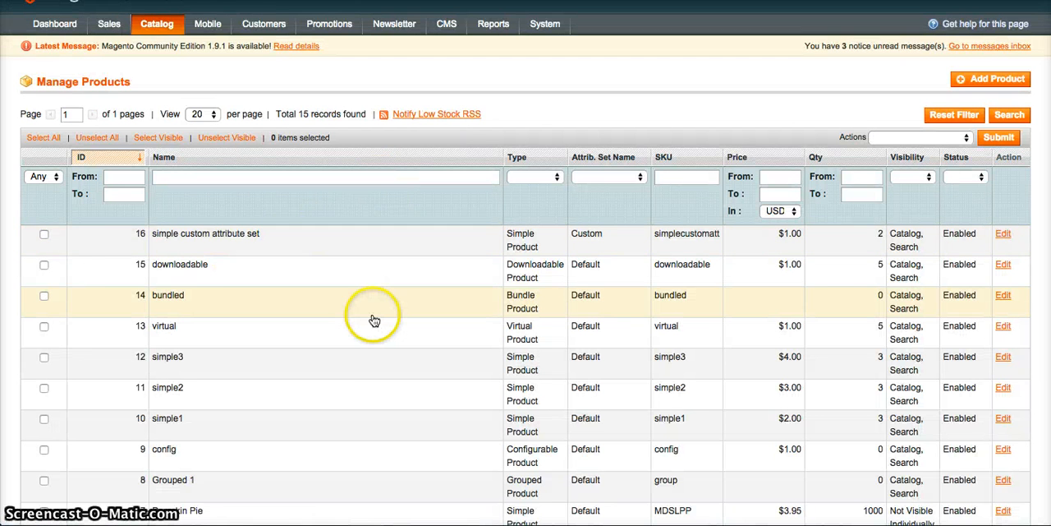
pyautogui.moveTo(354, 246)
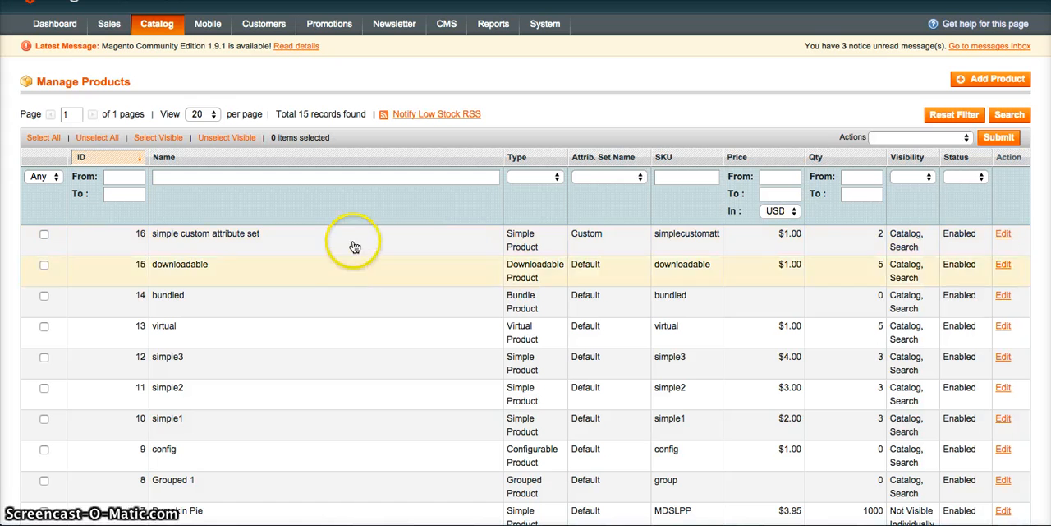
pyautogui.click(919, 137)
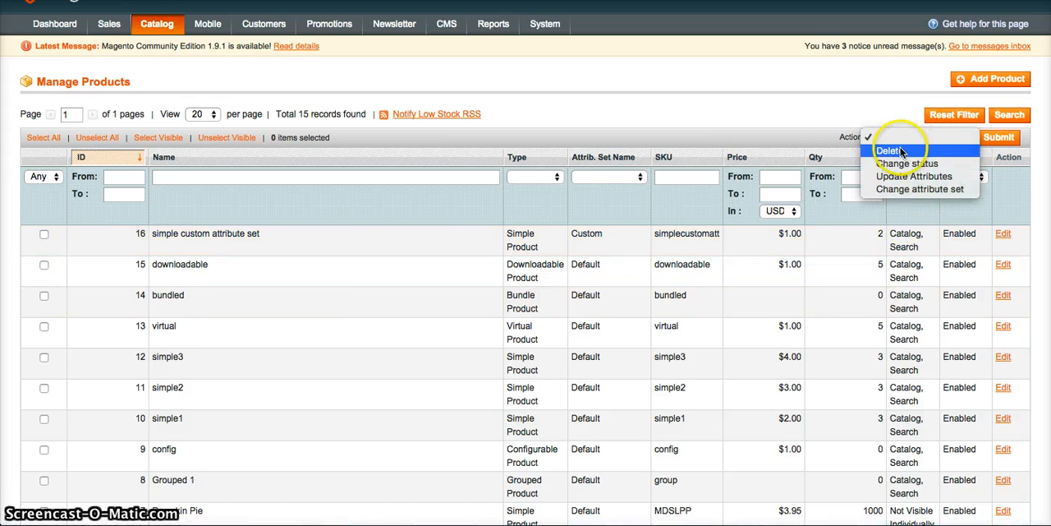
pyautogui.moveTo(911, 164)
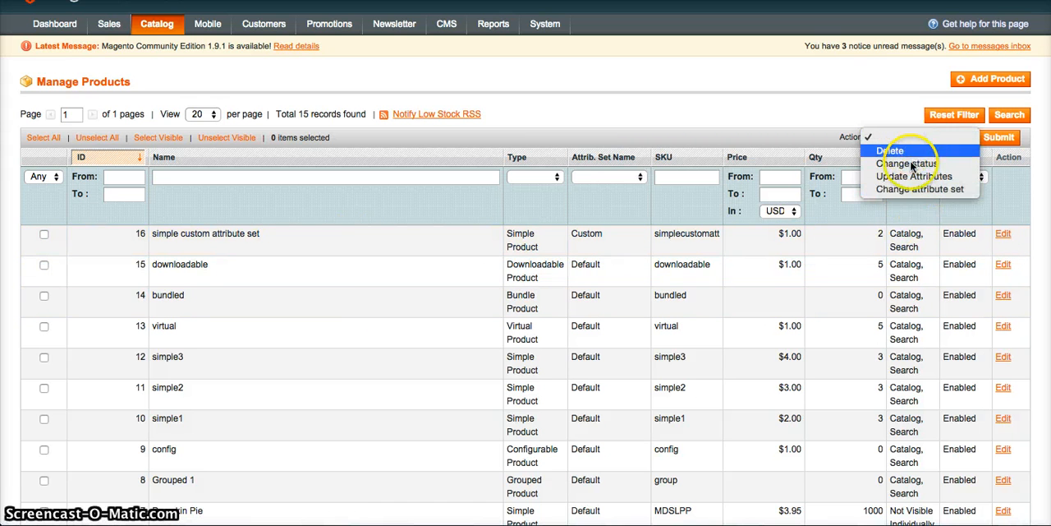
pyautogui.moveTo(788, 122)
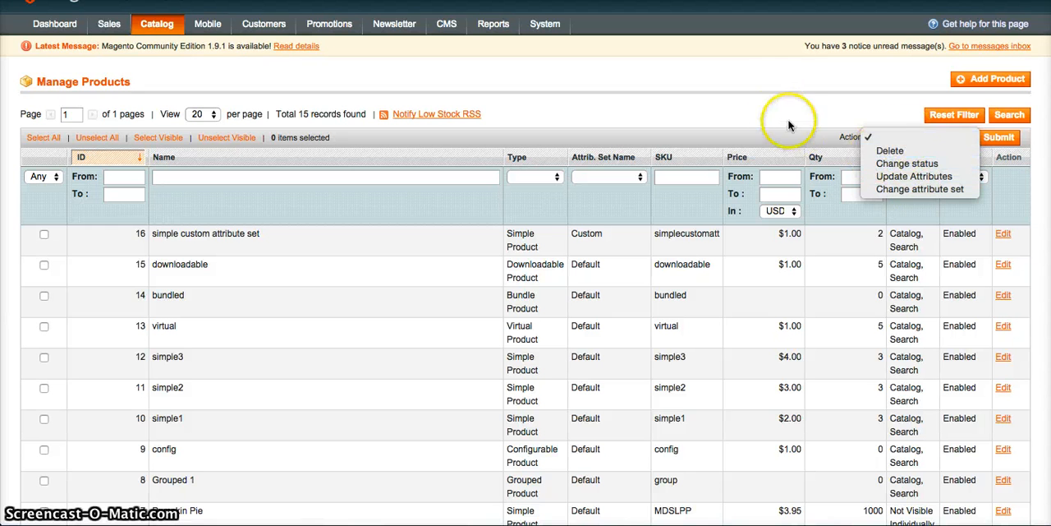
pyautogui.moveTo(851, 126)
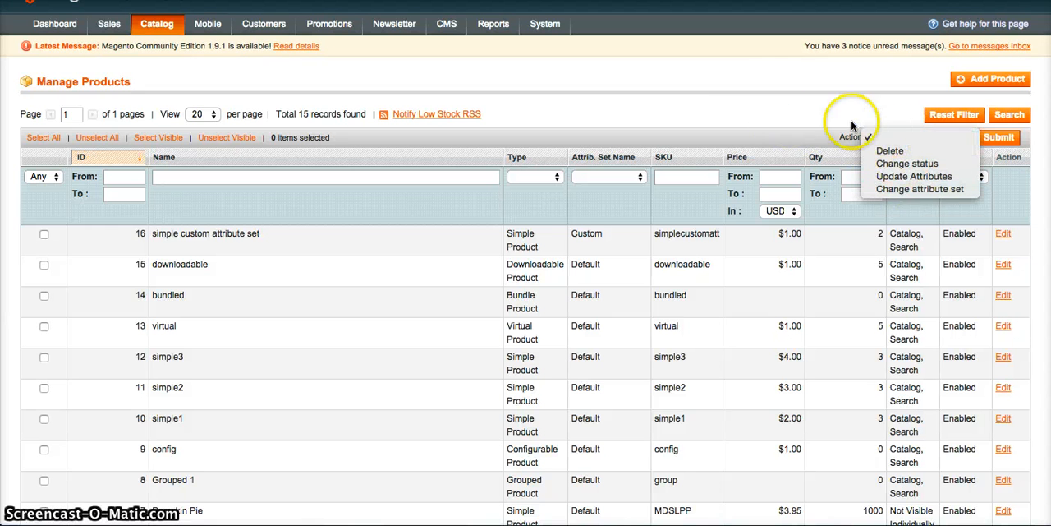
pyautogui.moveTo(786, 104)
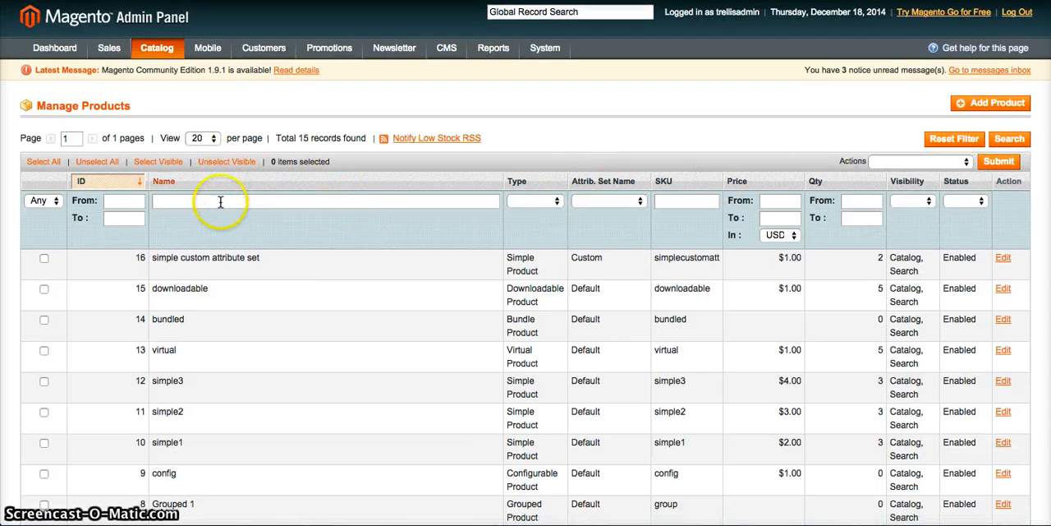
pyautogui.scroll(3)
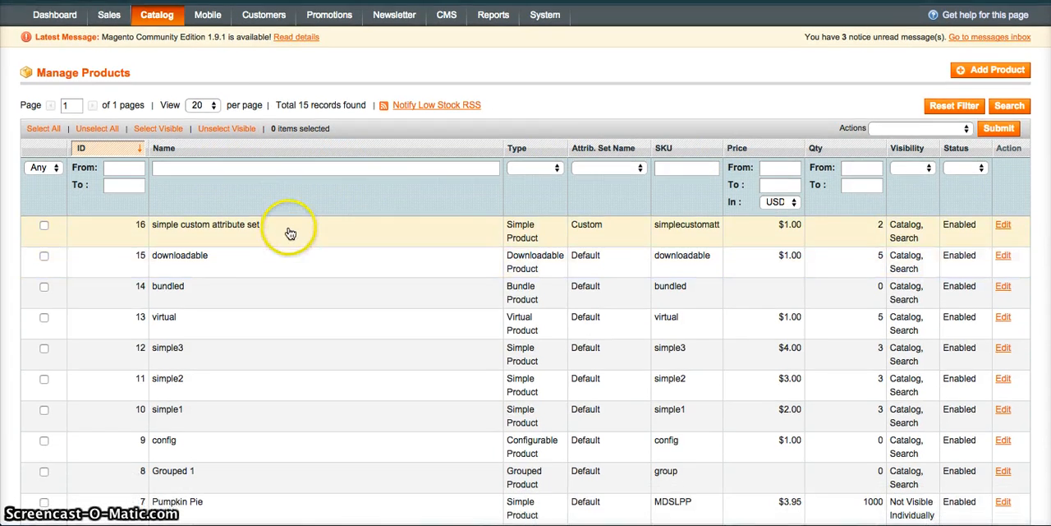
pyautogui.moveTo(241, 229)
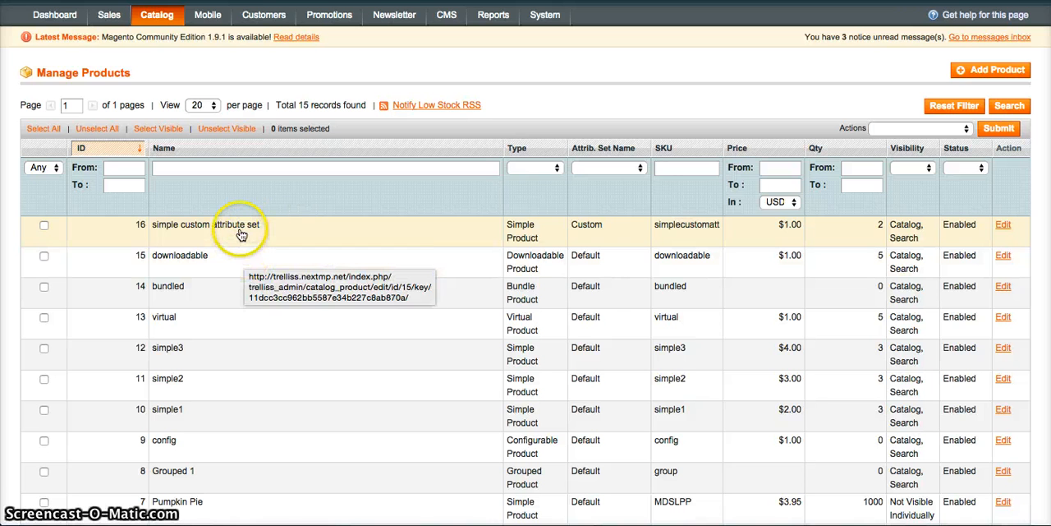
pyautogui.moveTo(243, 230)
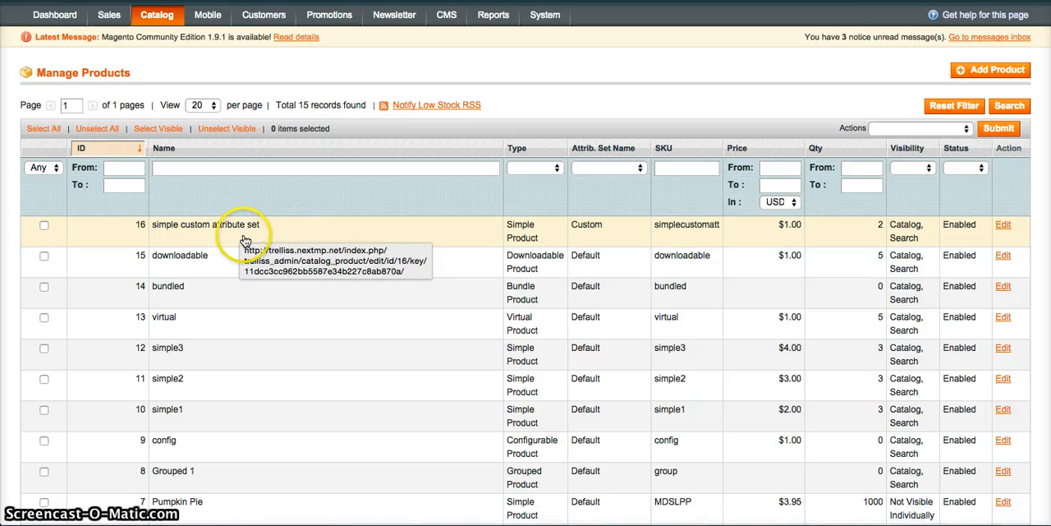
pyautogui.moveTo(873, 140)
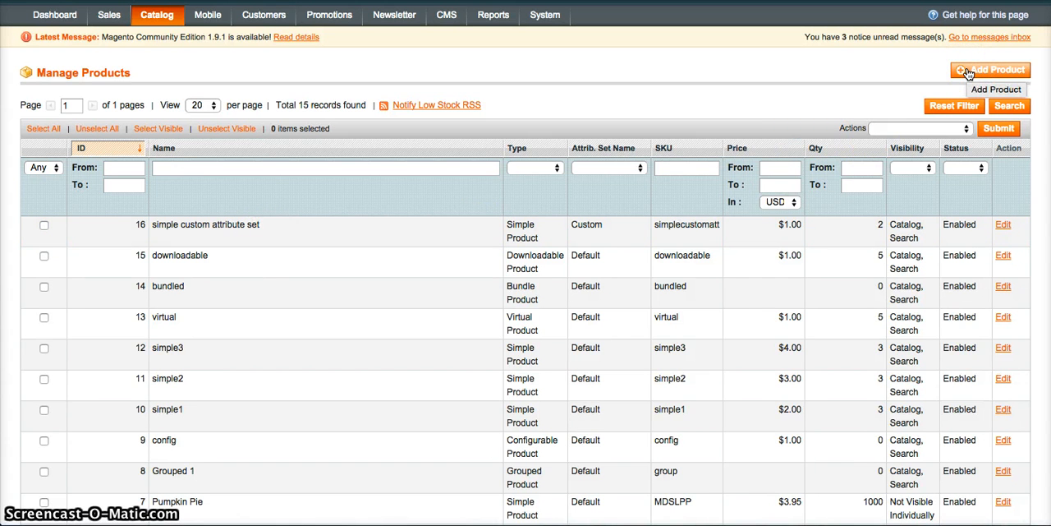
pyautogui.moveTo(419, 230)
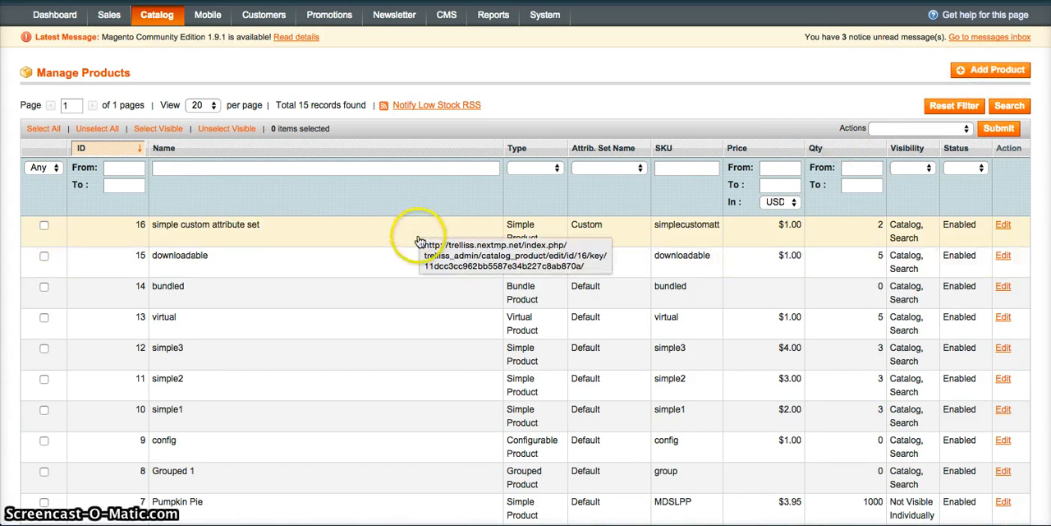
pyautogui.moveTo(405, 241)
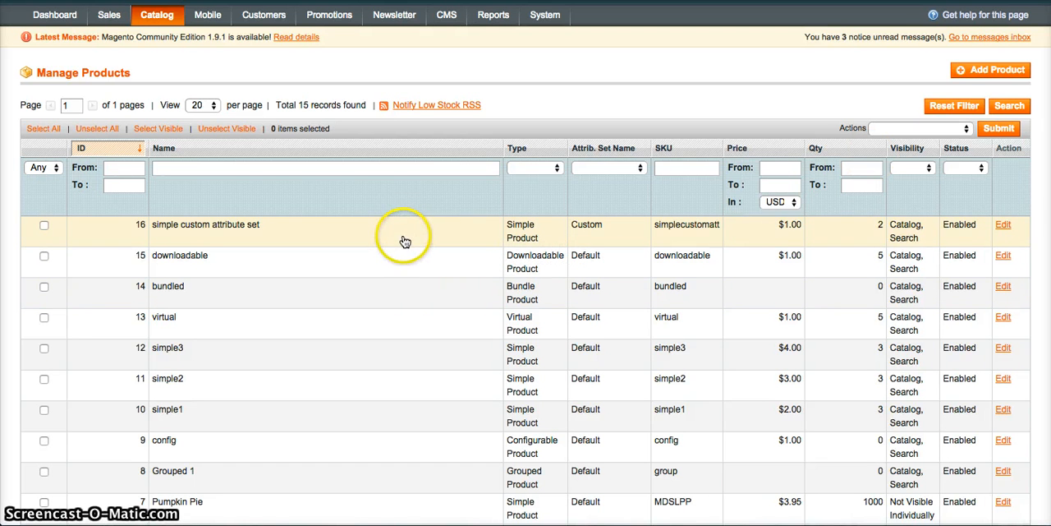
pyautogui.moveTo(542, 104)
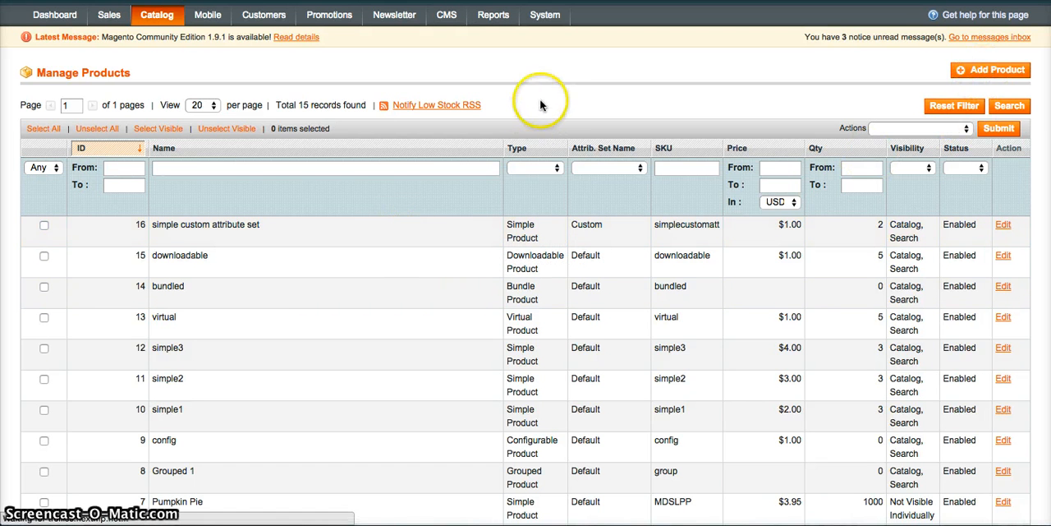
pyautogui.click(989, 70)
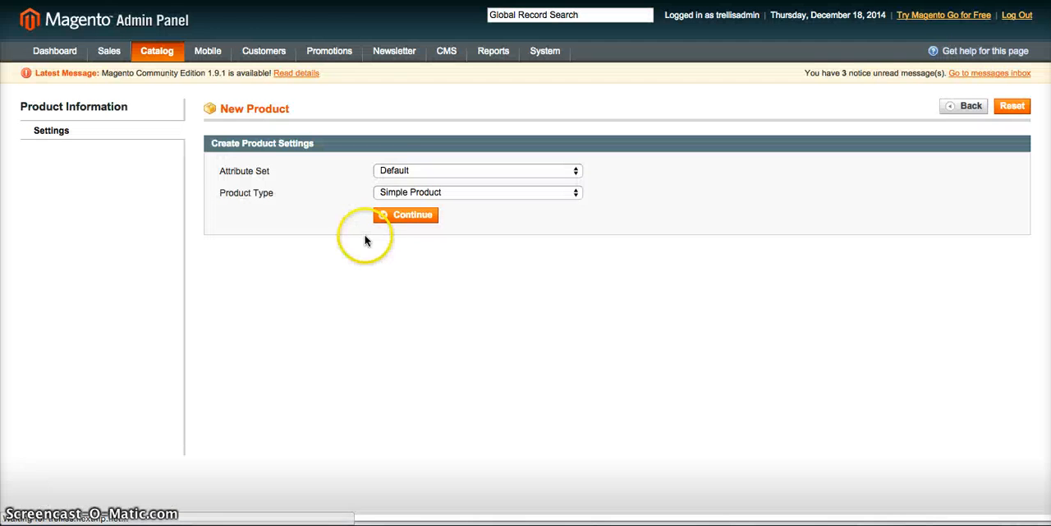
pyautogui.click(476, 170)
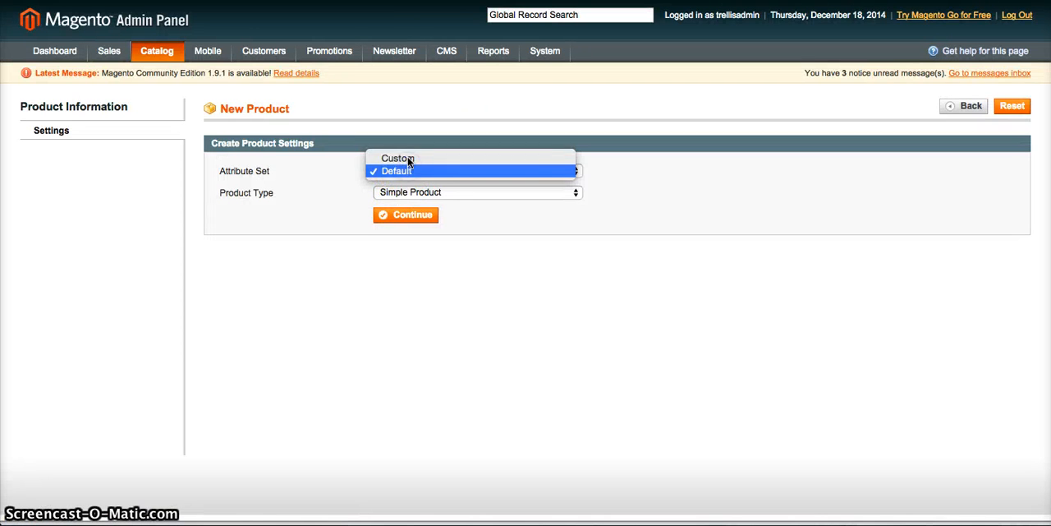
pyautogui.moveTo(398, 158)
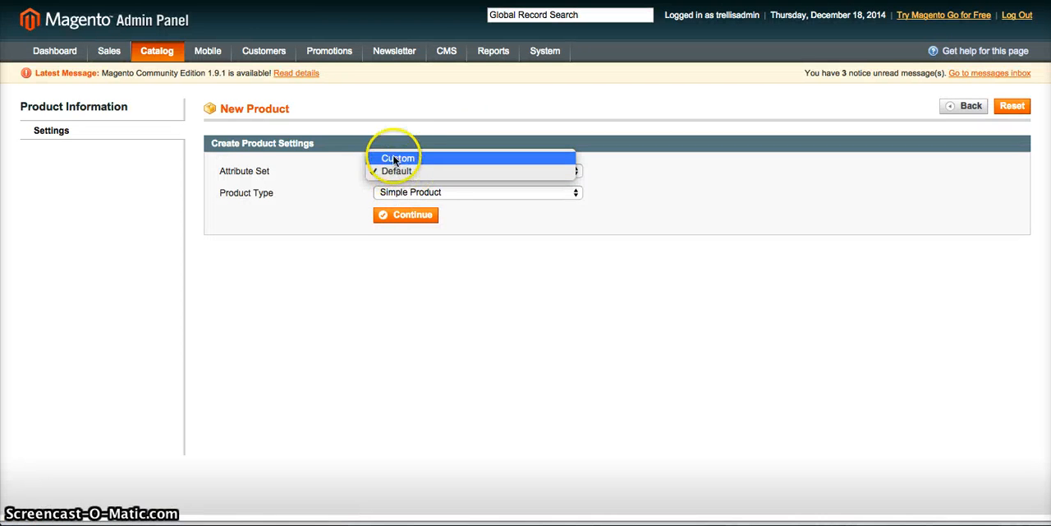
pyautogui.moveTo(396, 171)
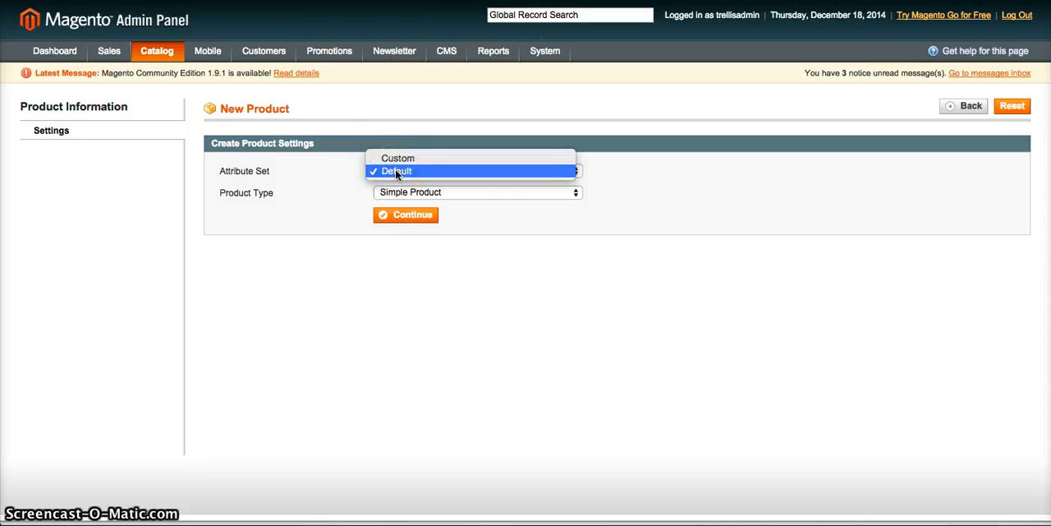
pyautogui.moveTo(398, 158)
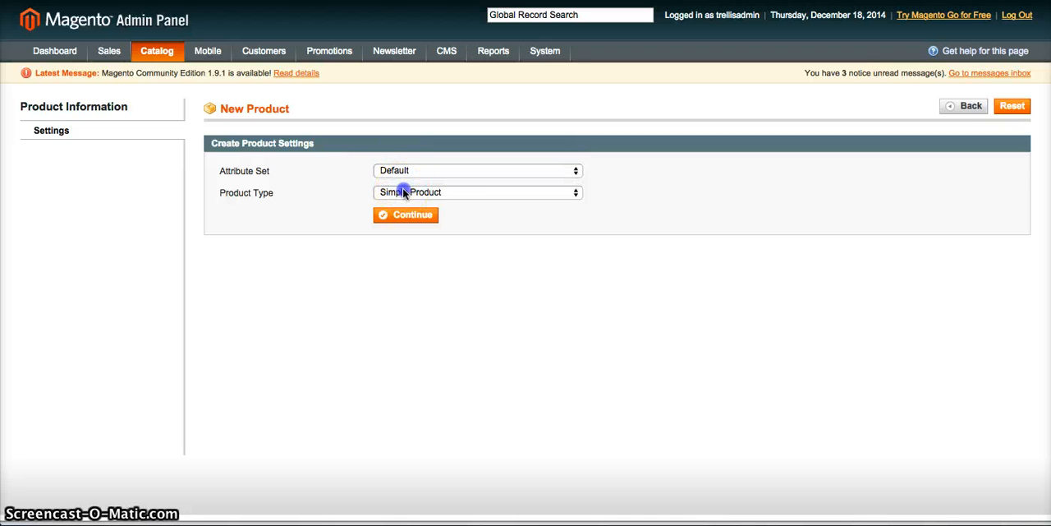
pyautogui.click(477, 192)
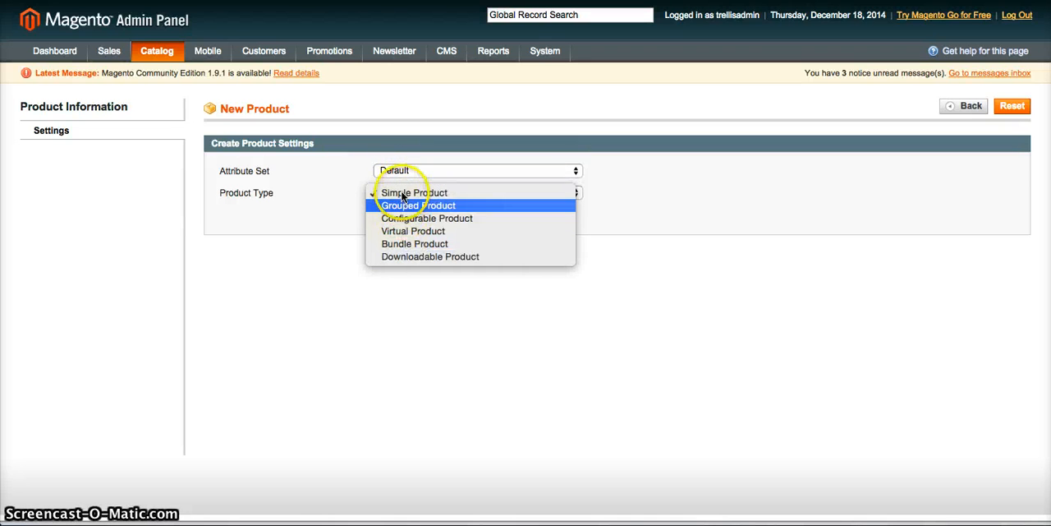
pyautogui.moveTo(414, 243)
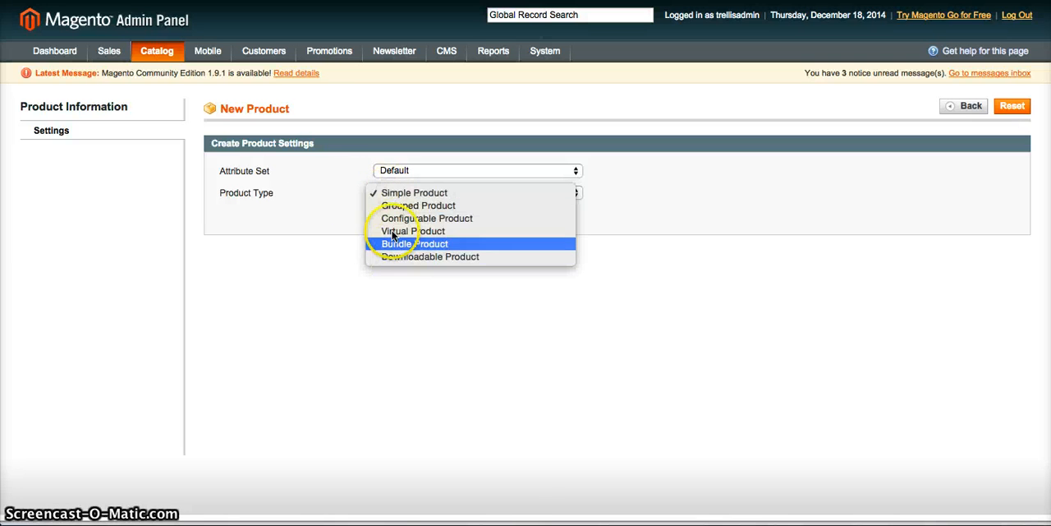
pyautogui.click(415, 192)
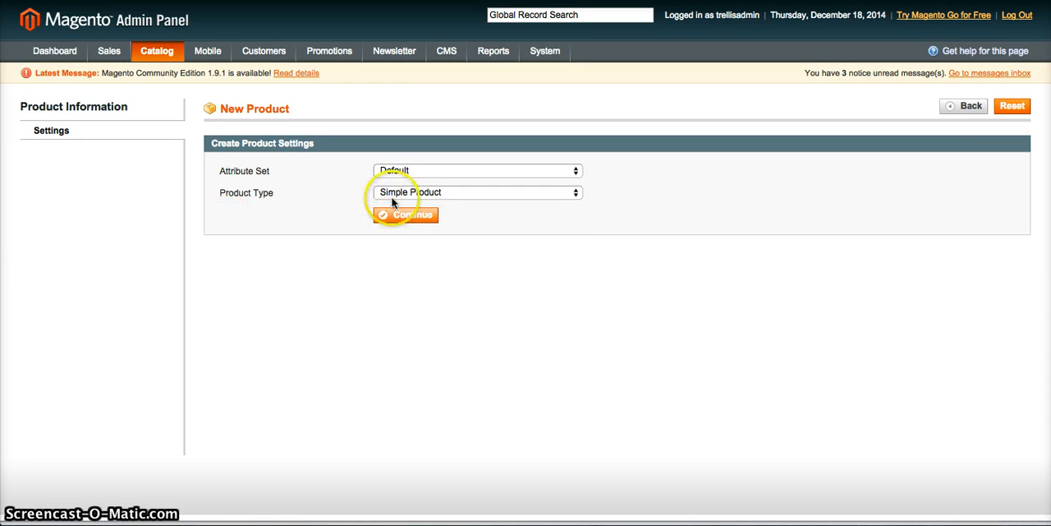
pyautogui.click(476, 192)
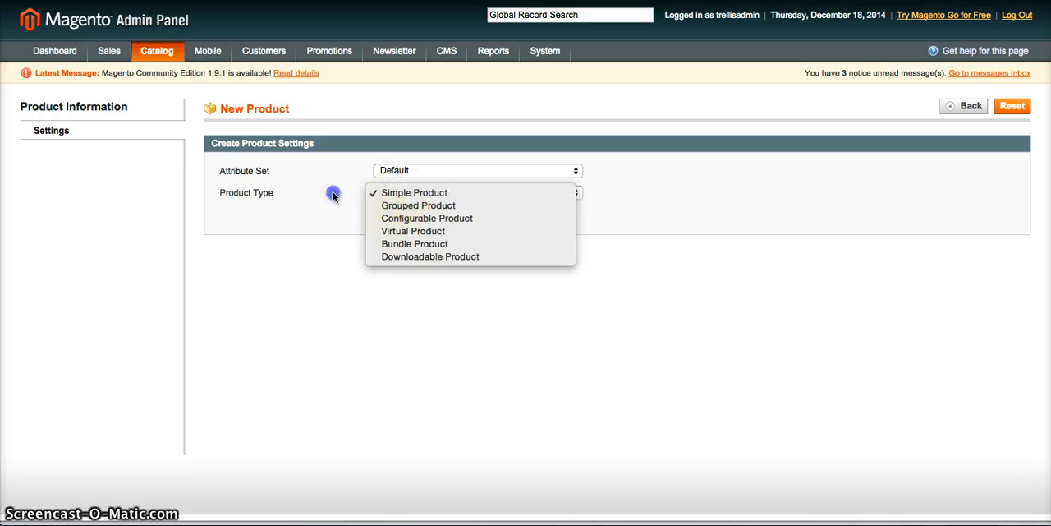
pyautogui.click(413, 192)
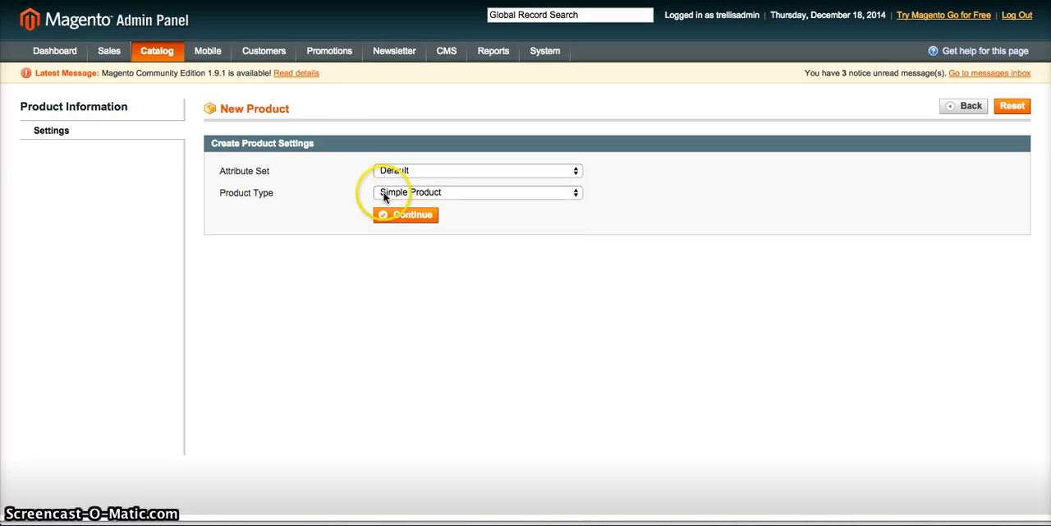
pyautogui.click(476, 192)
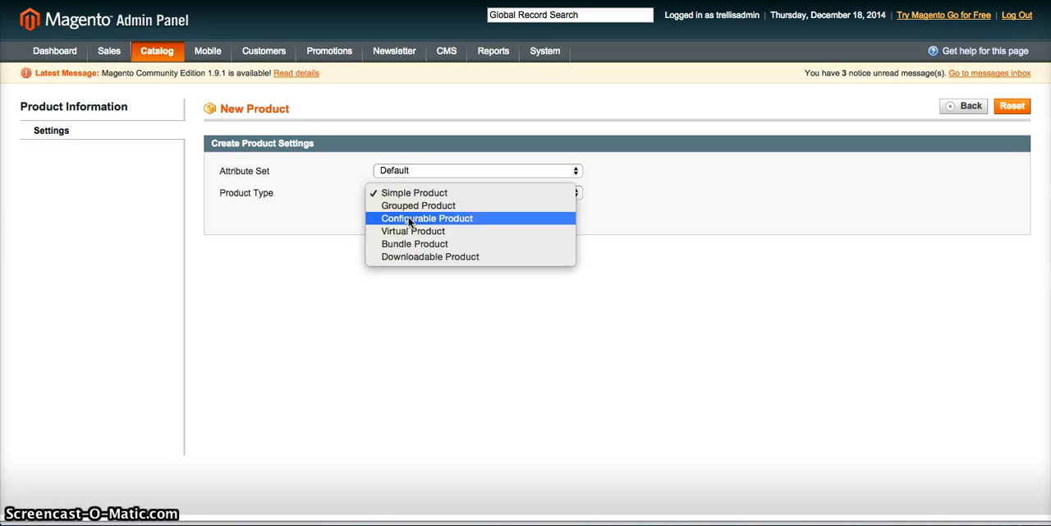
pyautogui.moveTo(355, 225)
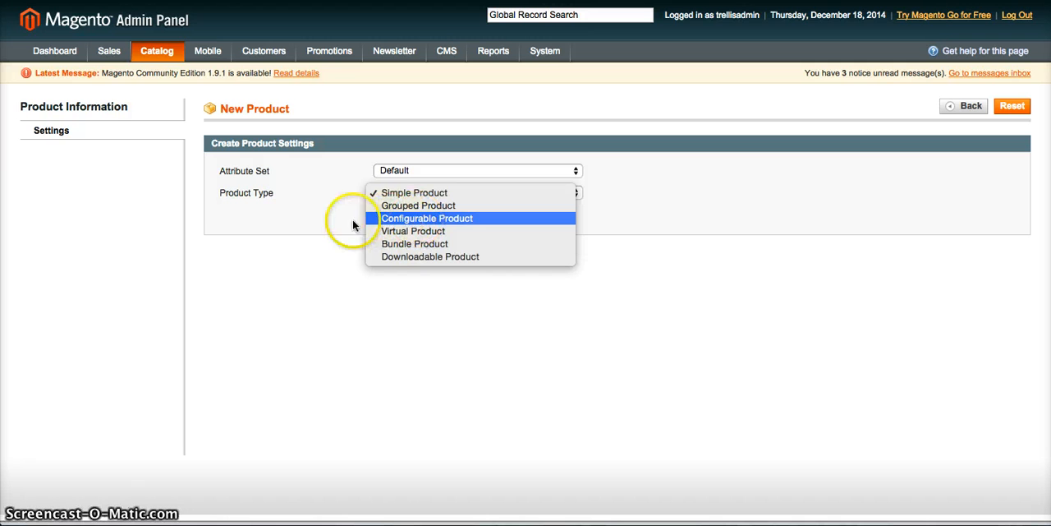
pyautogui.moveTo(402, 219)
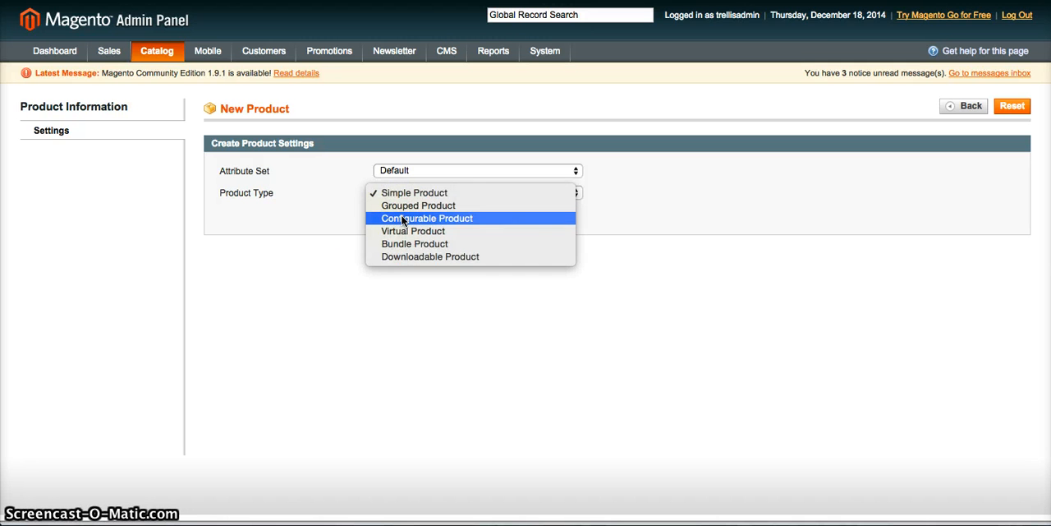
pyautogui.click(415, 192)
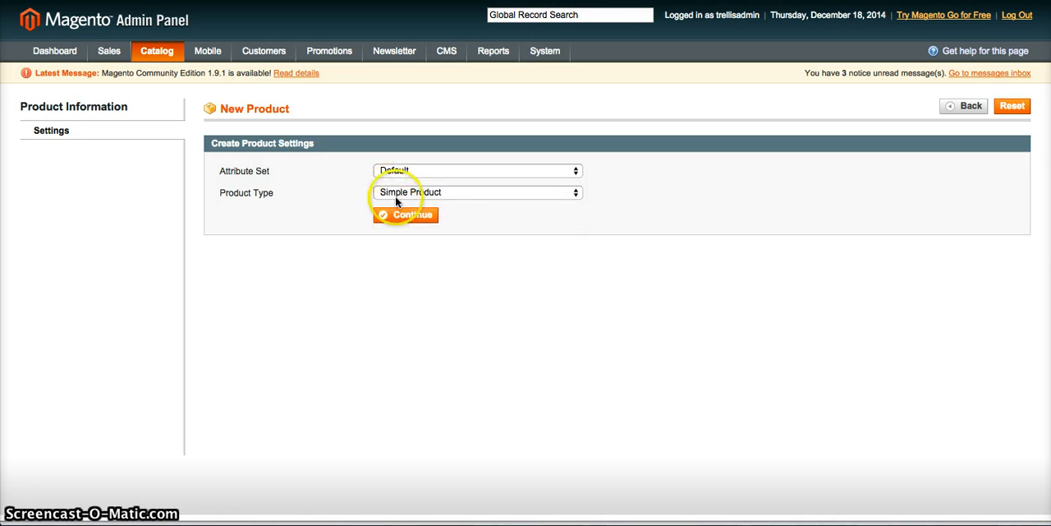
pyautogui.click(477, 192)
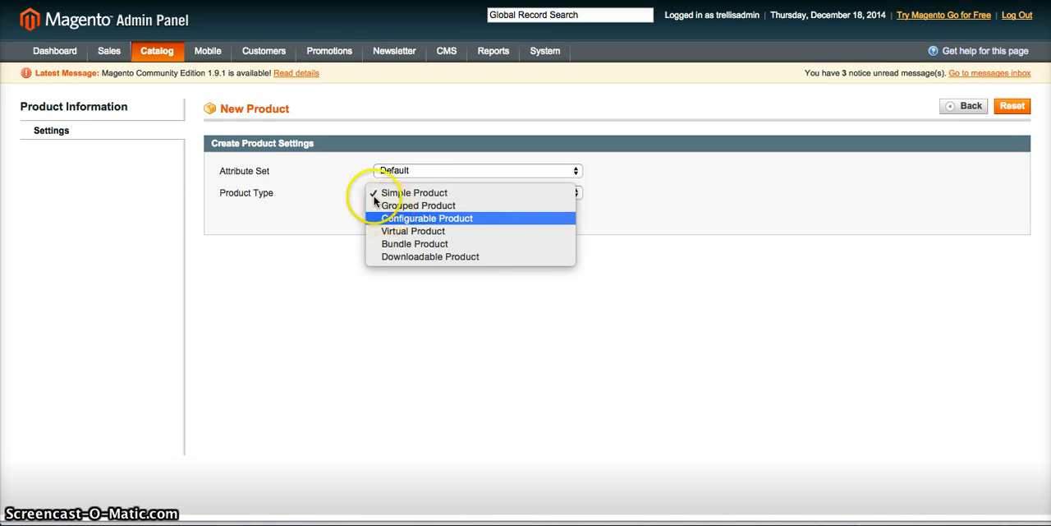
pyautogui.moveTo(403, 193)
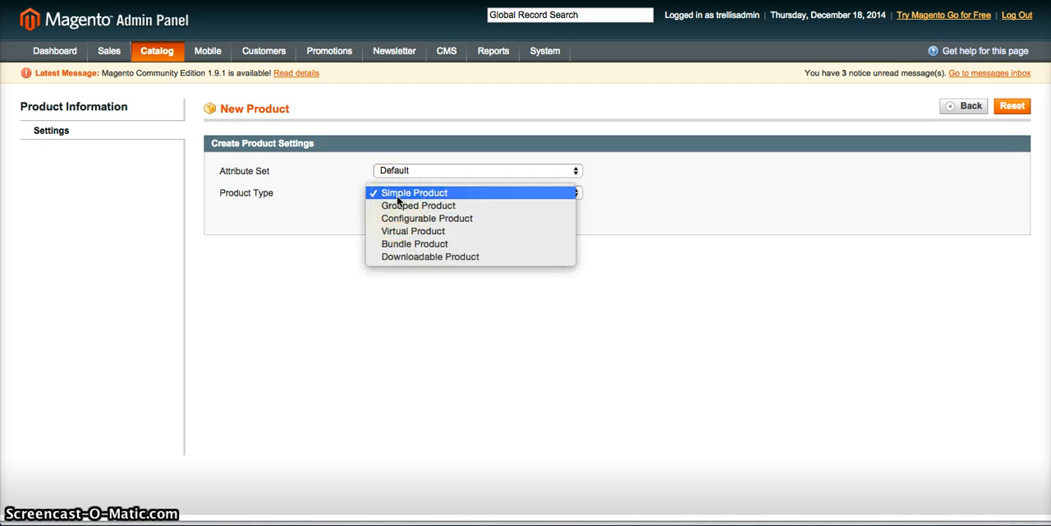
pyautogui.click(415, 192)
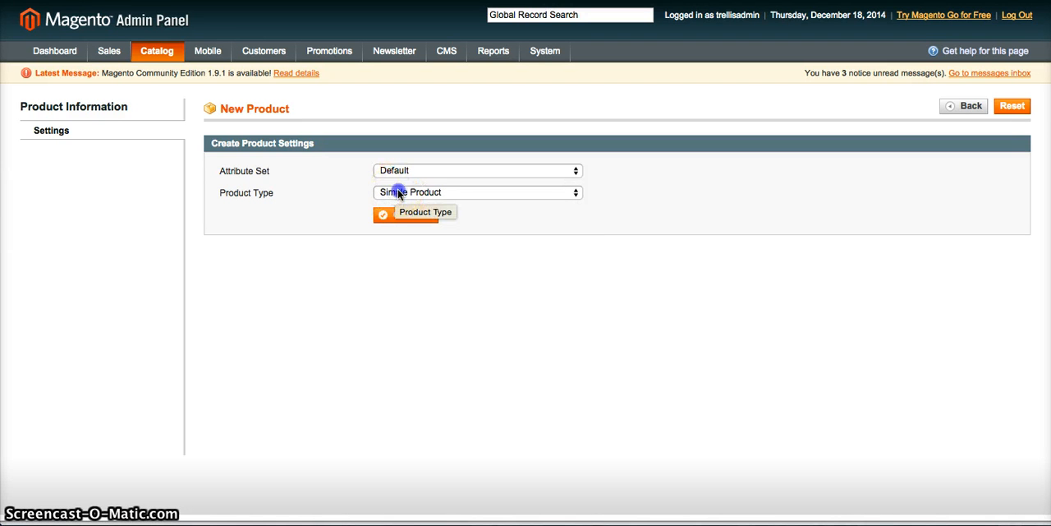
pyautogui.click(476, 192)
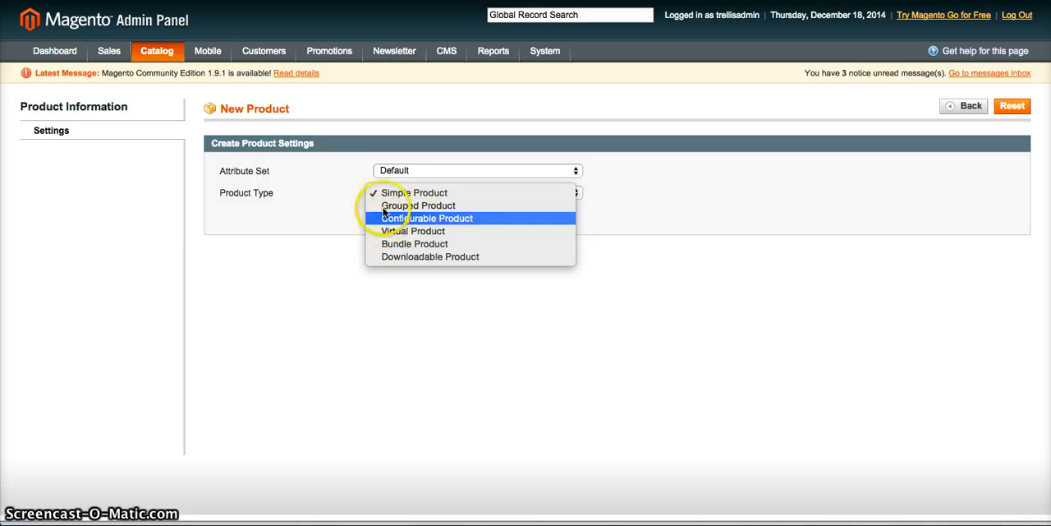
pyautogui.moveTo(394, 226)
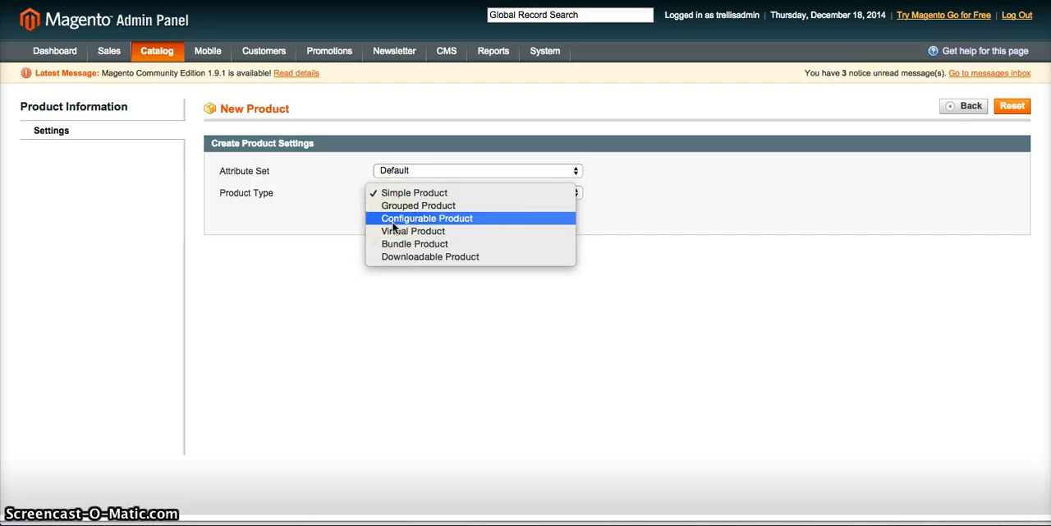
pyautogui.click(414, 192)
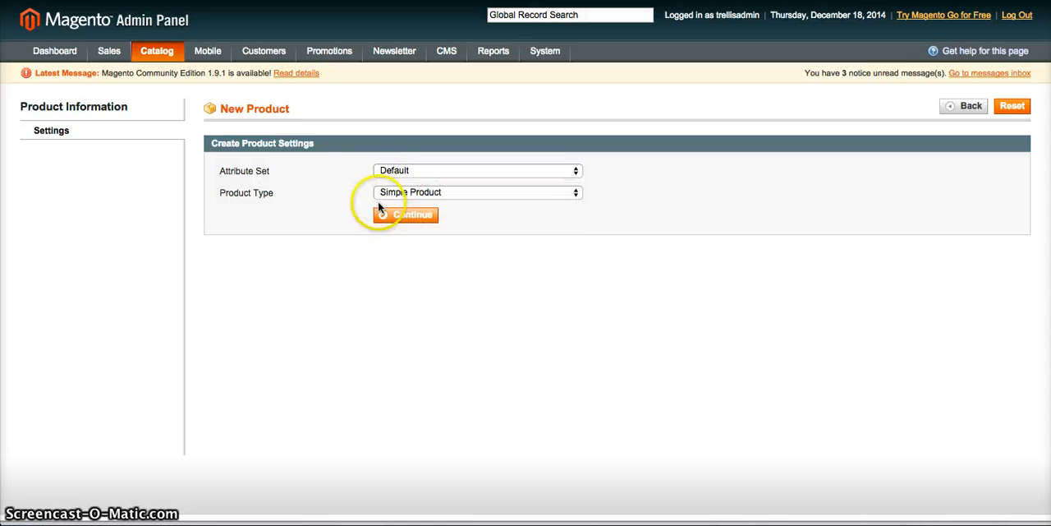
pyautogui.moveTo(333, 322)
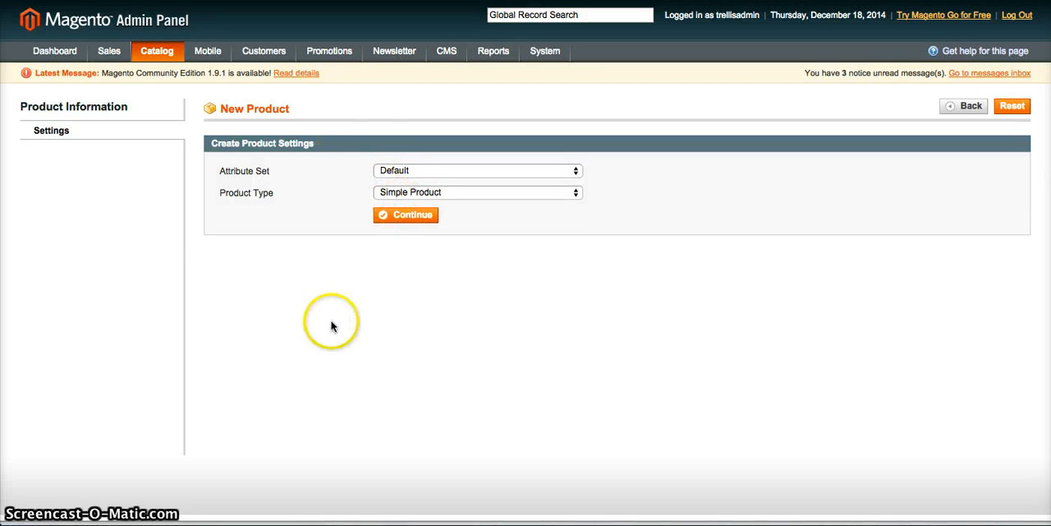
pyautogui.click(476, 192)
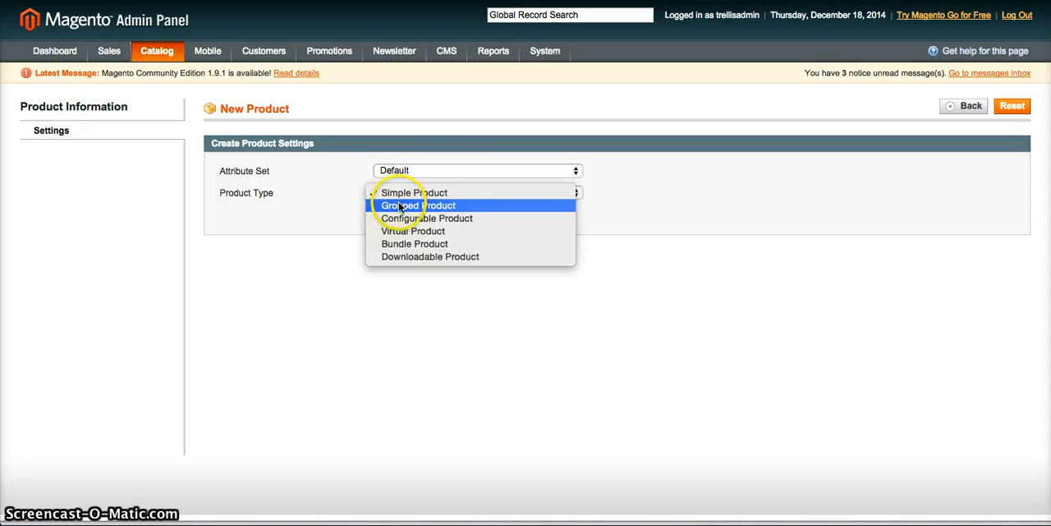
pyautogui.click(414, 192)
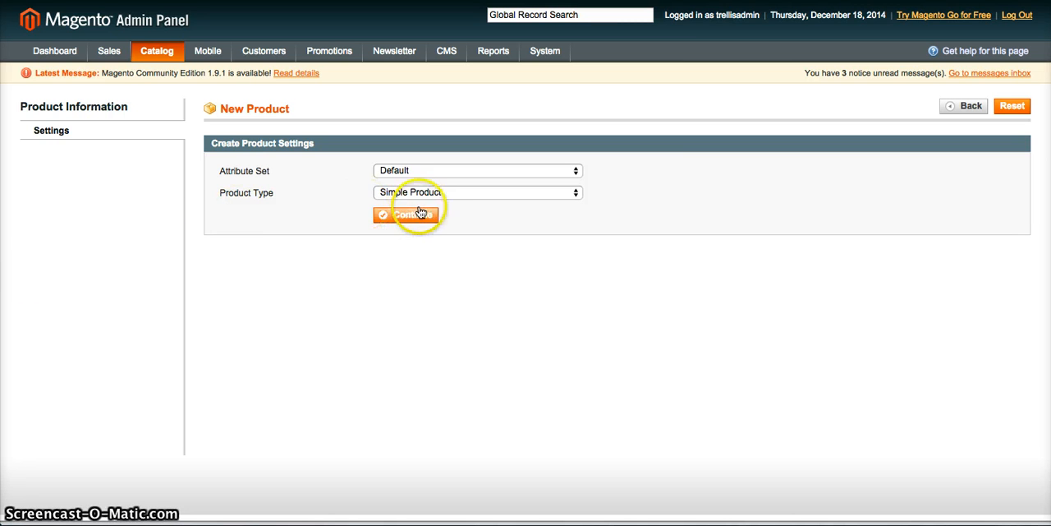
pyautogui.click(476, 192)
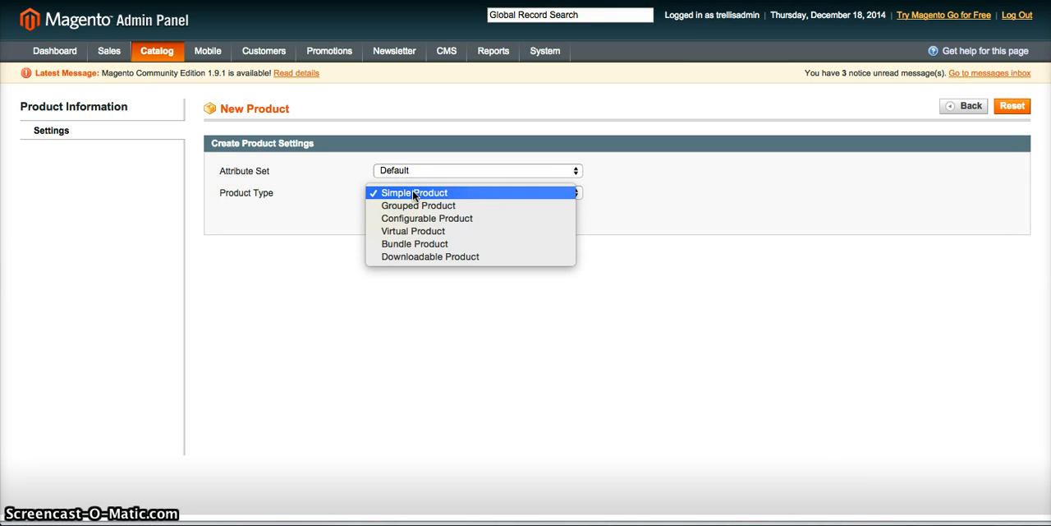
pyautogui.moveTo(418, 205)
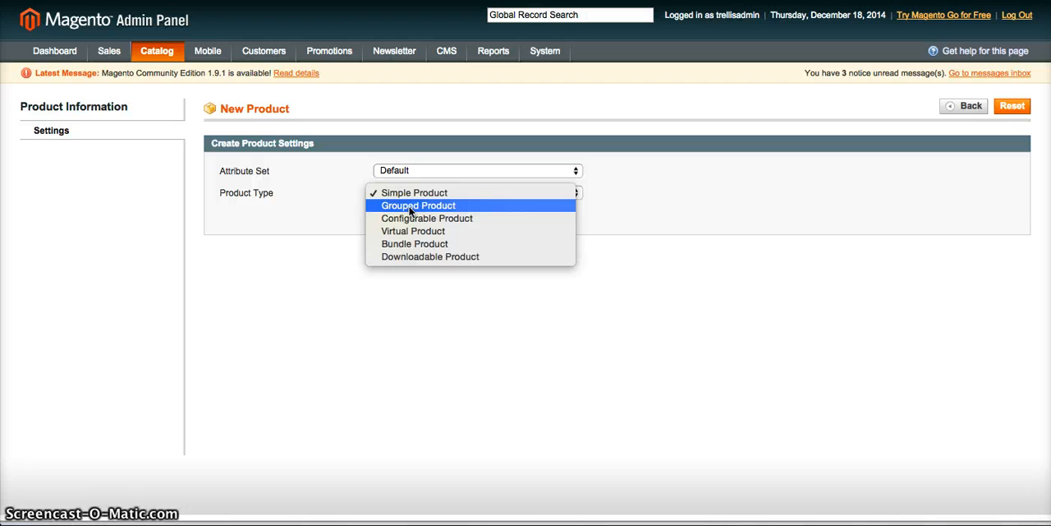
pyautogui.moveTo(413, 197)
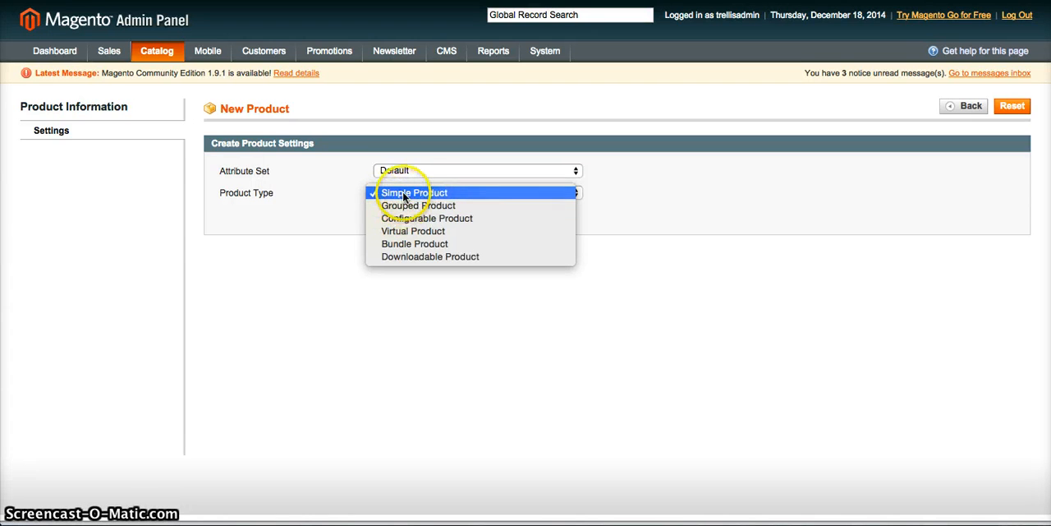
pyautogui.click(415, 192)
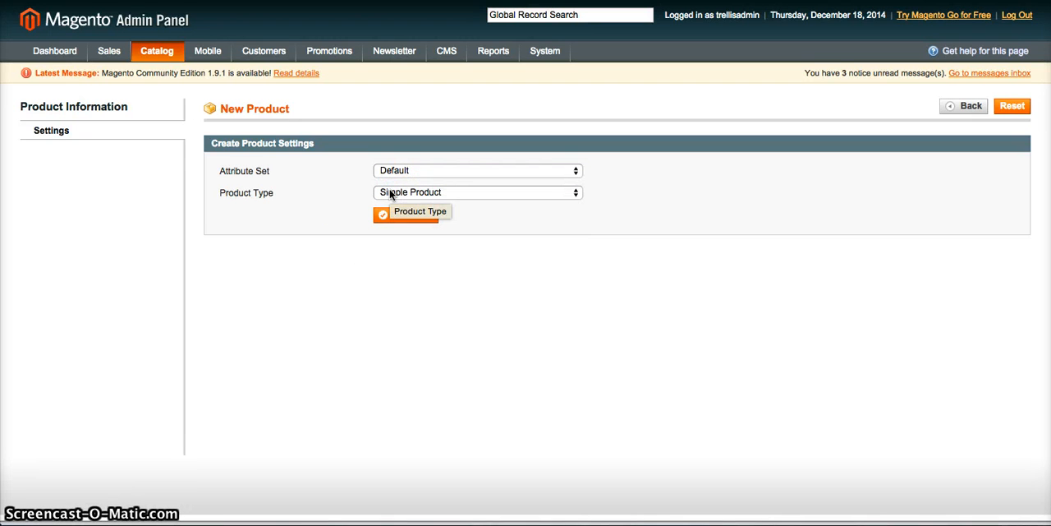
pyautogui.click(477, 192)
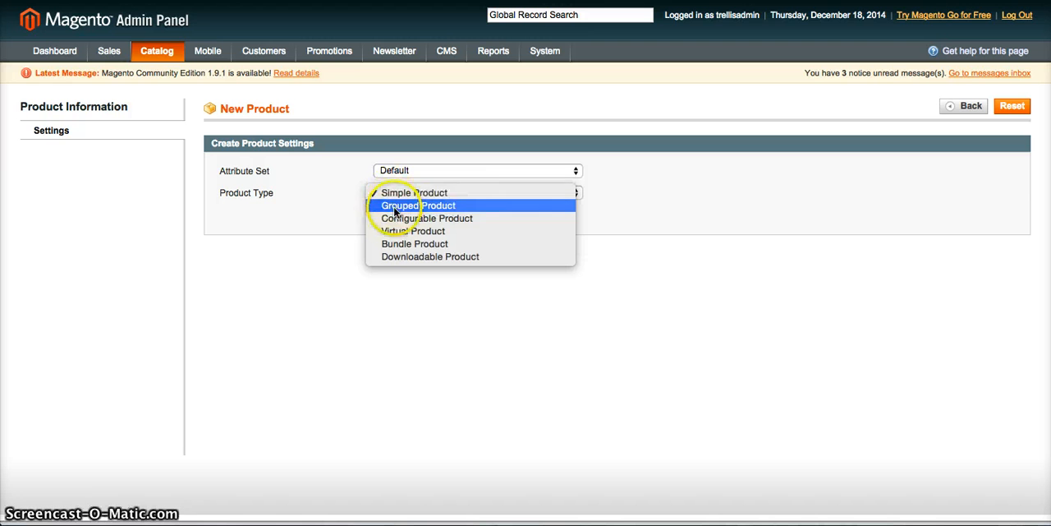
pyautogui.moveTo(413, 230)
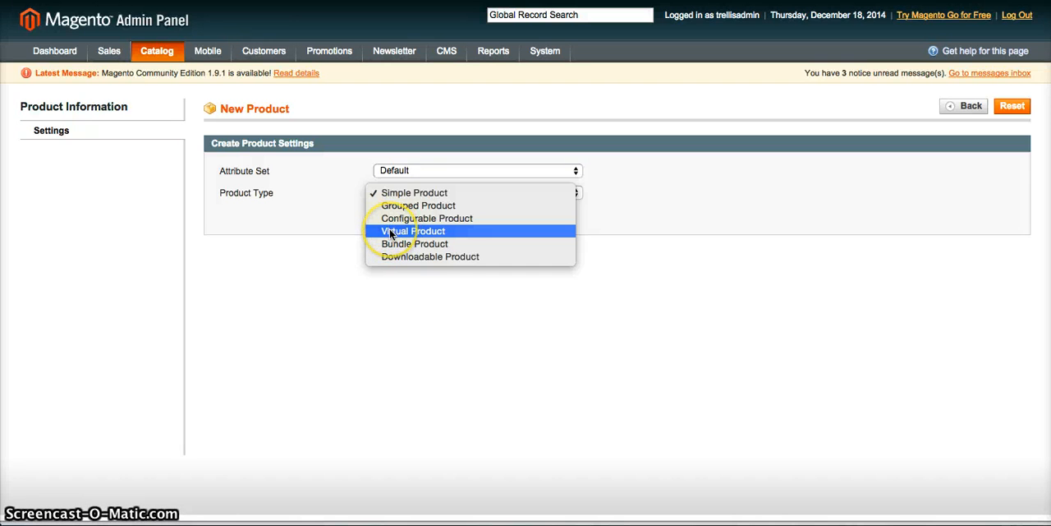
pyautogui.moveTo(385, 231)
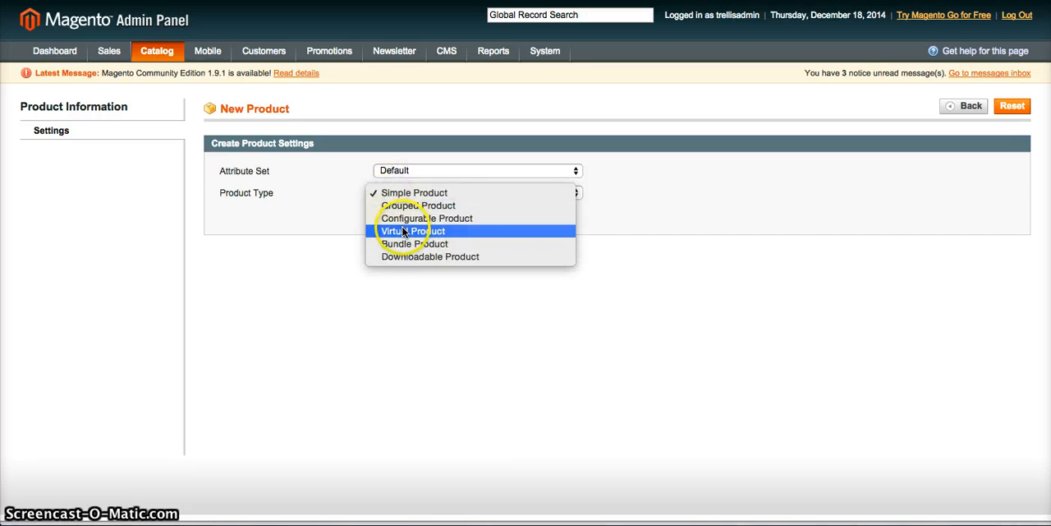
pyautogui.click(415, 192)
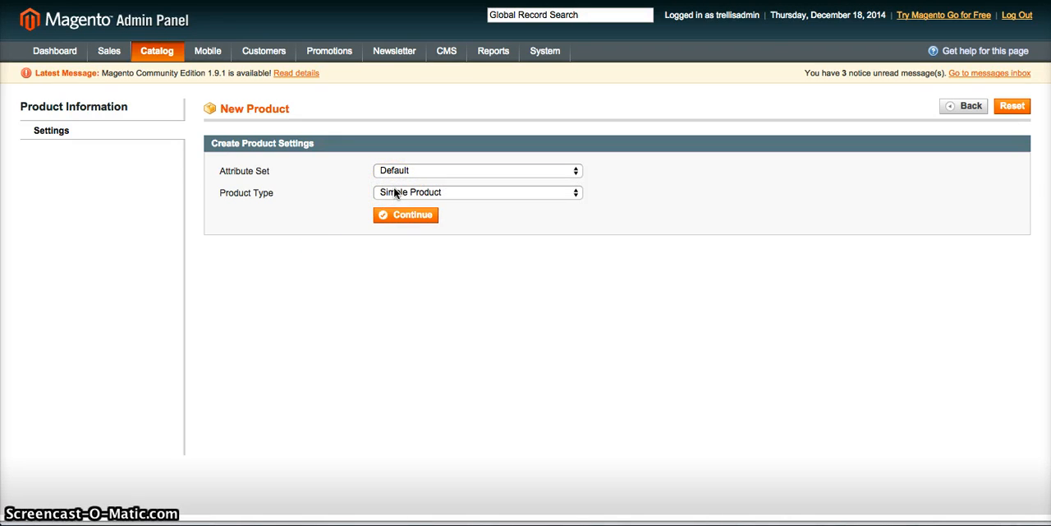
pyautogui.click(476, 193)
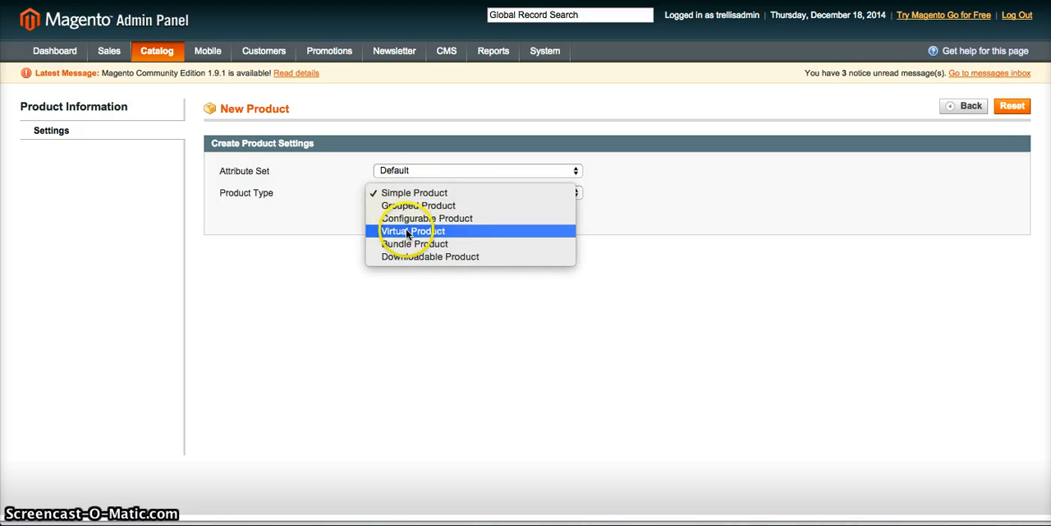
pyautogui.click(415, 192)
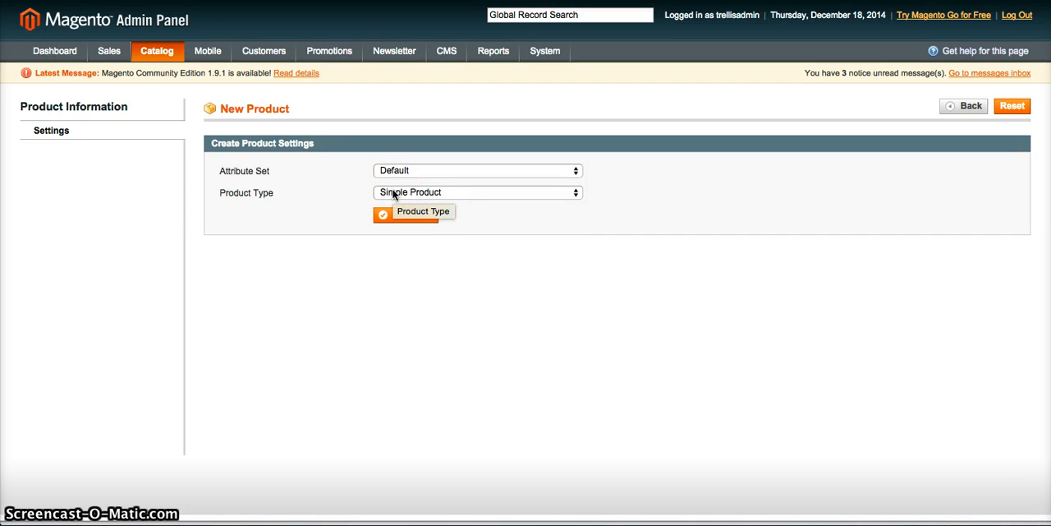
pyautogui.click(476, 193)
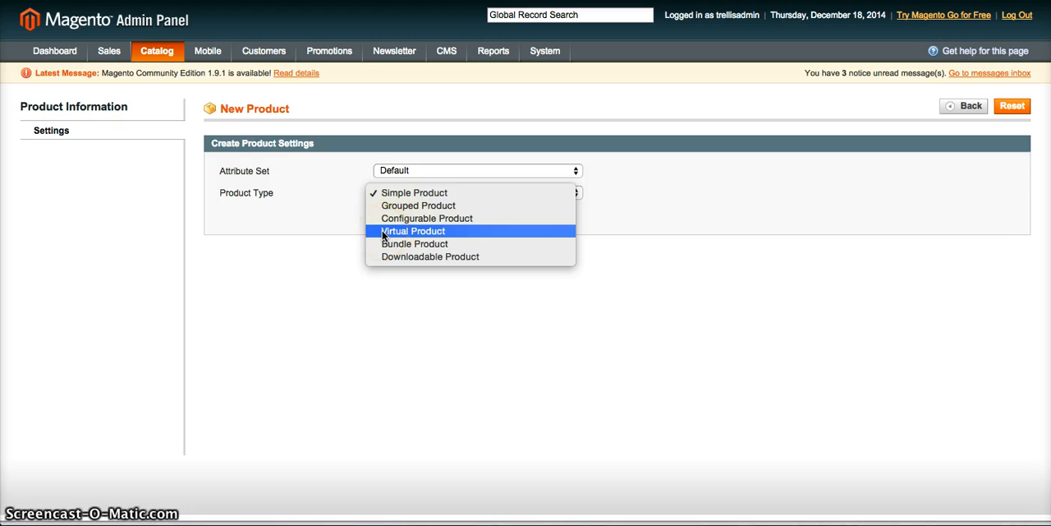
pyautogui.click(415, 192)
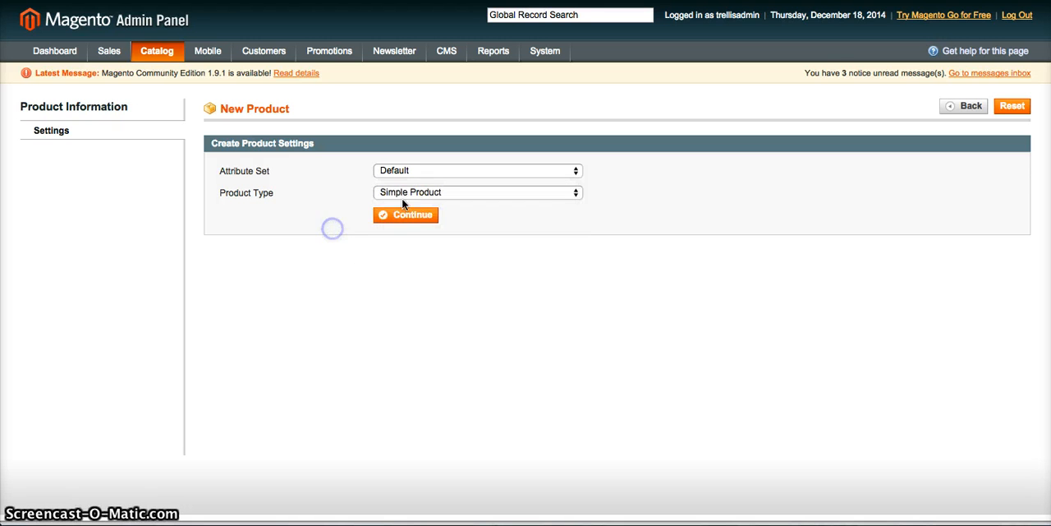
# - Browse the Product Type dropdown options, leaving Simple Product selected
pyautogui.click(476, 192)
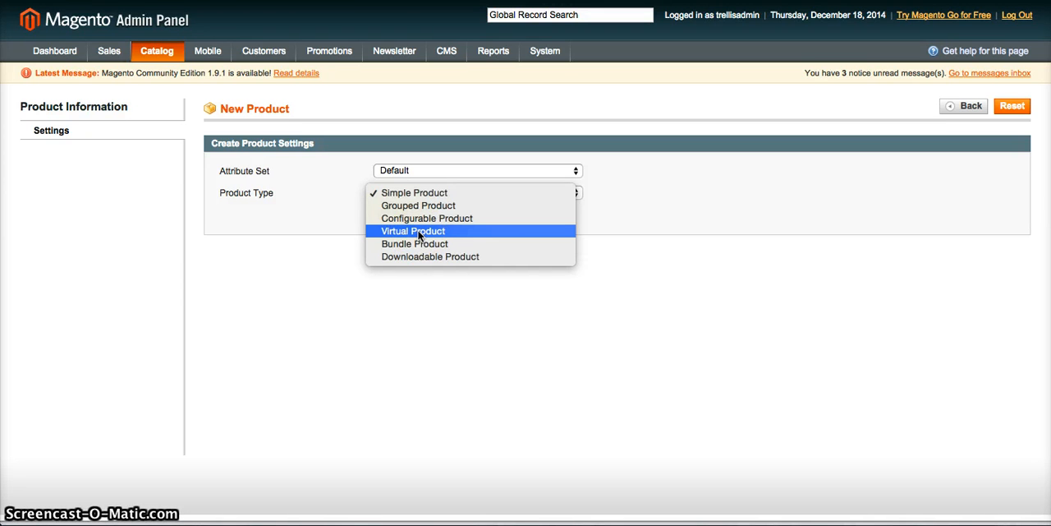
pyautogui.moveTo(417, 241)
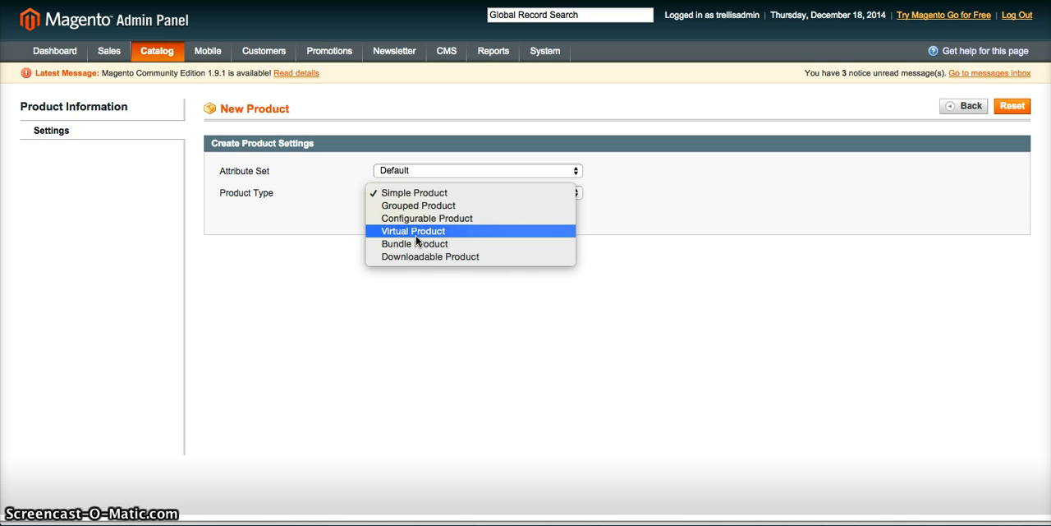
pyautogui.moveTo(415, 231)
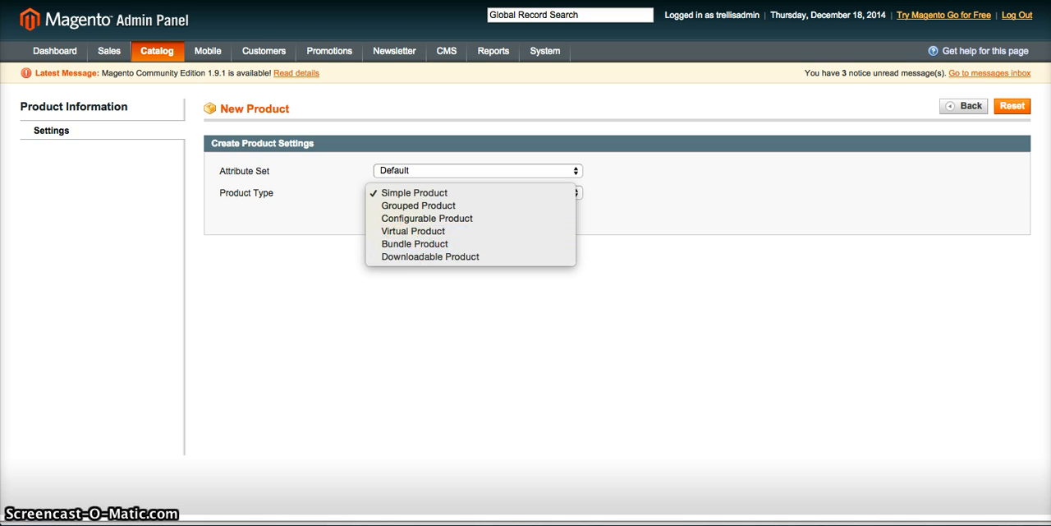
pyautogui.click(414, 192)
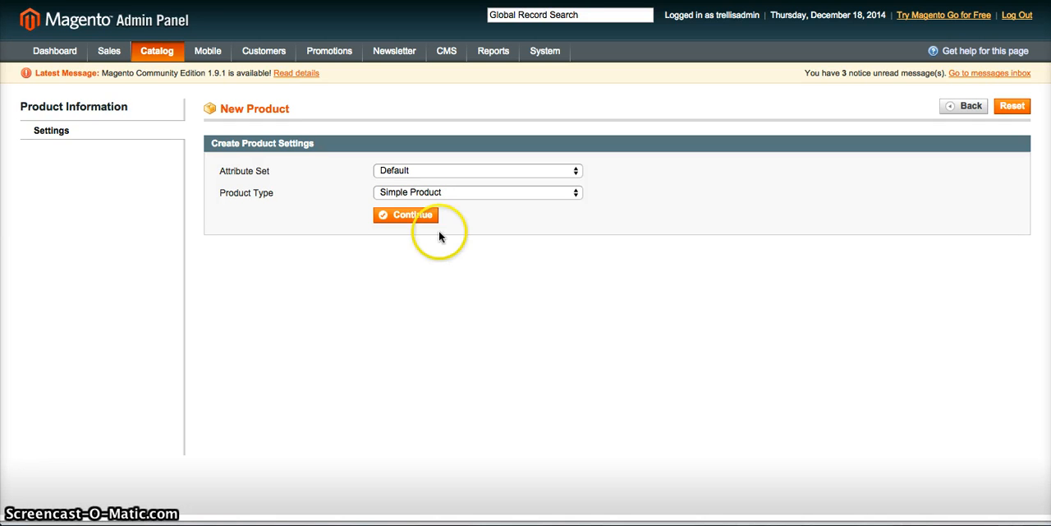
pyautogui.click(476, 192)
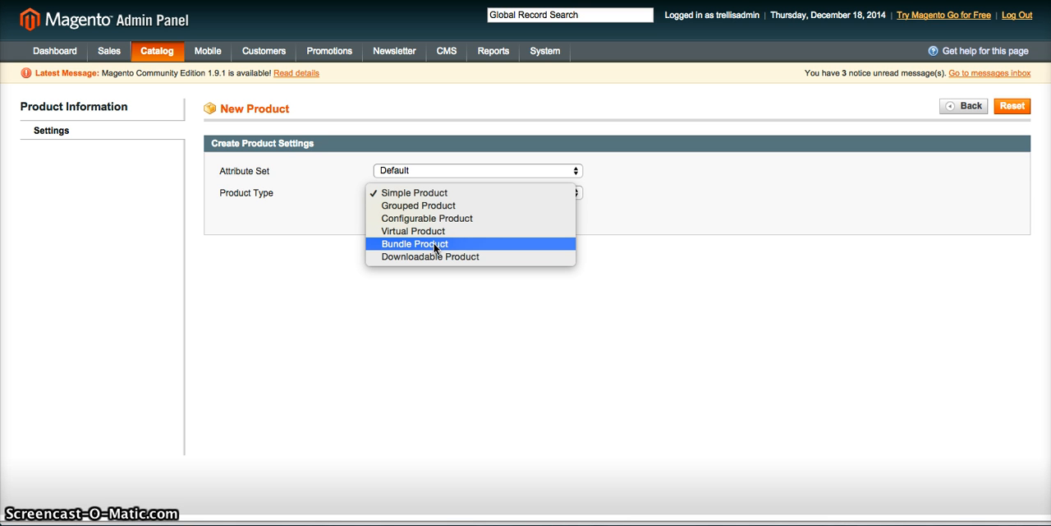
pyautogui.moveTo(440, 286)
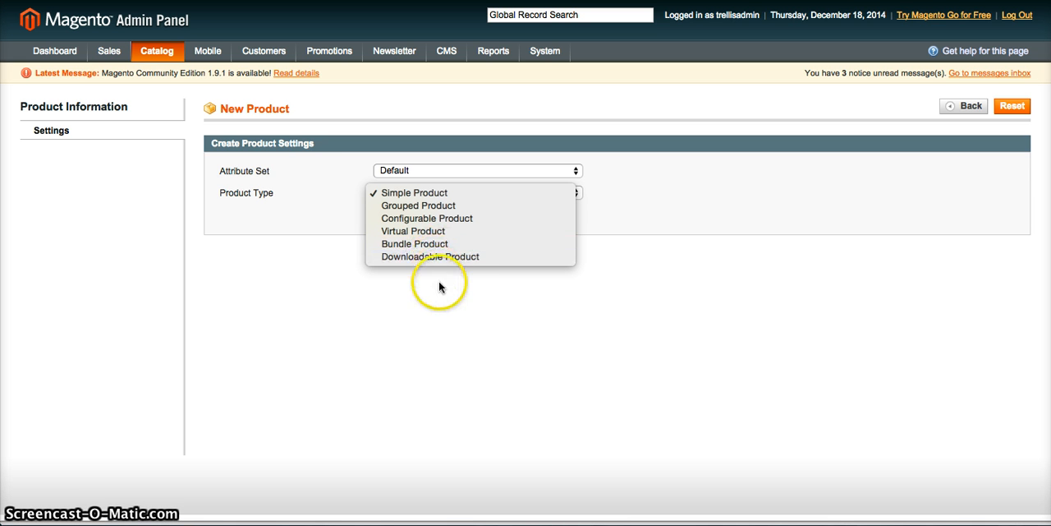
pyautogui.moveTo(428, 256)
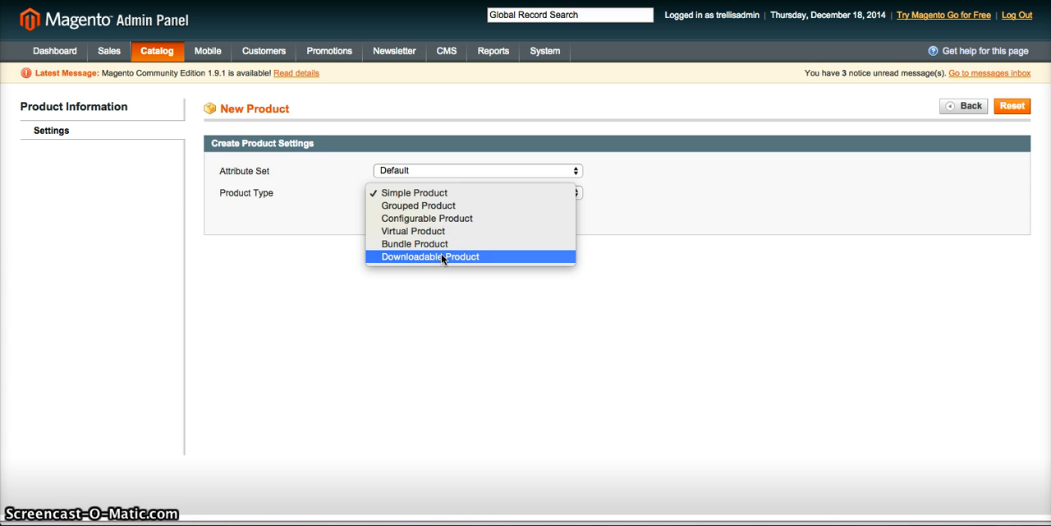
pyautogui.moveTo(449, 259)
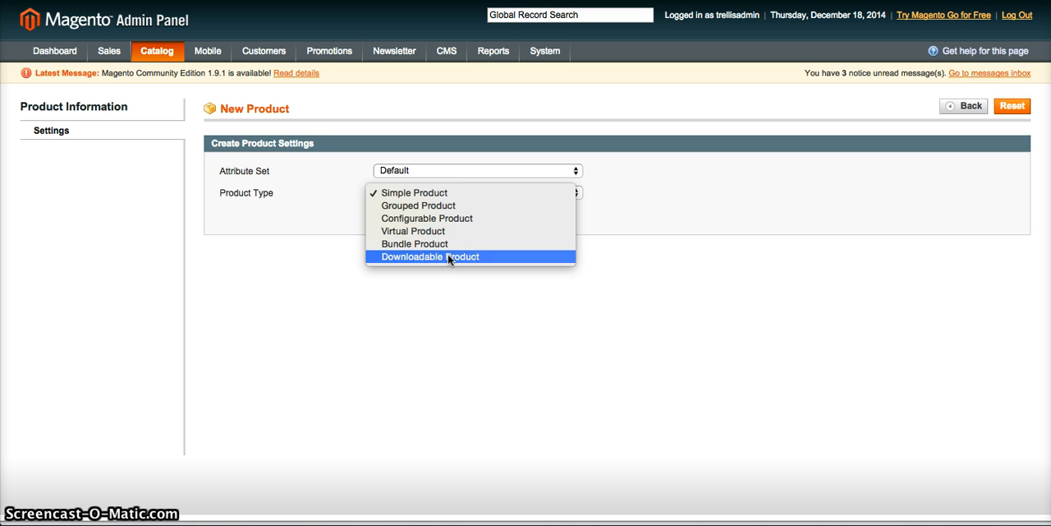
# - Close the Product Type list with Simple Product and the Default attribute set kept
pyautogui.click(415, 192)
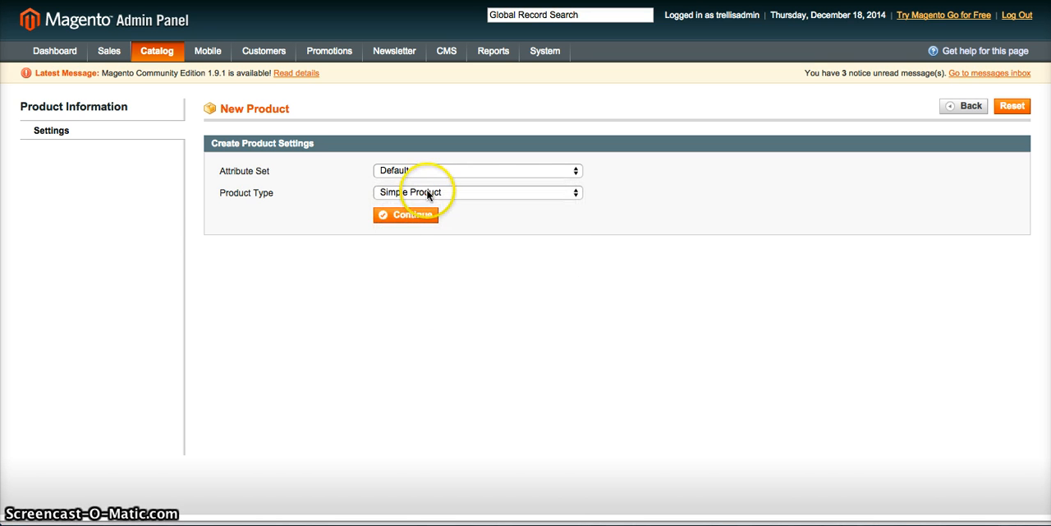
pyautogui.click(476, 192)
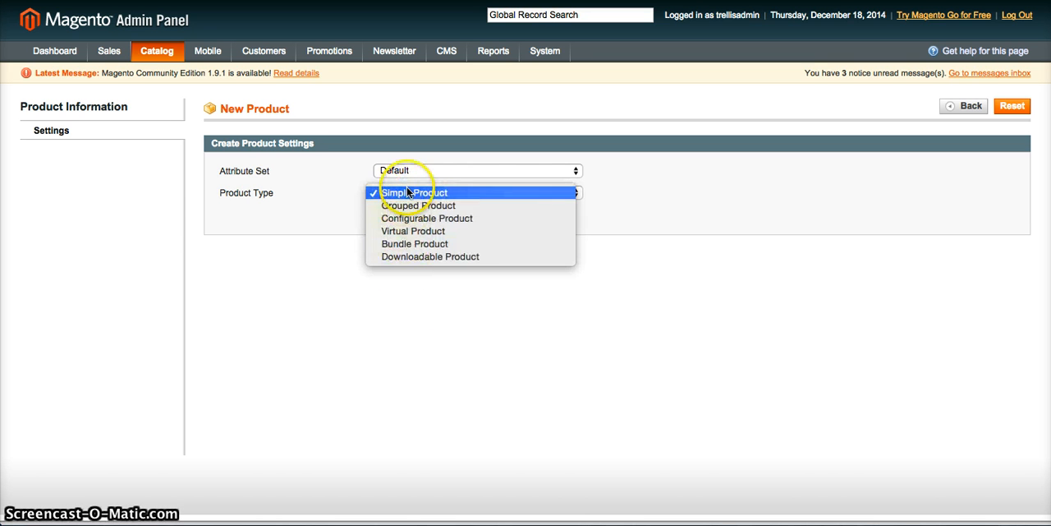
pyautogui.click(414, 192)
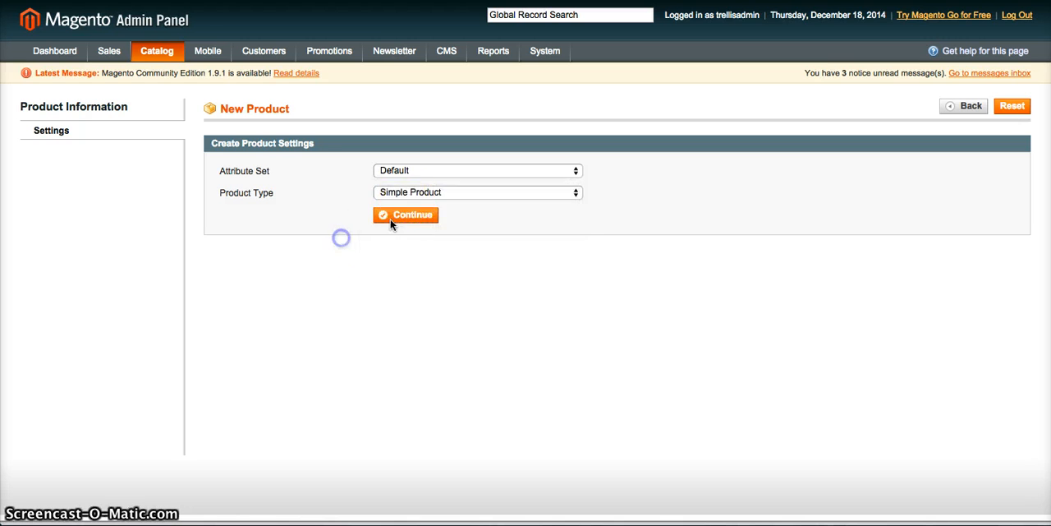
pyautogui.click(476, 192)
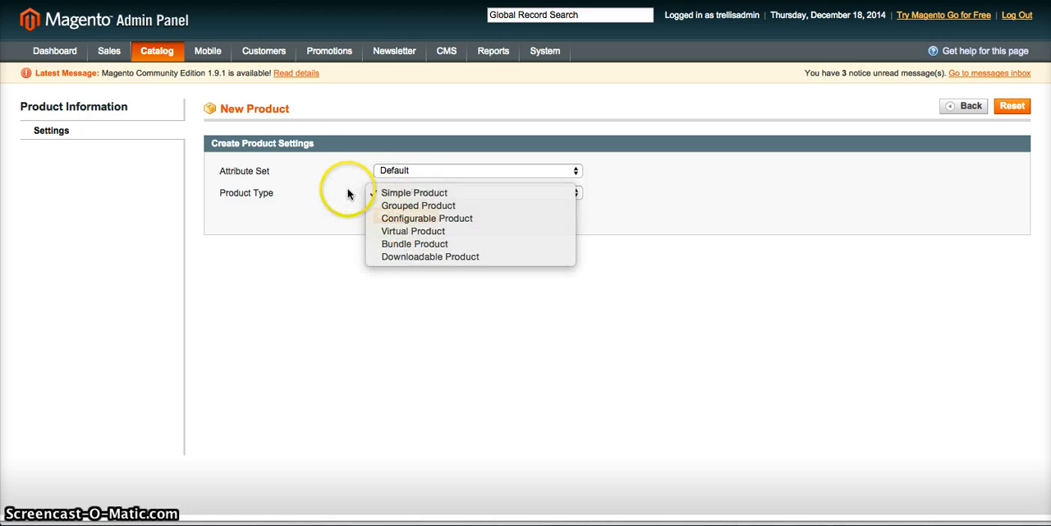
pyautogui.click(415, 192)
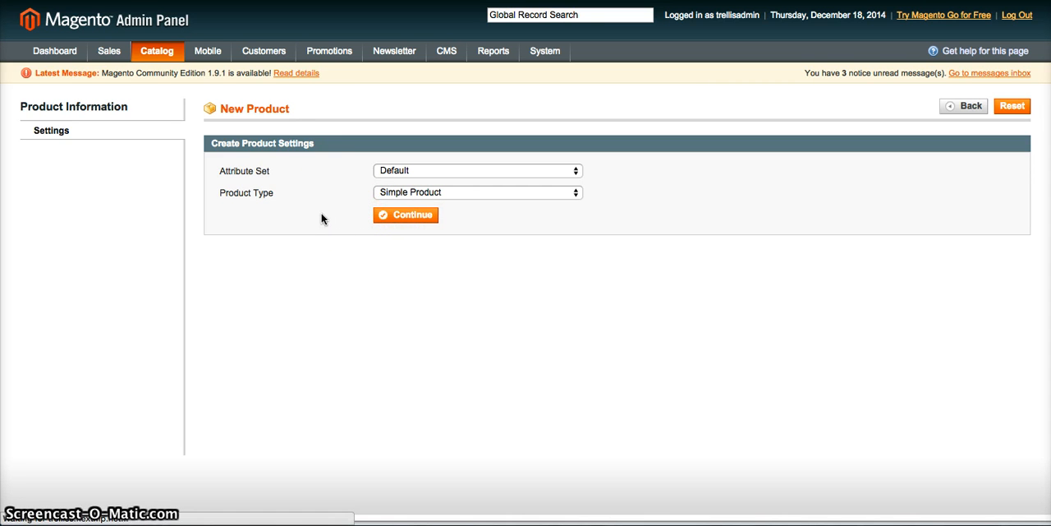
pyautogui.click(405, 214)
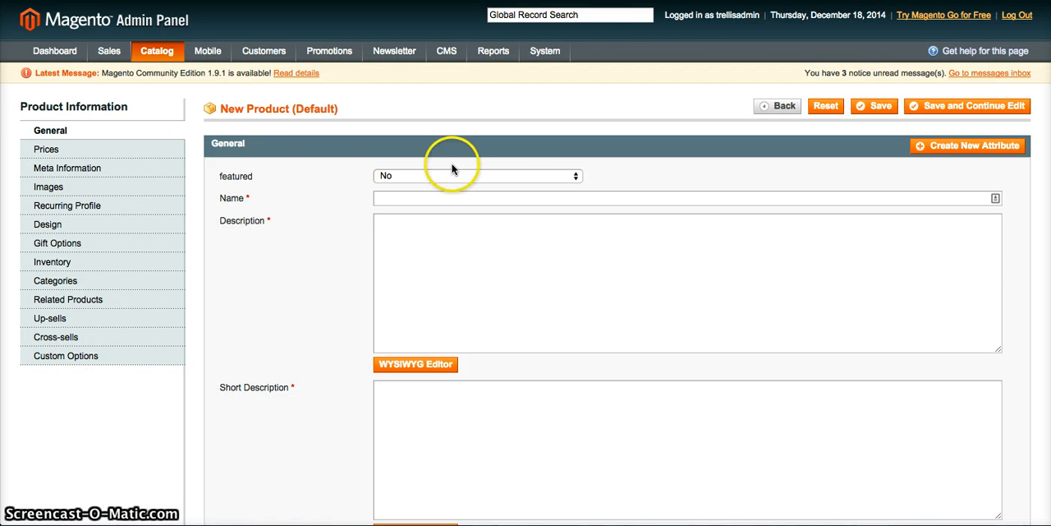
pyautogui.moveTo(332, 184)
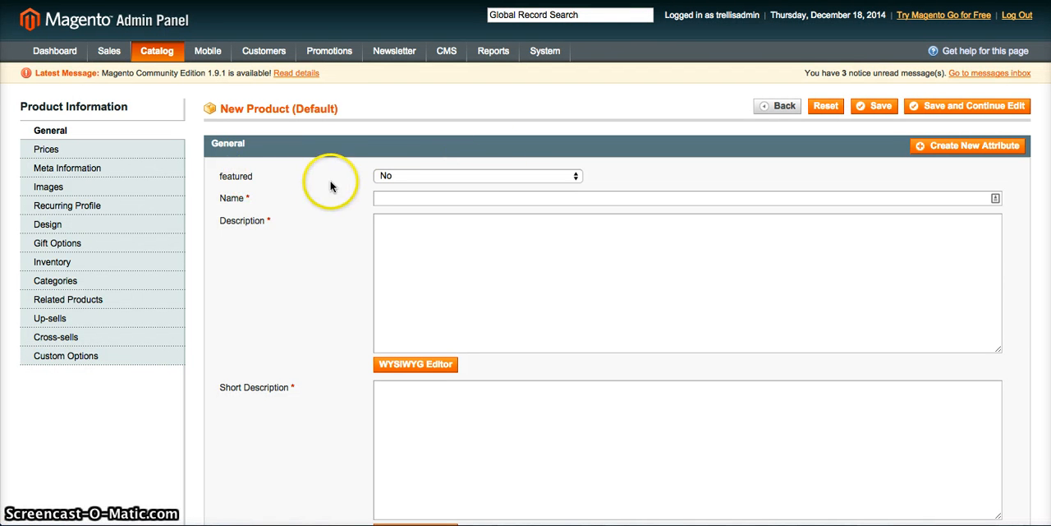
pyautogui.moveTo(872, 106)
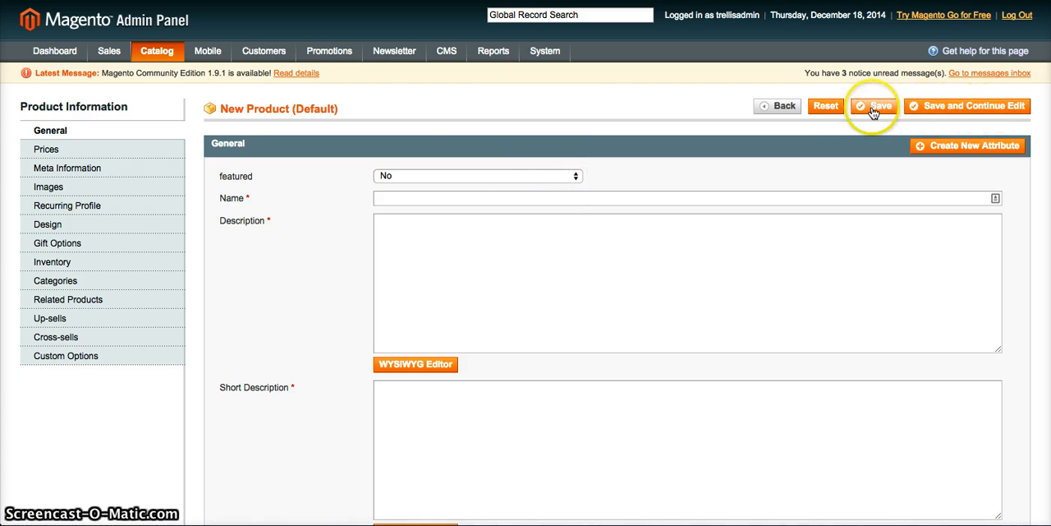
pyautogui.moveTo(453, 154)
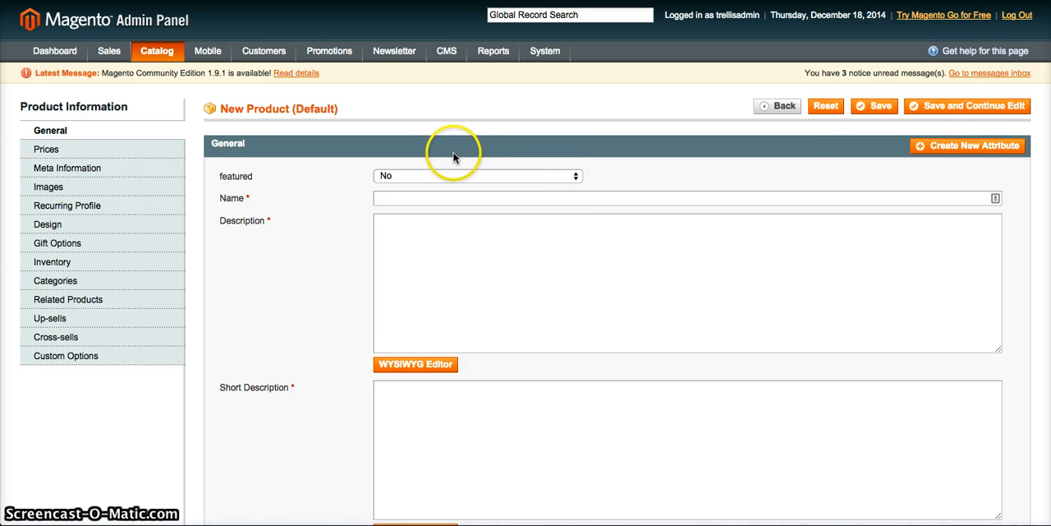
pyautogui.moveTo(329, 152)
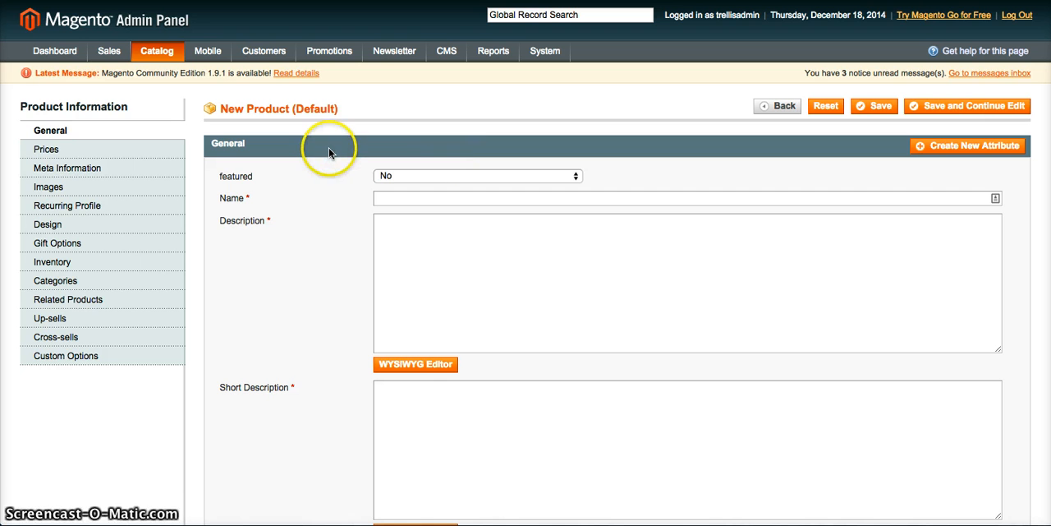
pyautogui.moveTo(368, 157)
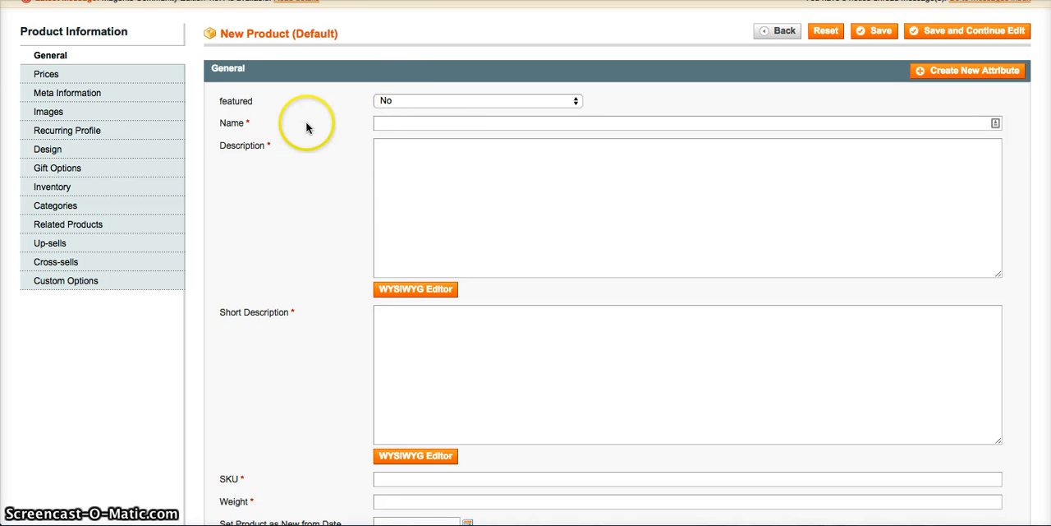
pyautogui.scroll(3)
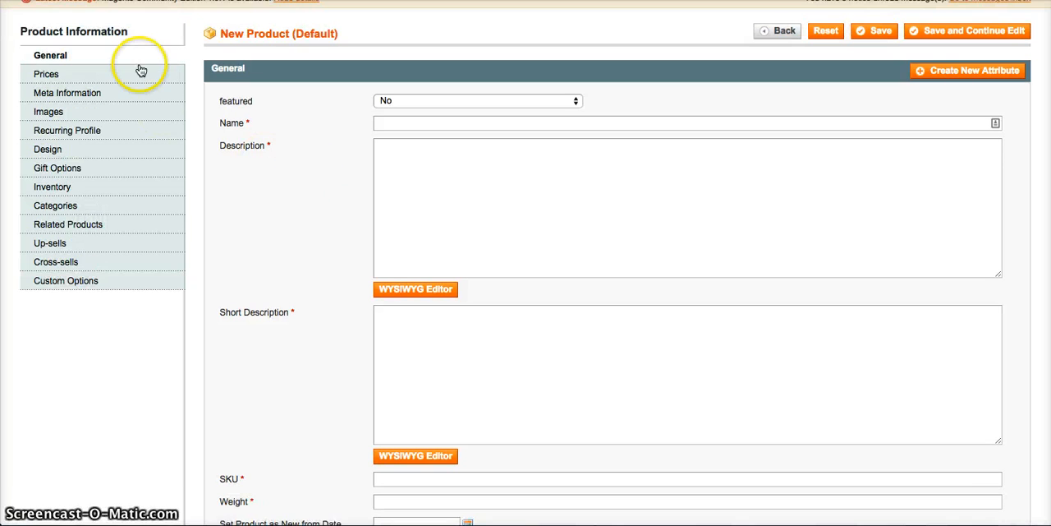
pyautogui.moveTo(111, 224)
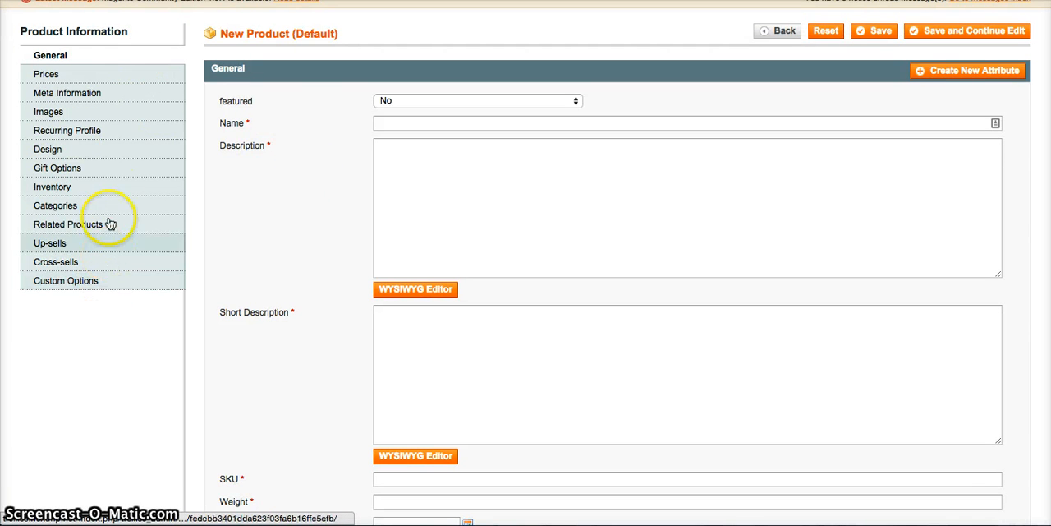
pyautogui.moveTo(382, 107)
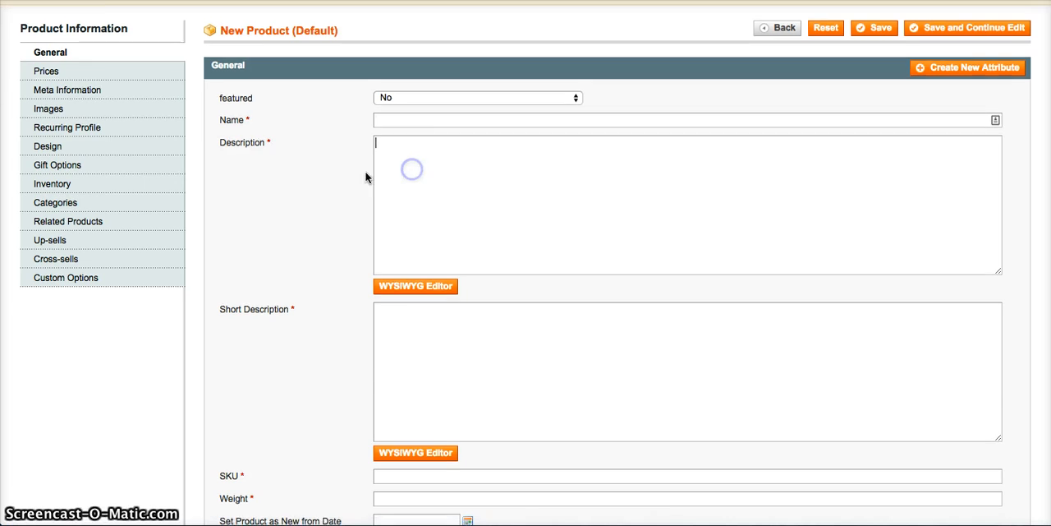
pyautogui.scroll(-3)
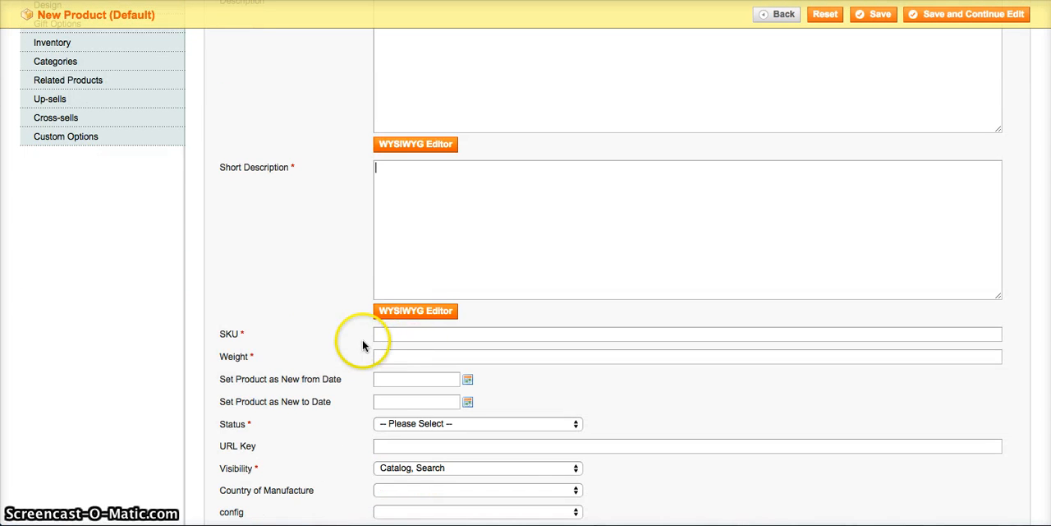
pyautogui.scroll(3)
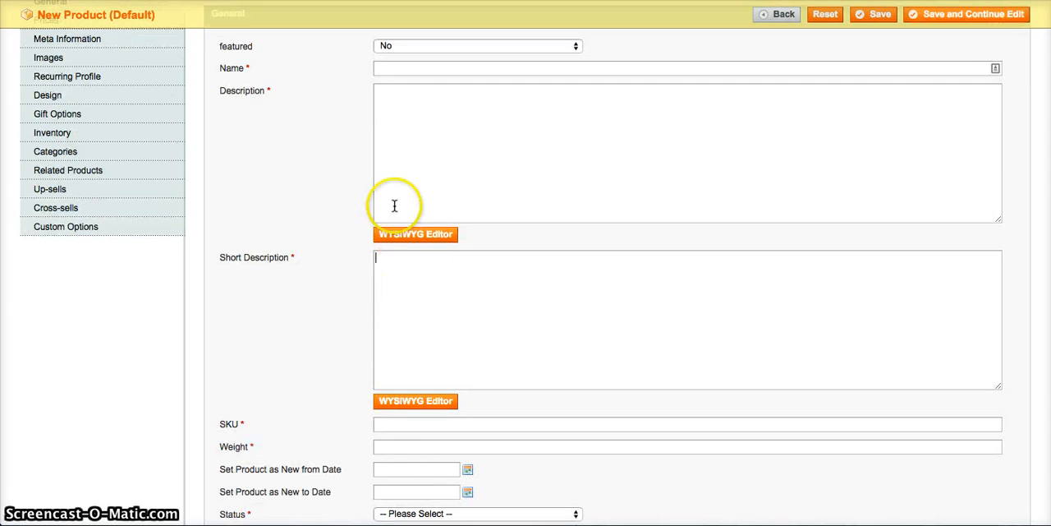
pyautogui.scroll(3)
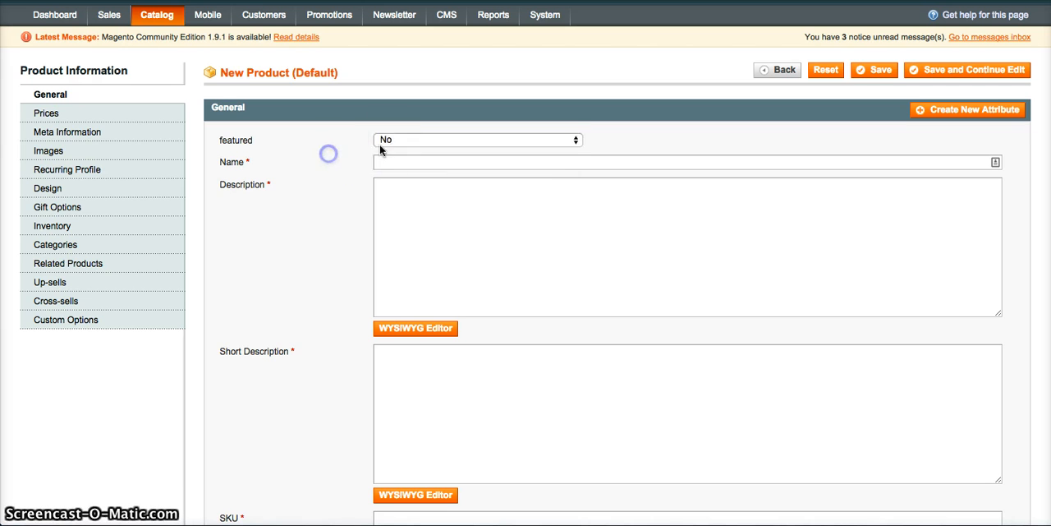
pyautogui.moveTo(368, 164)
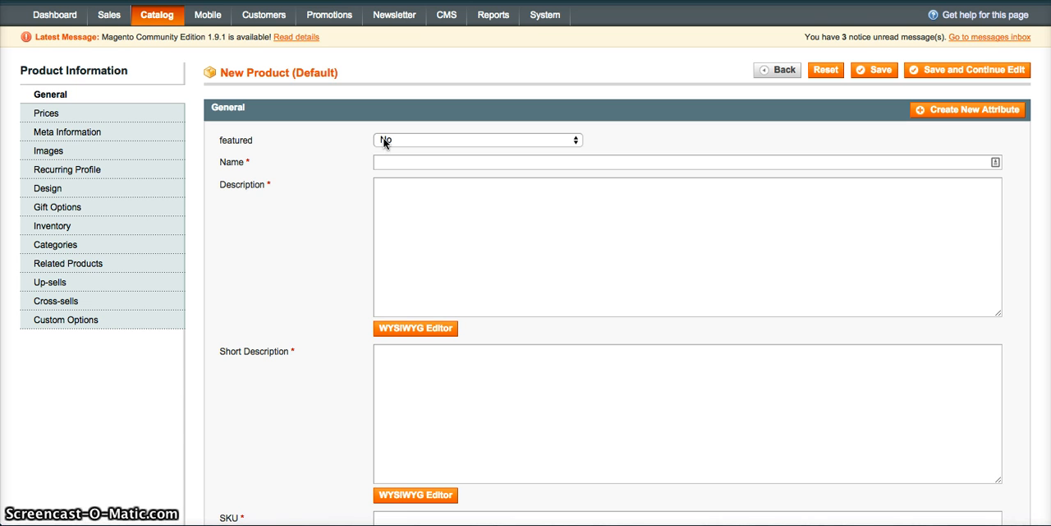
pyautogui.moveTo(393, 150)
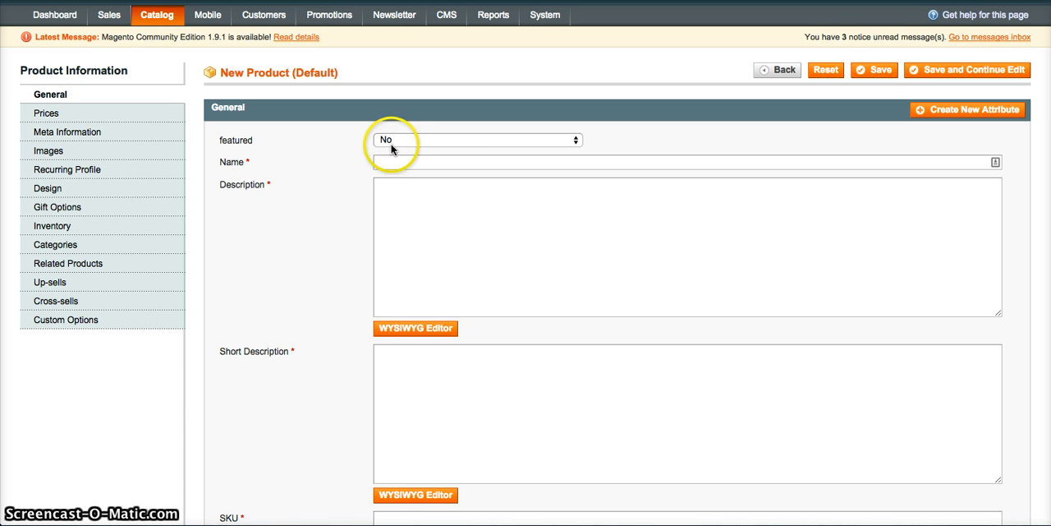
pyautogui.click(477, 139)
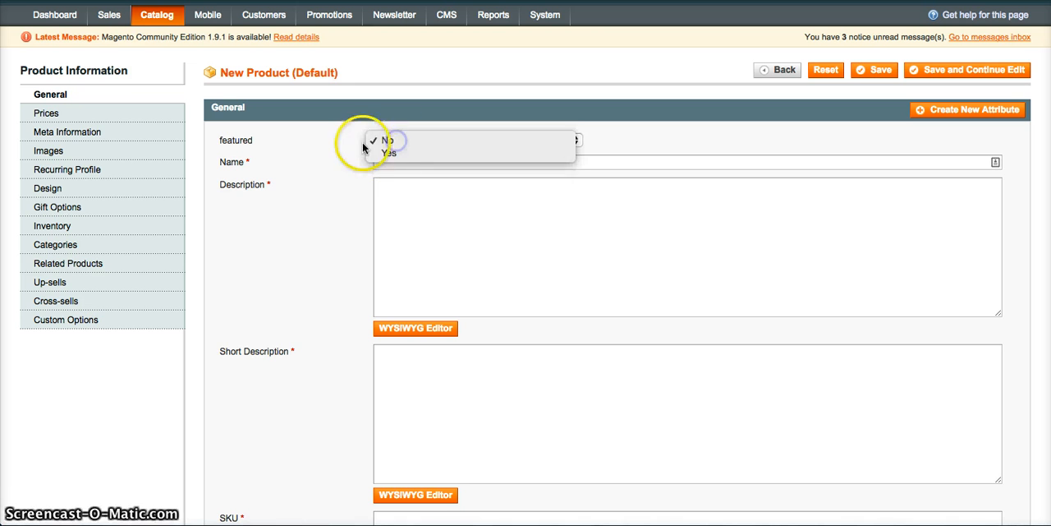
pyautogui.click(385, 140)
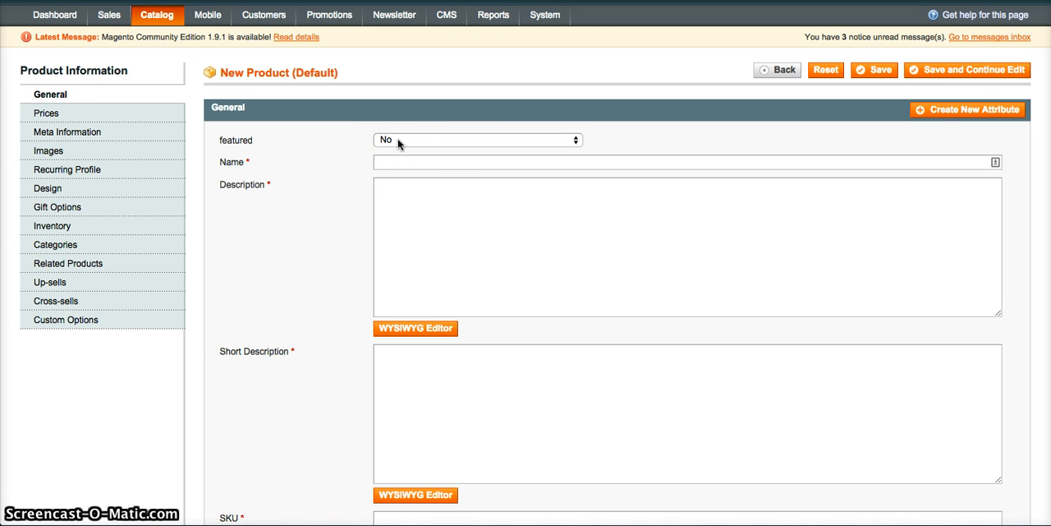
pyautogui.click(398, 162)
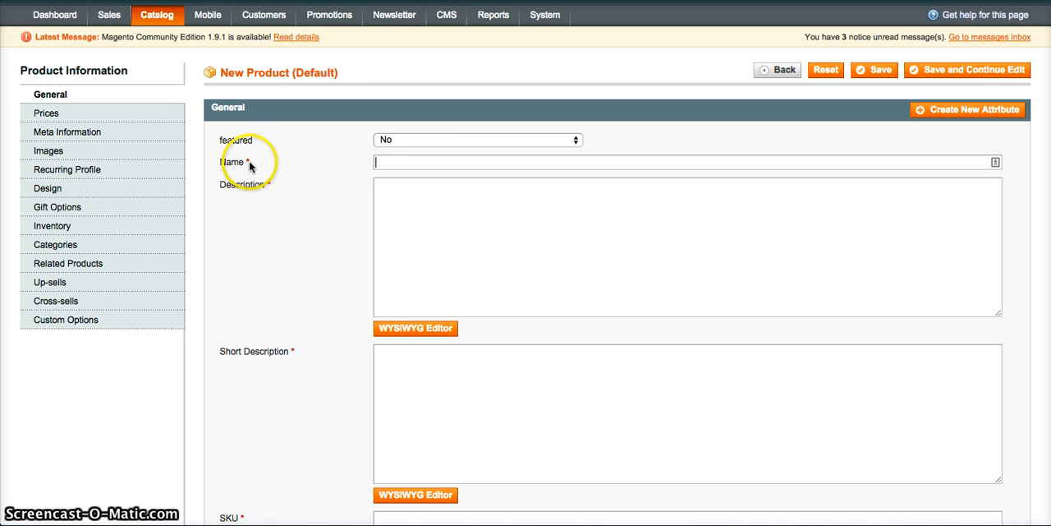
pyautogui.moveTo(285, 185)
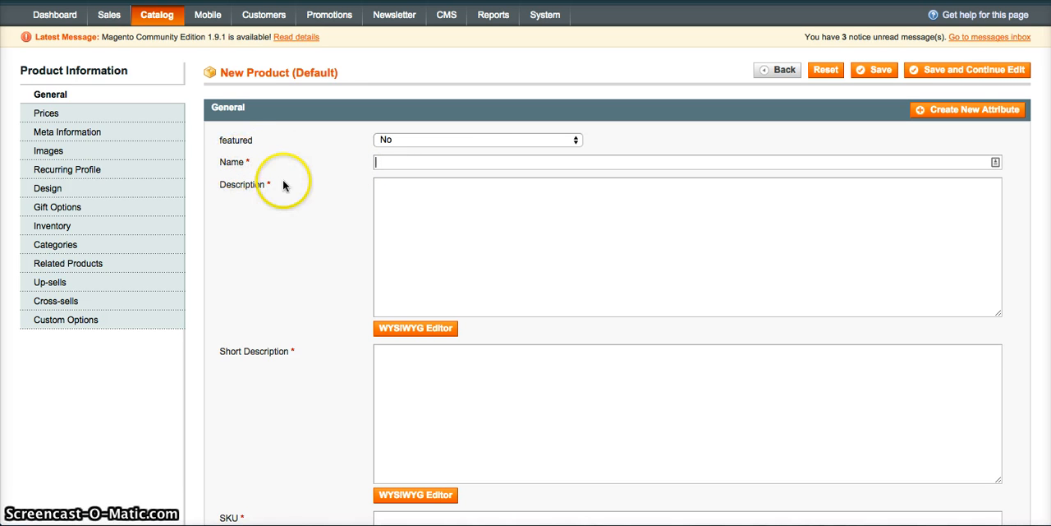
pyautogui.moveTo(250, 161)
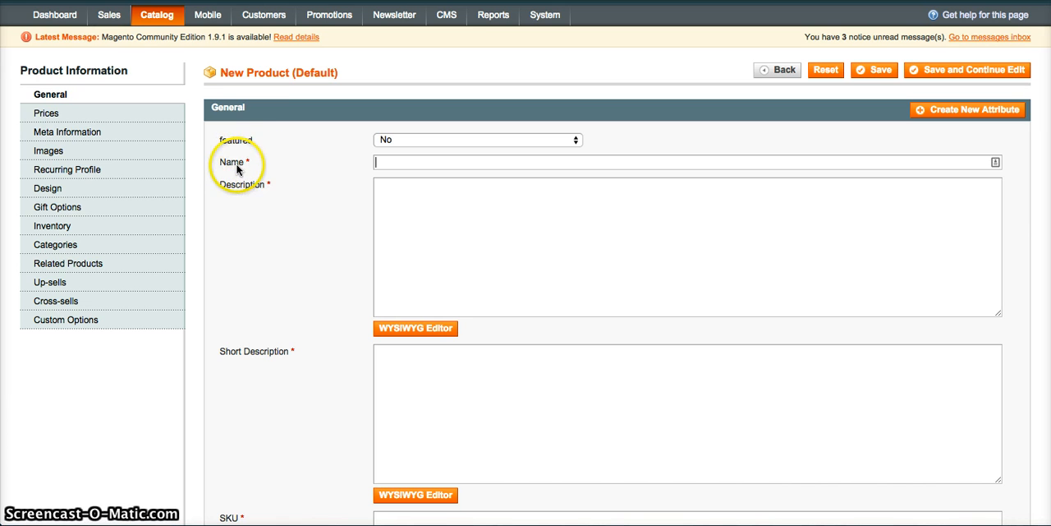
pyautogui.moveTo(242, 165)
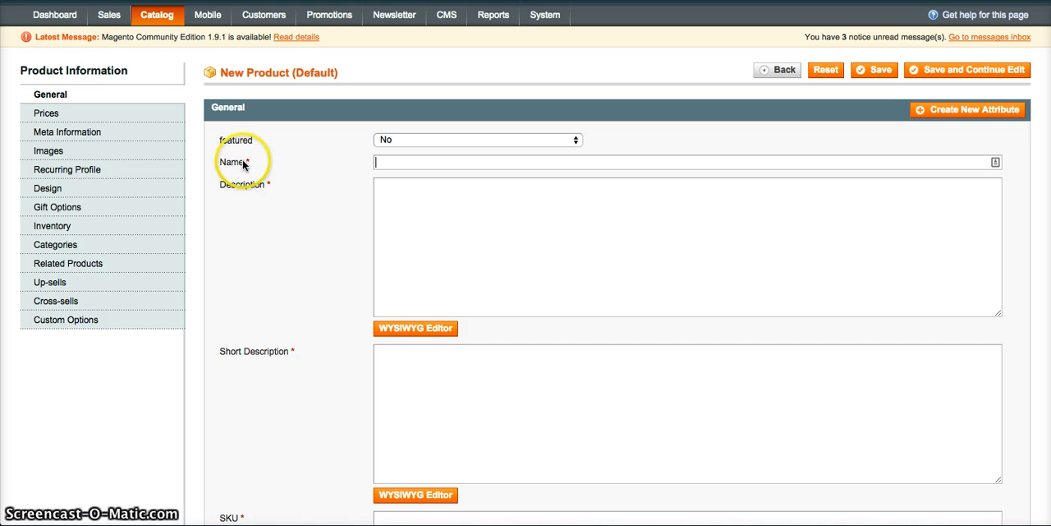
pyautogui.moveTo(275, 170)
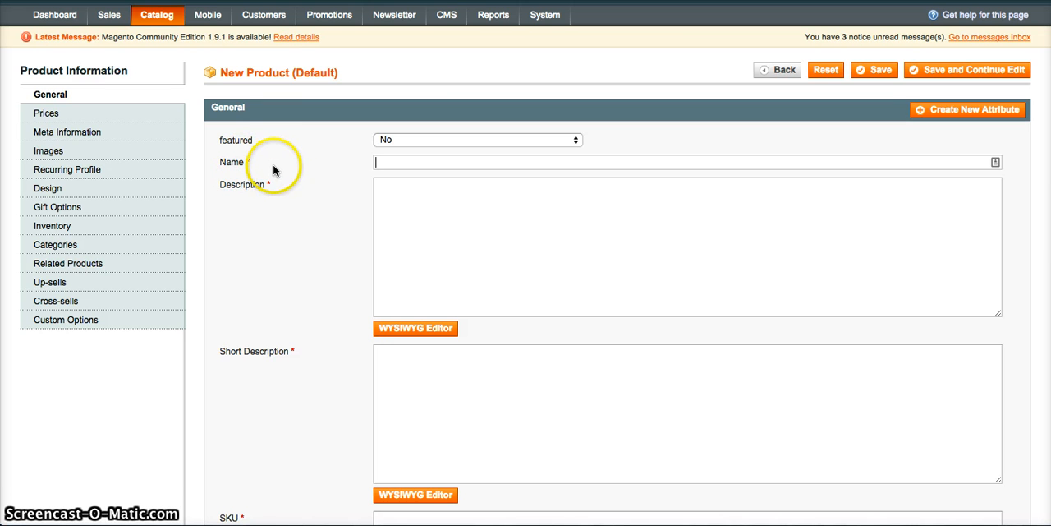
pyautogui.moveTo(238, 160)
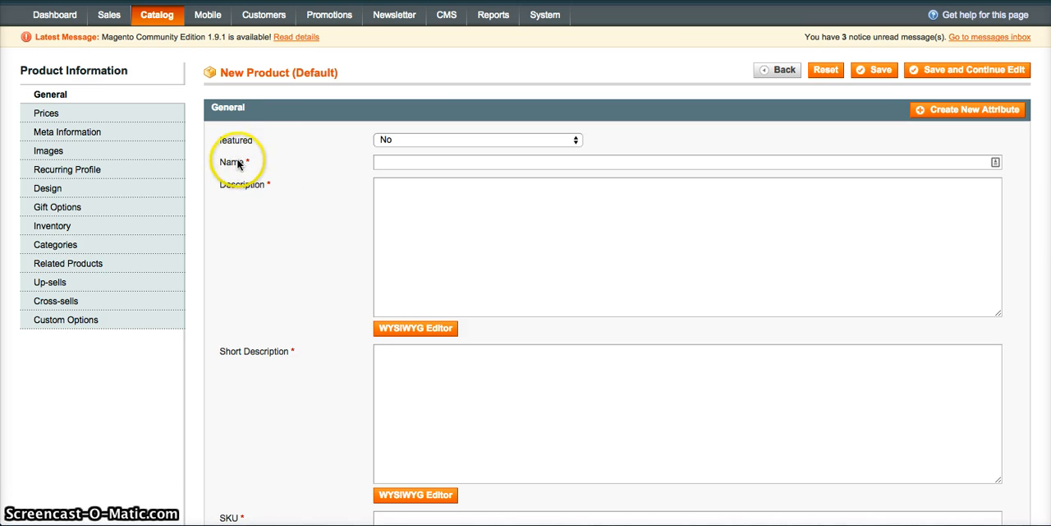
pyautogui.moveTo(258, 166)
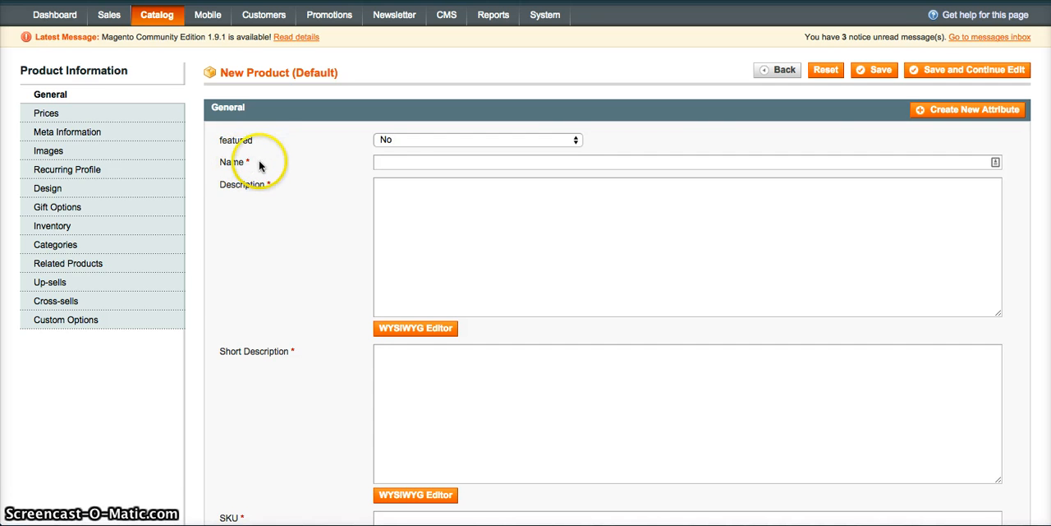
pyautogui.click(686, 162)
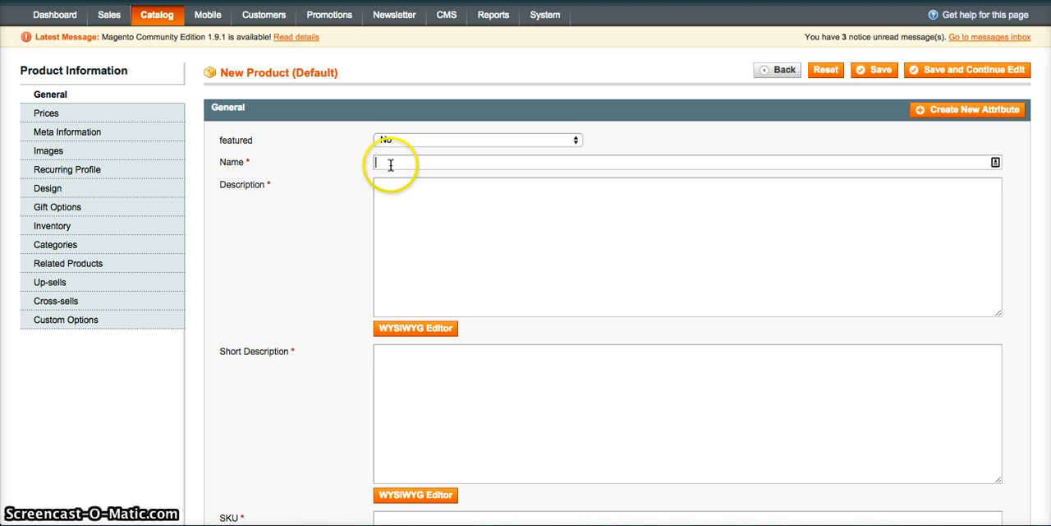
pyautogui.scroll(3)
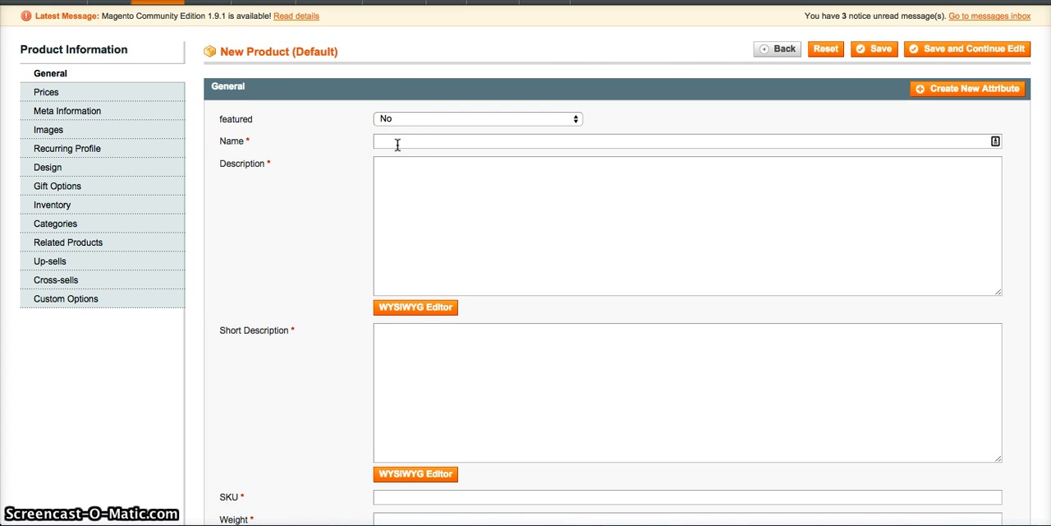
pyautogui.scroll(-3)
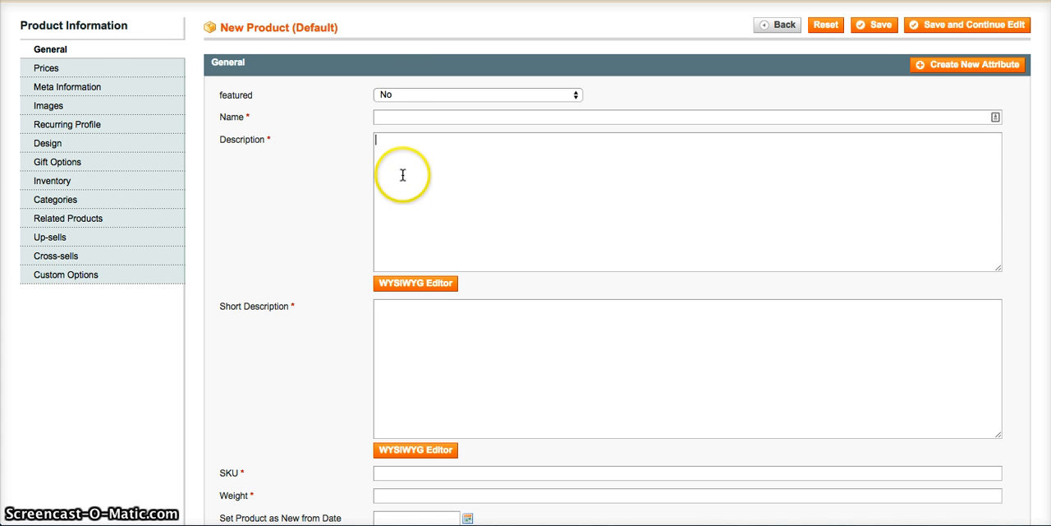
pyautogui.moveTo(415, 176)
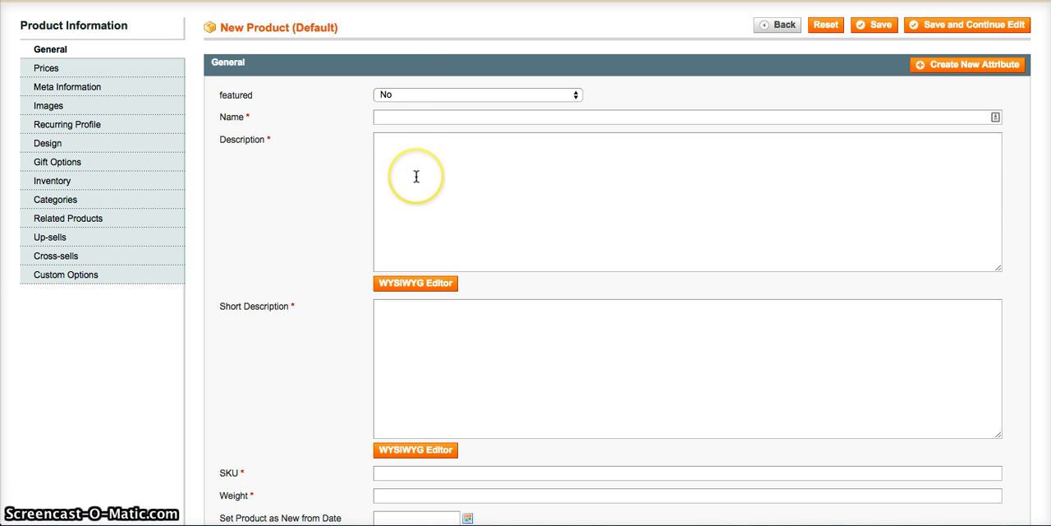
pyautogui.click(416, 164)
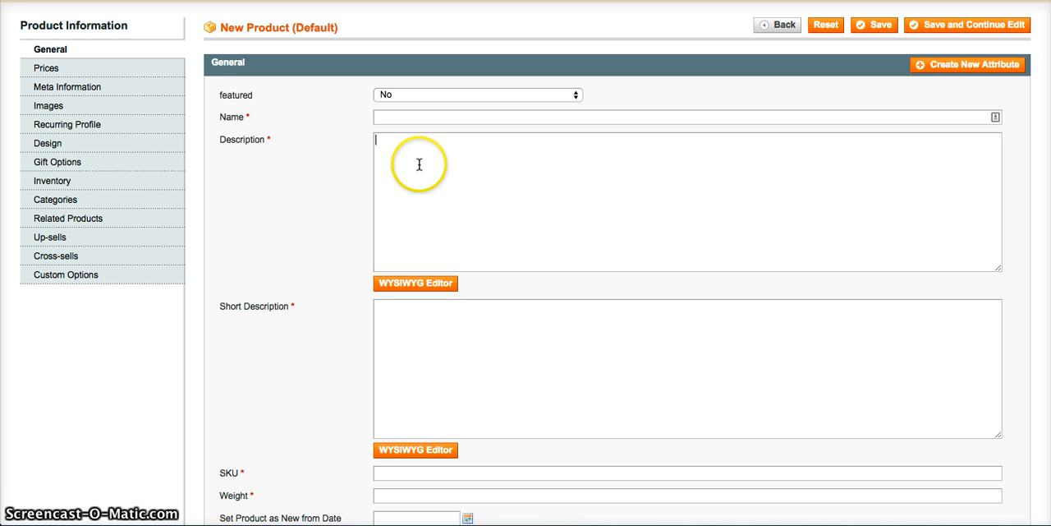
pyautogui.scroll(-3)
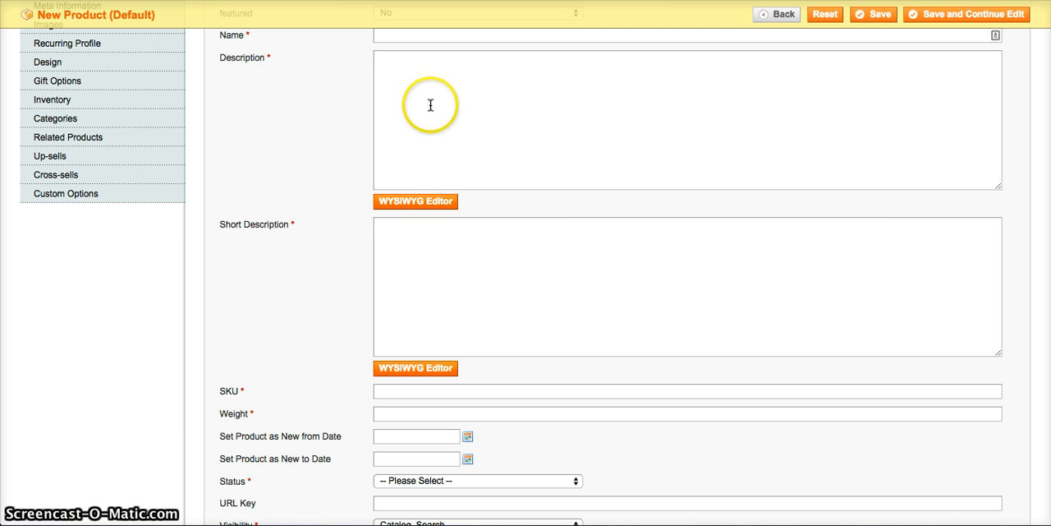
pyautogui.moveTo(416, 91)
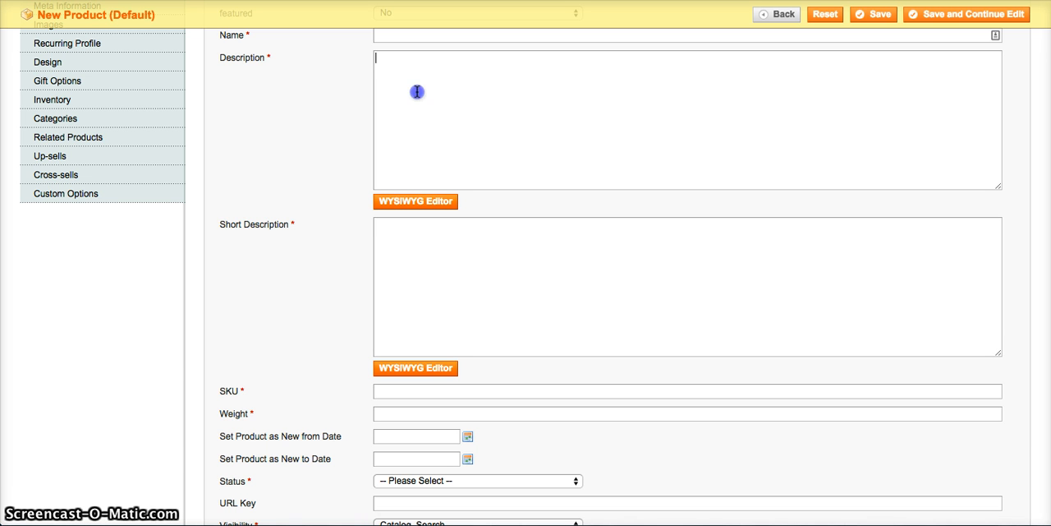
pyautogui.moveTo(374, 239)
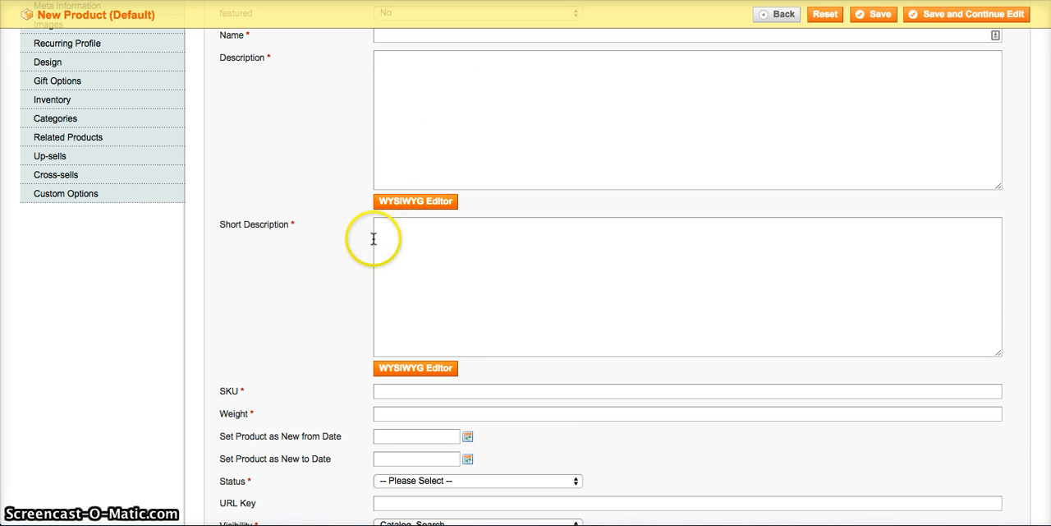
pyautogui.scroll(-3)
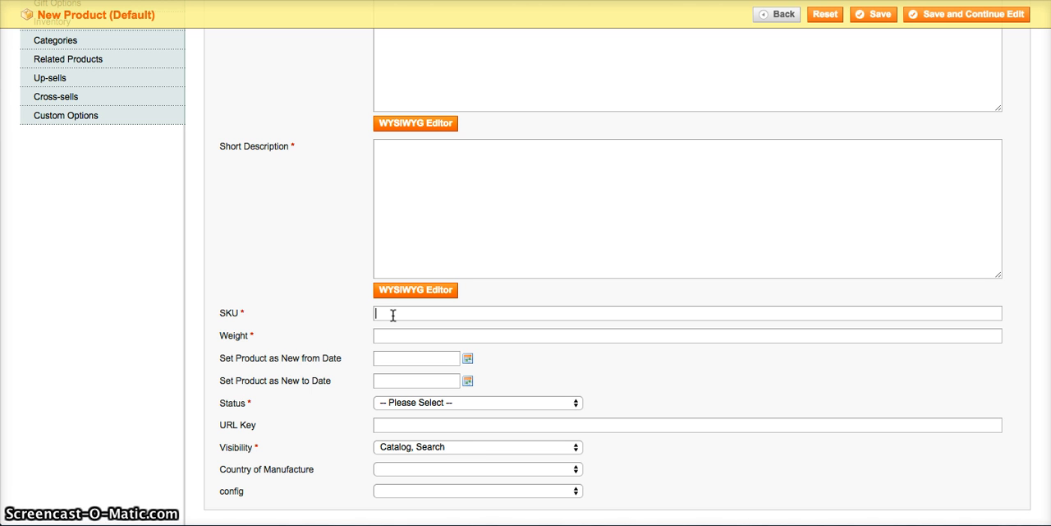
pyautogui.moveTo(401, 318)
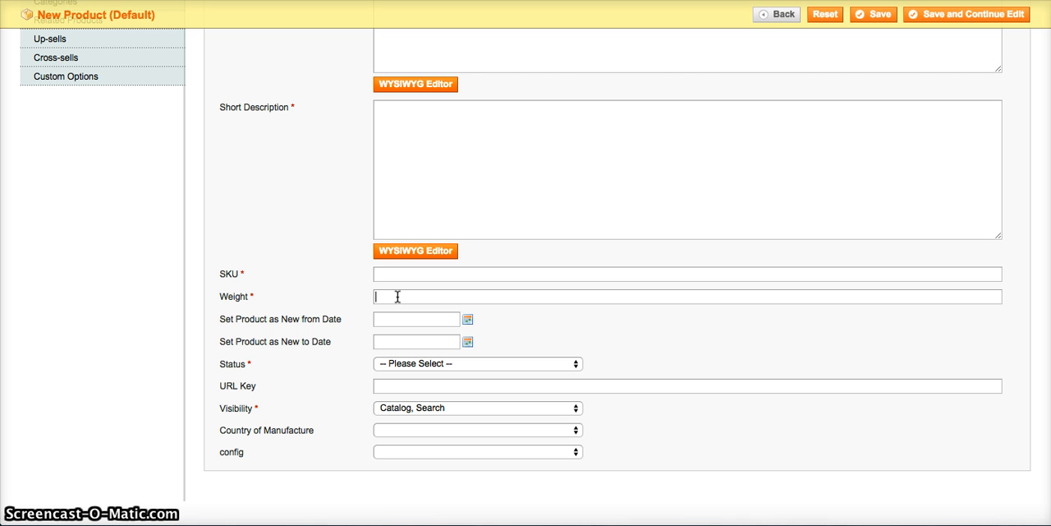
pyautogui.moveTo(235, 296)
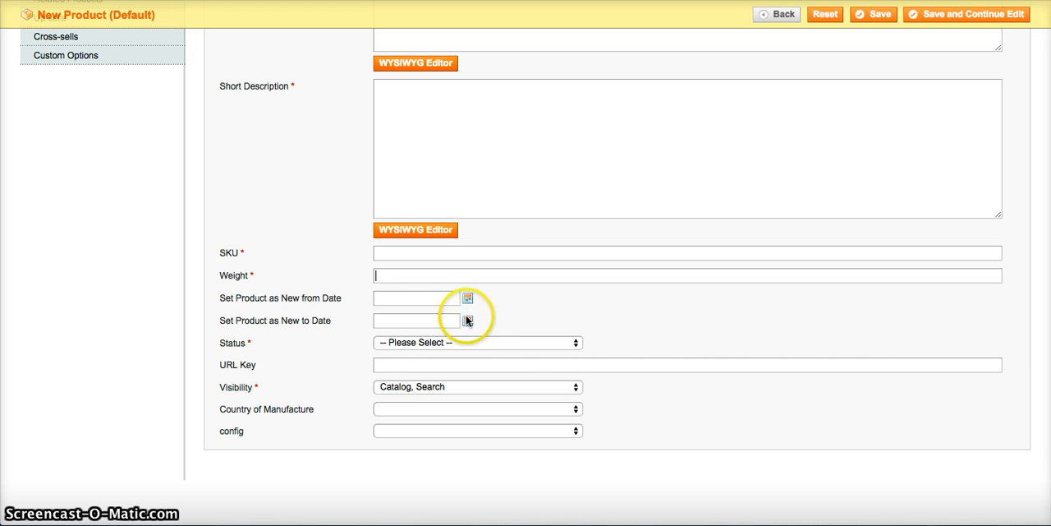
pyautogui.click(414, 297)
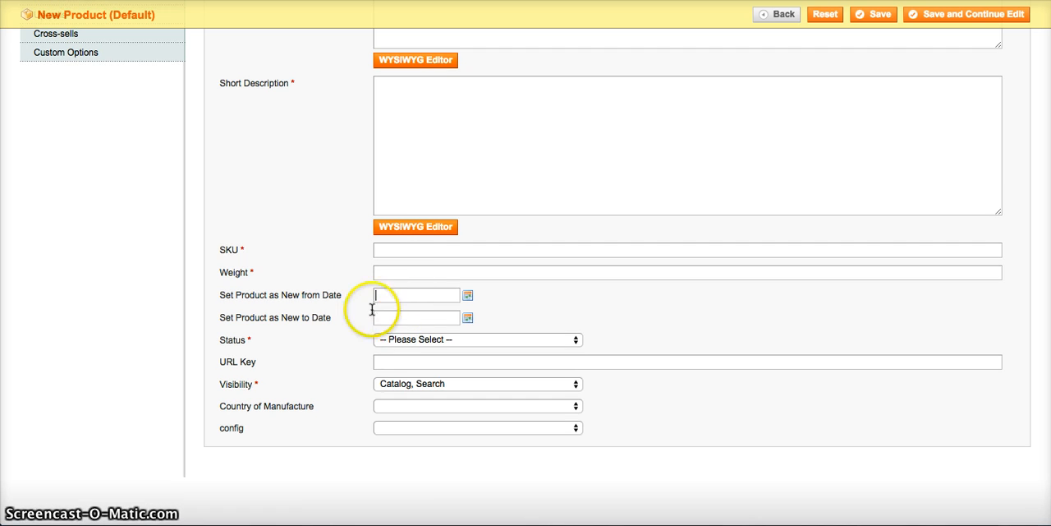
pyautogui.click(477, 339)
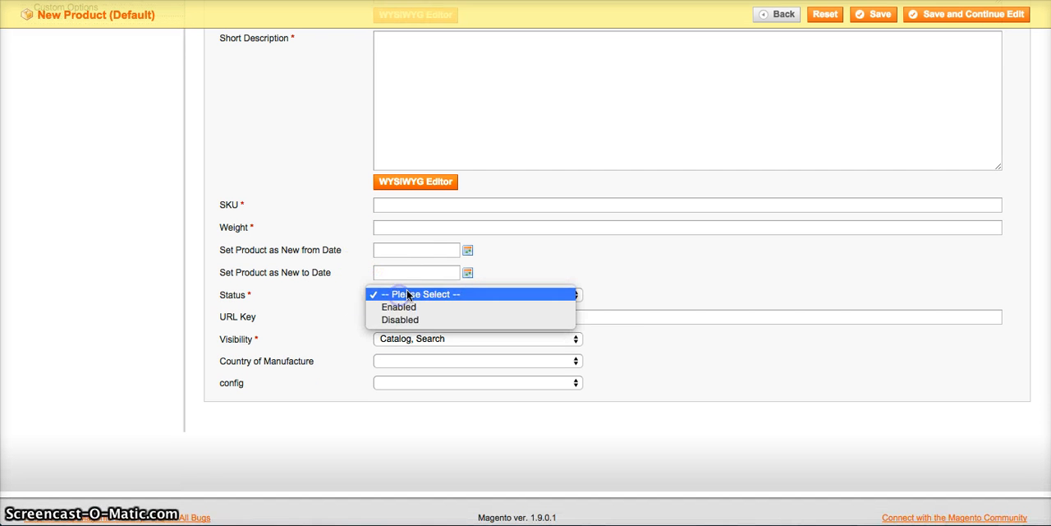
pyautogui.moveTo(325, 308)
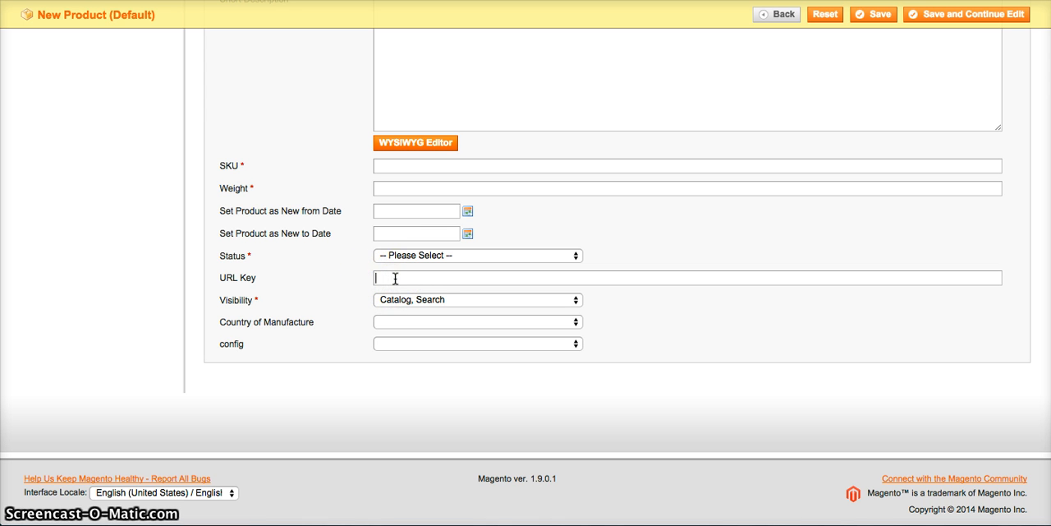
pyautogui.write('red')
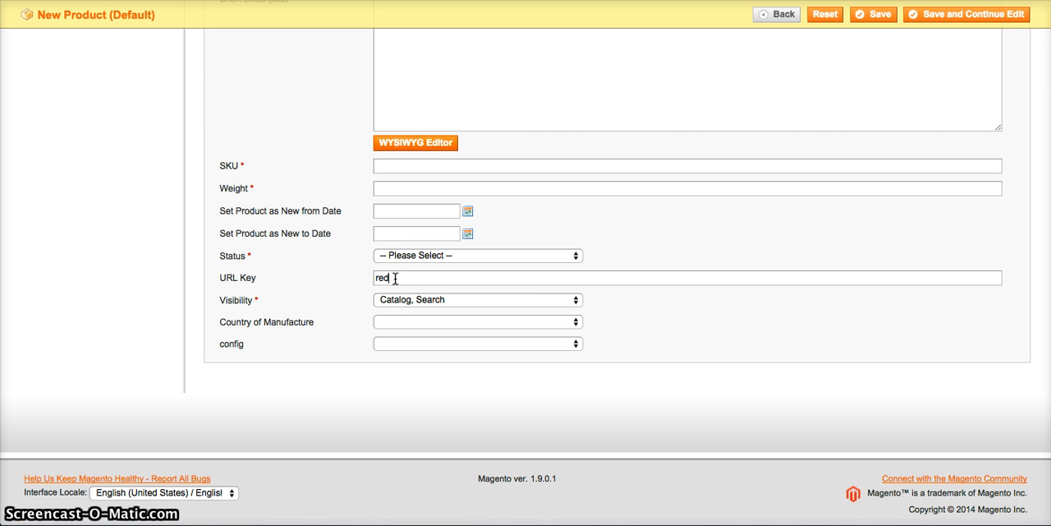
pyautogui.write('-shoe')
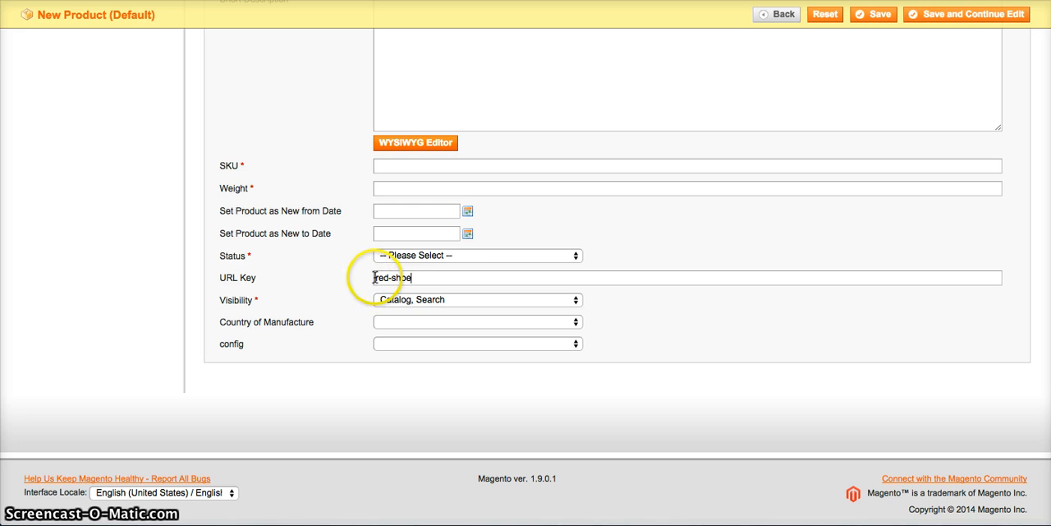
pyautogui.moveTo(279, 283)
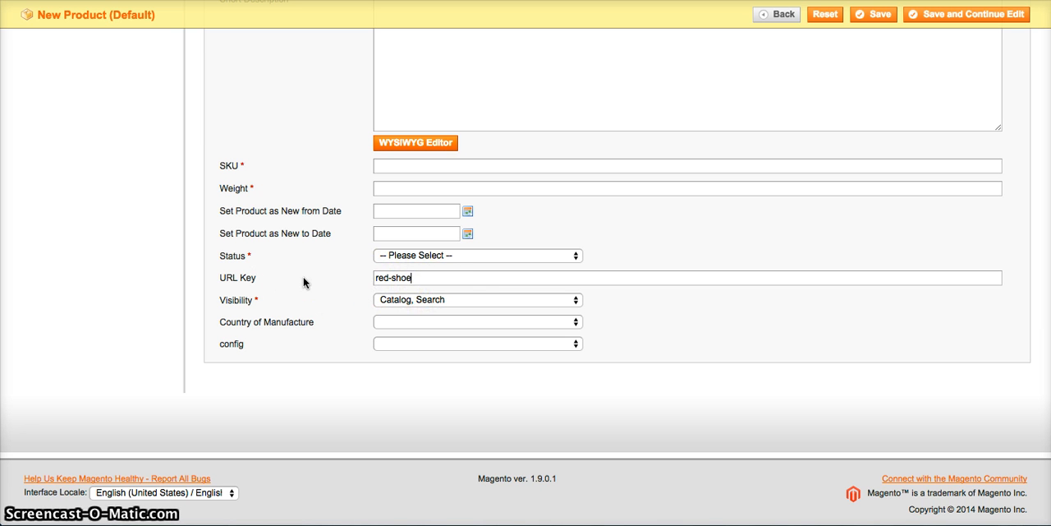
pyautogui.moveTo(371, 282)
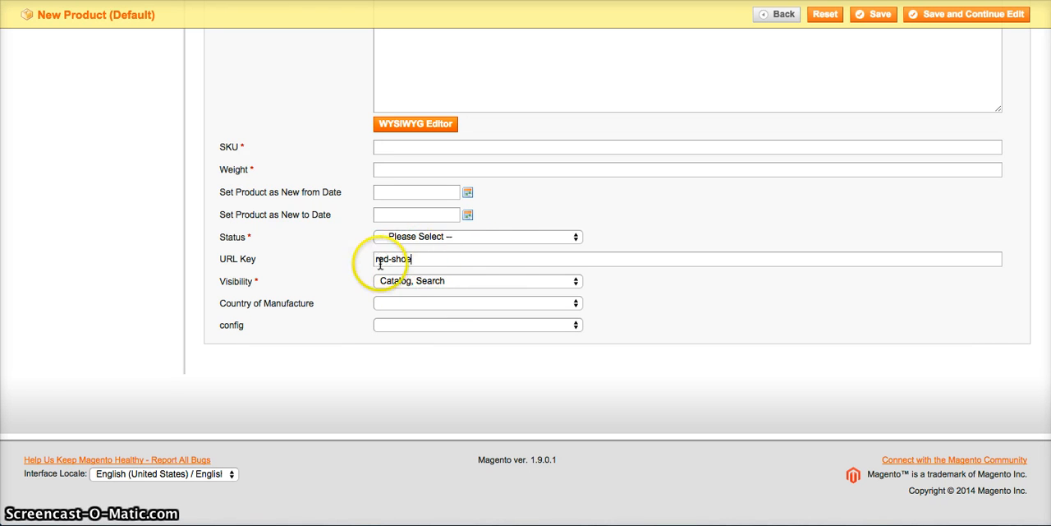
pyautogui.click(476, 280)
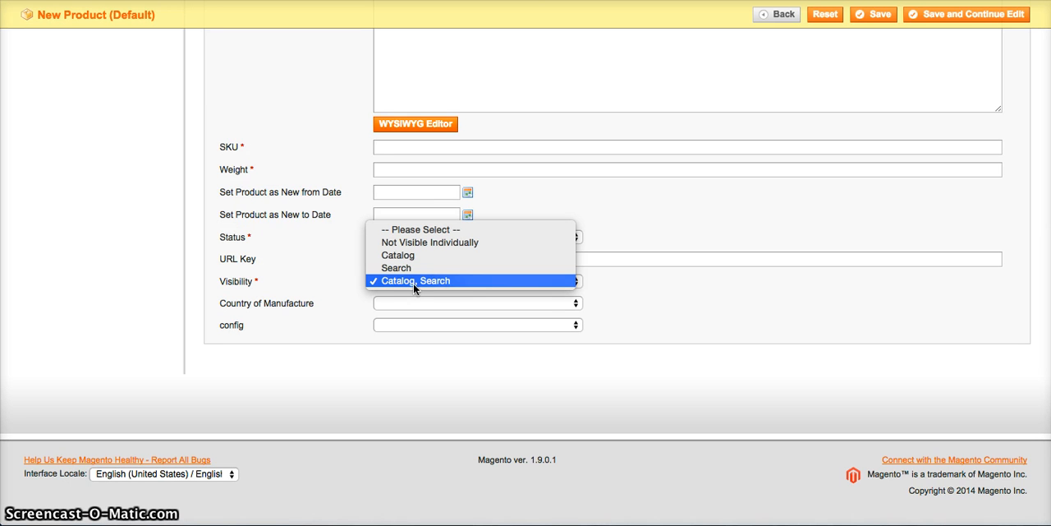
pyautogui.moveTo(426, 241)
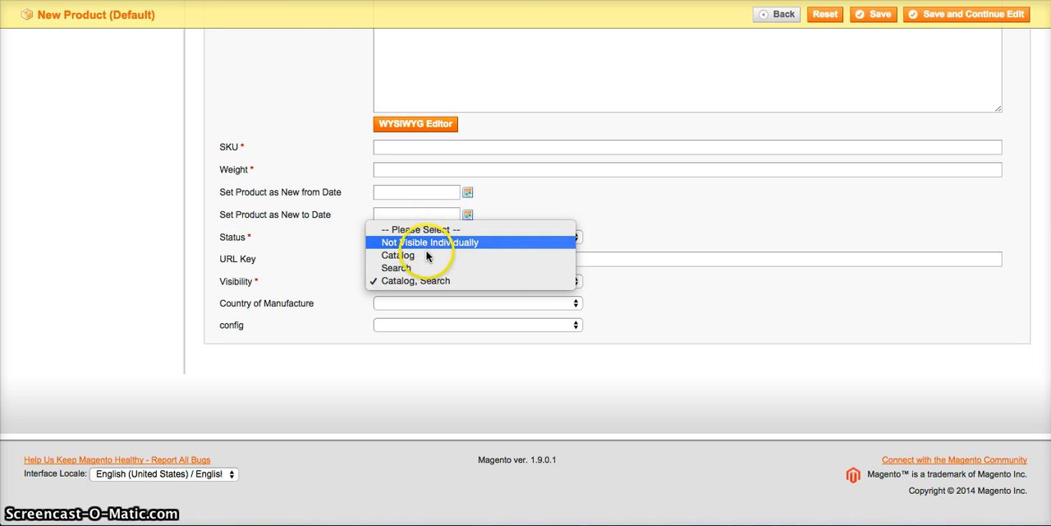
pyautogui.moveTo(421, 255)
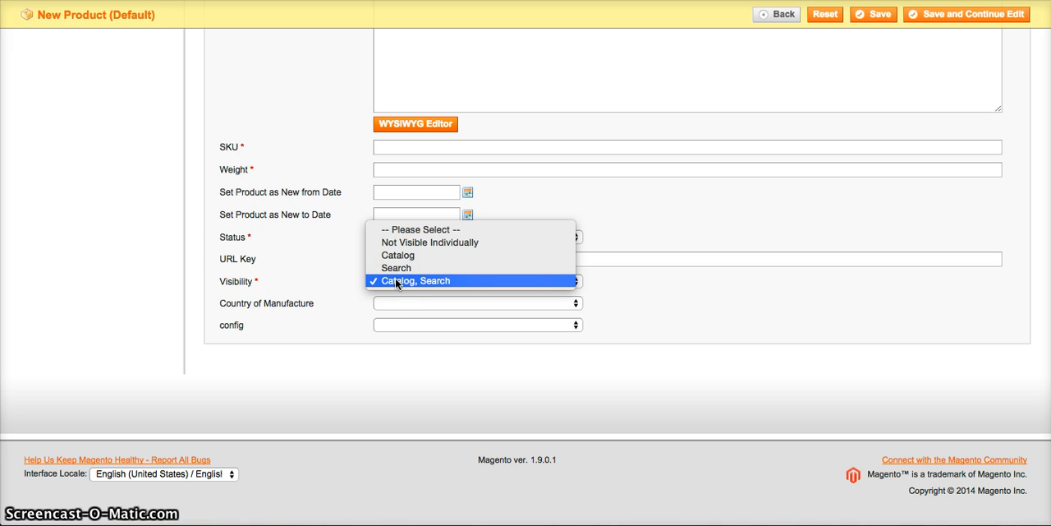
pyautogui.moveTo(396, 286)
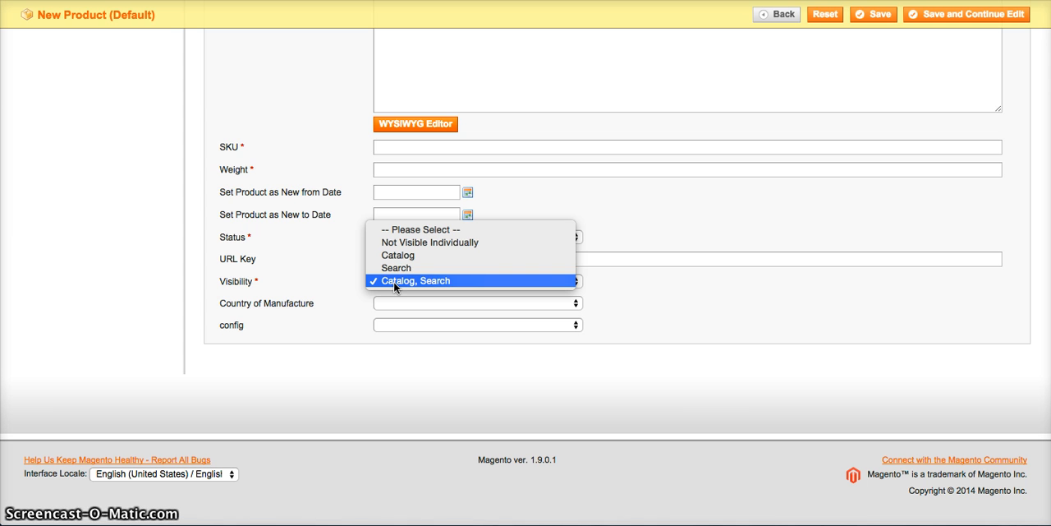
pyautogui.moveTo(435, 289)
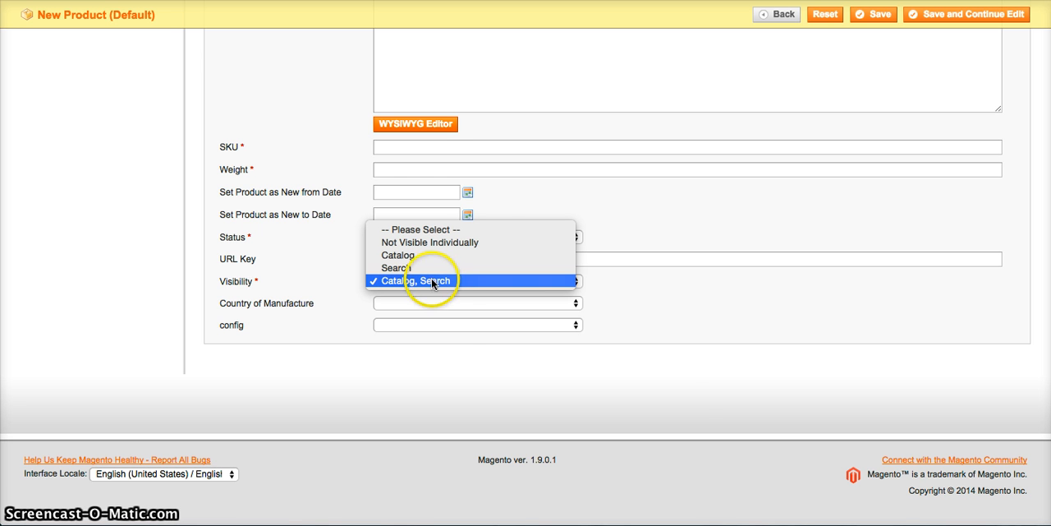
pyautogui.moveTo(396, 268)
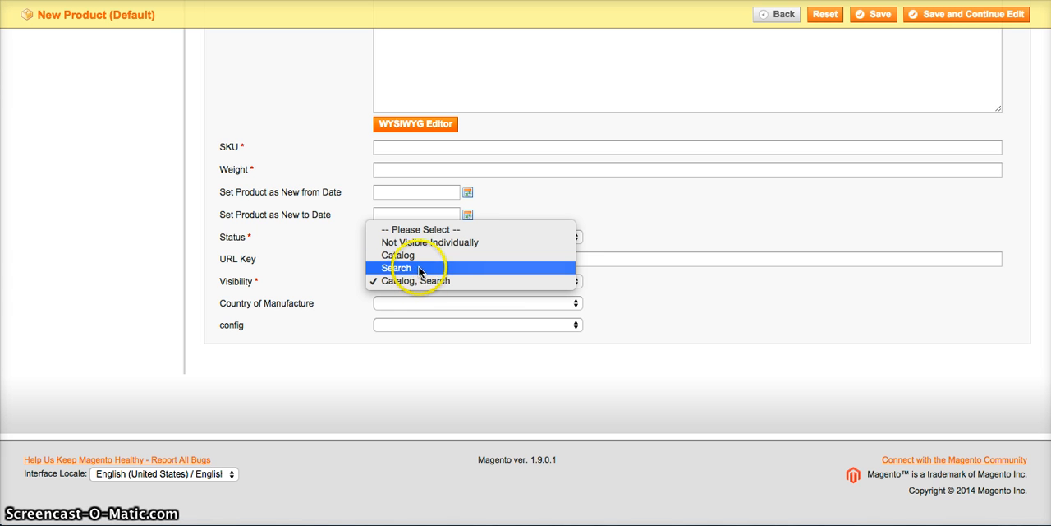
pyautogui.moveTo(415, 255)
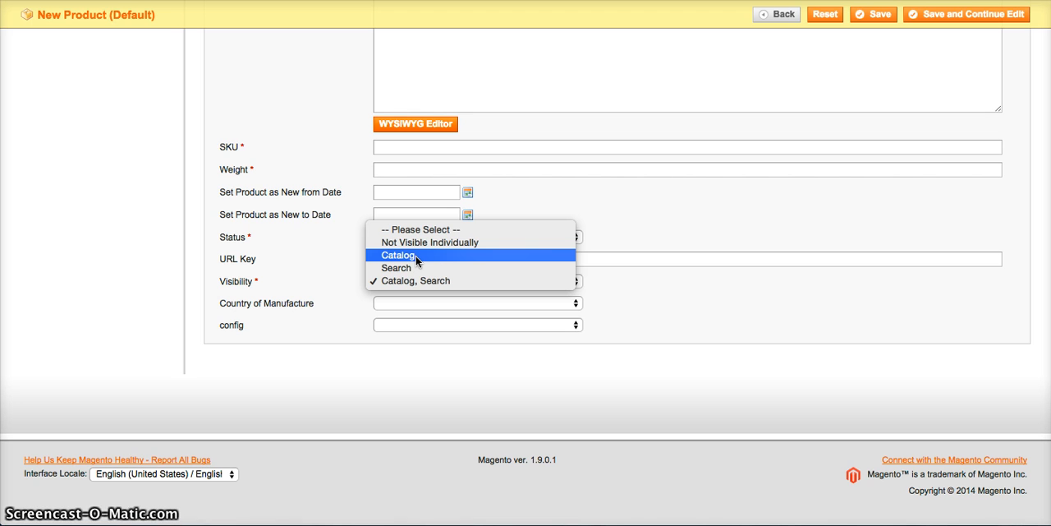
pyautogui.moveTo(411, 241)
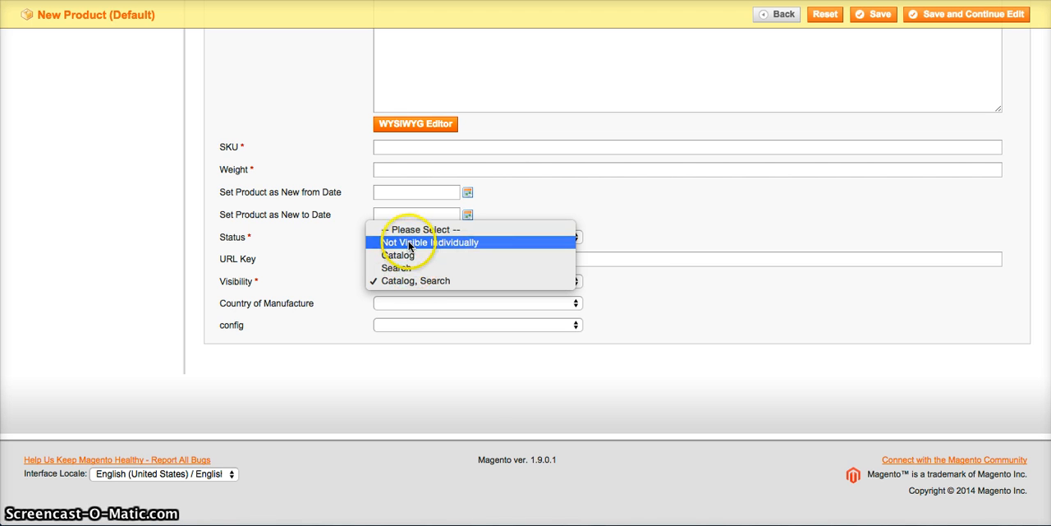
pyautogui.moveTo(393, 257)
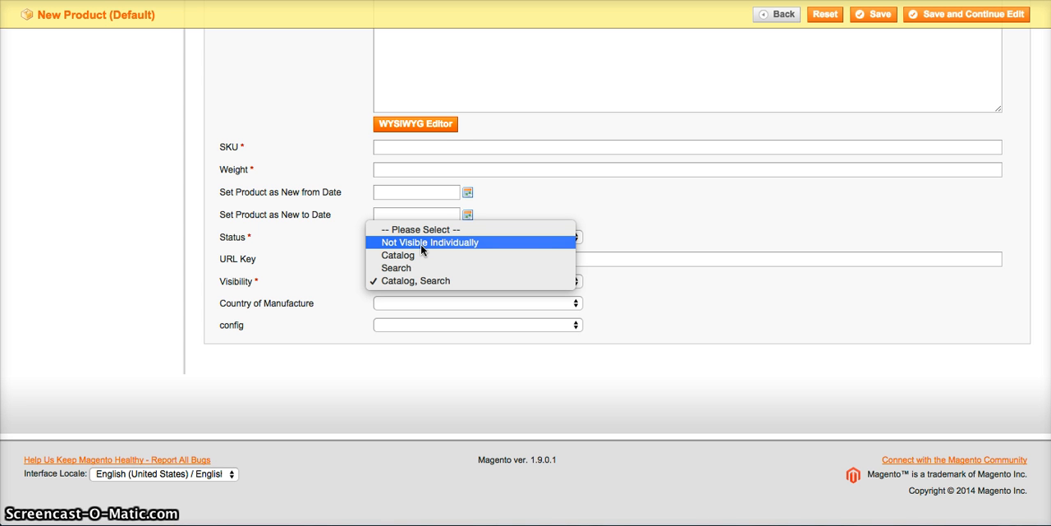
pyautogui.moveTo(336, 259)
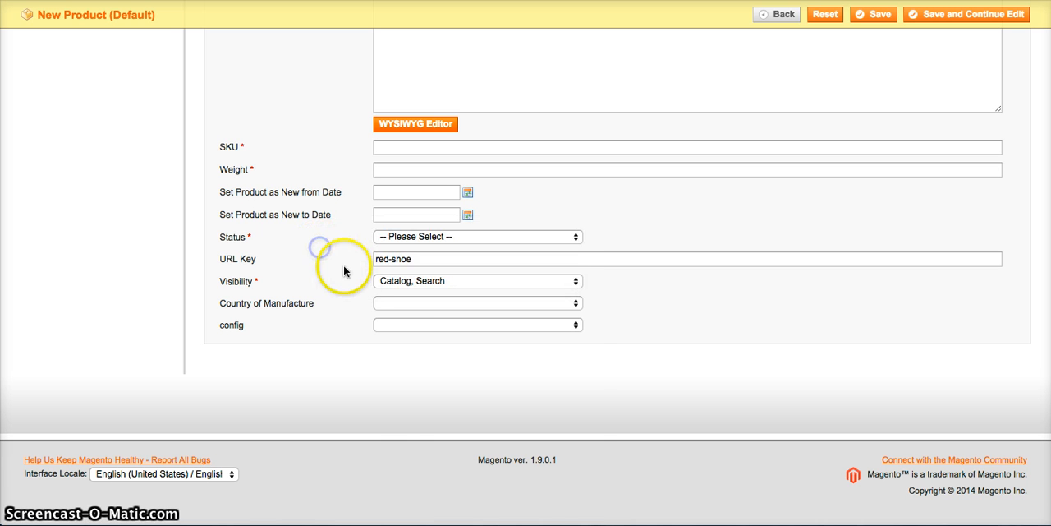
pyautogui.click(477, 303)
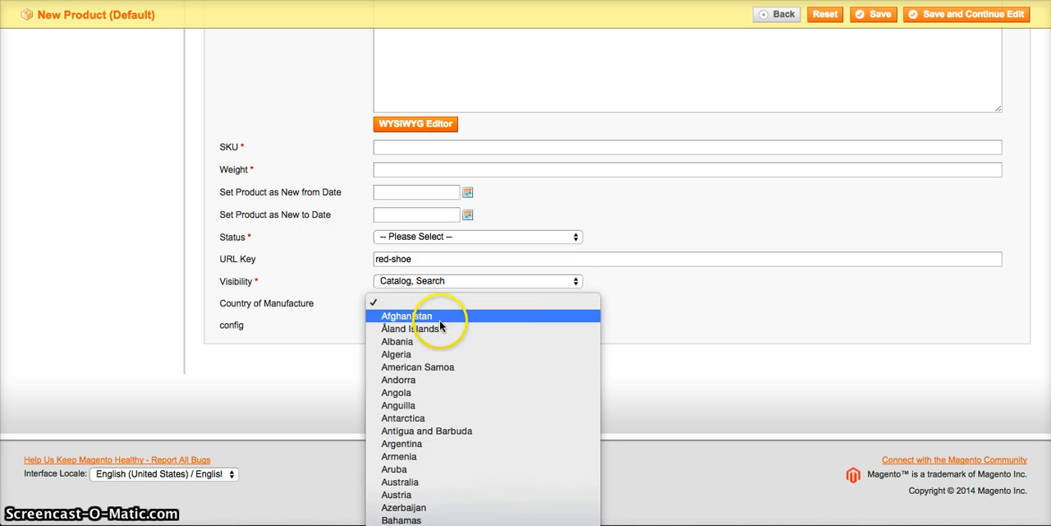
pyautogui.moveTo(433, 359)
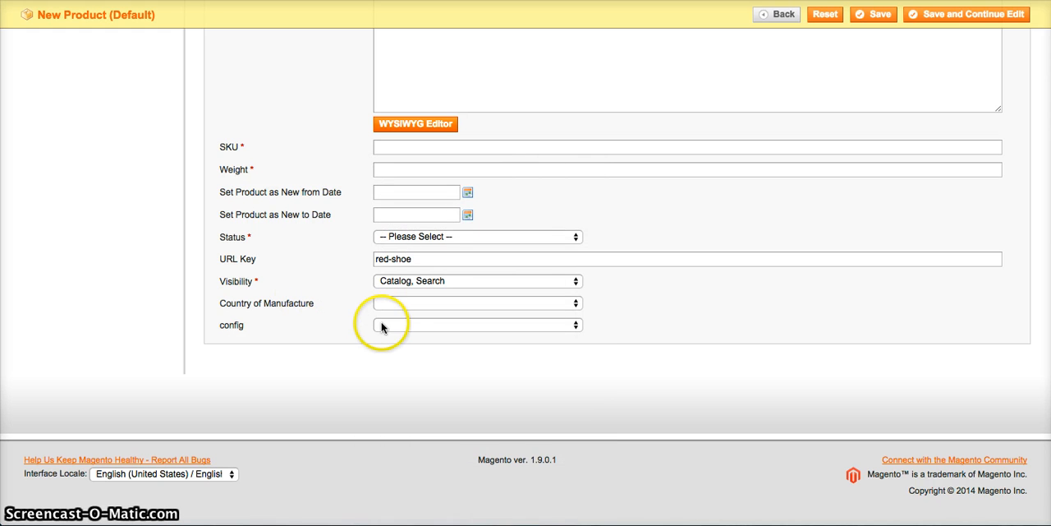
pyautogui.click(476, 325)
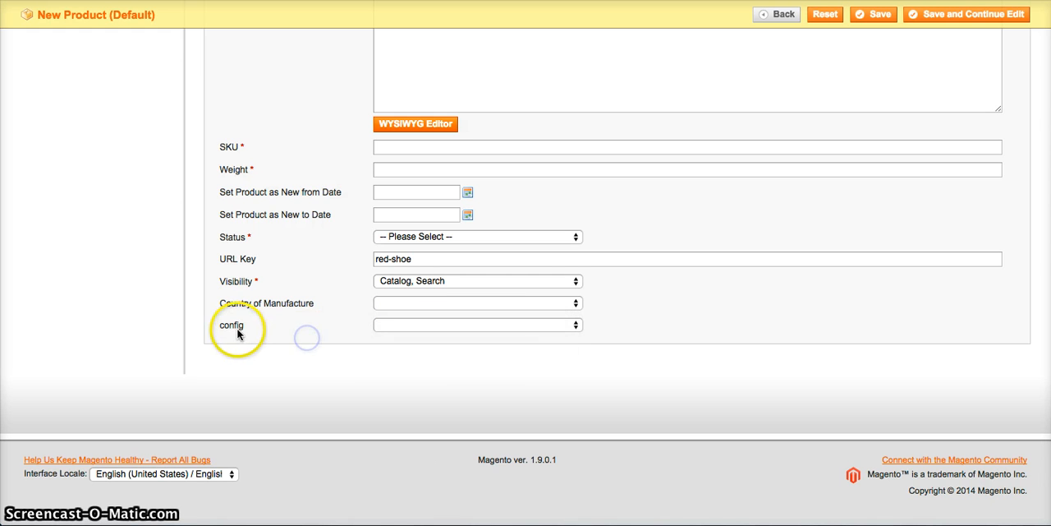
pyautogui.moveTo(391, 328)
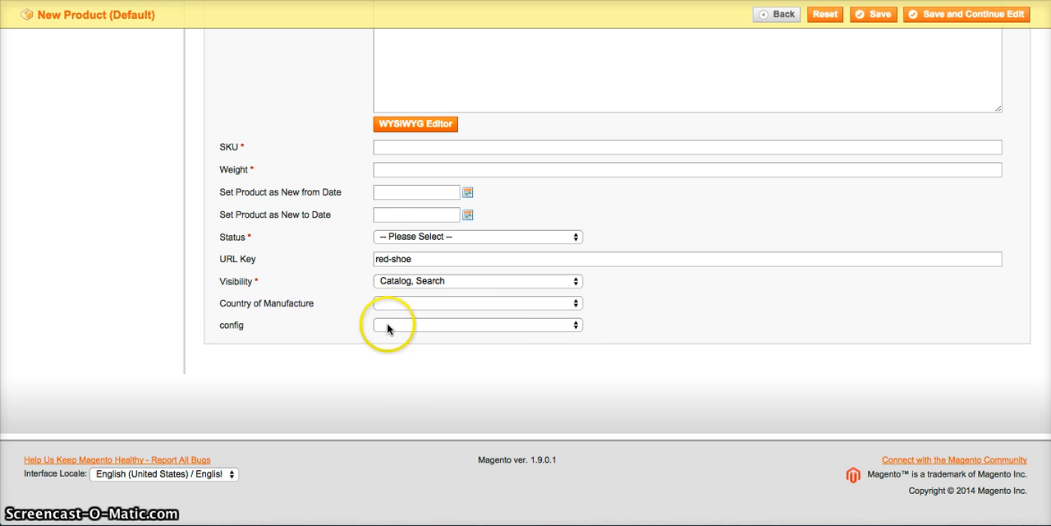
pyautogui.doubleClick(232, 325)
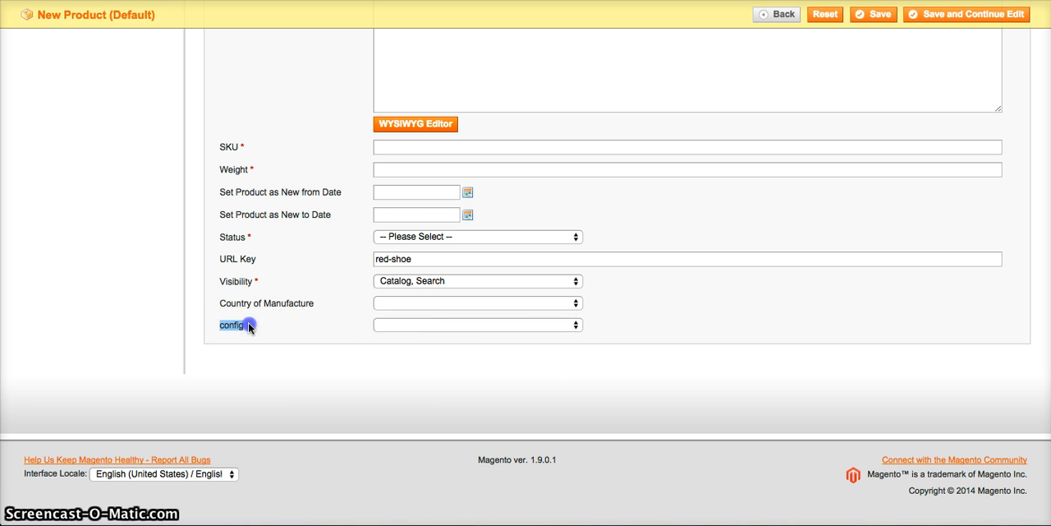
pyautogui.click(477, 324)
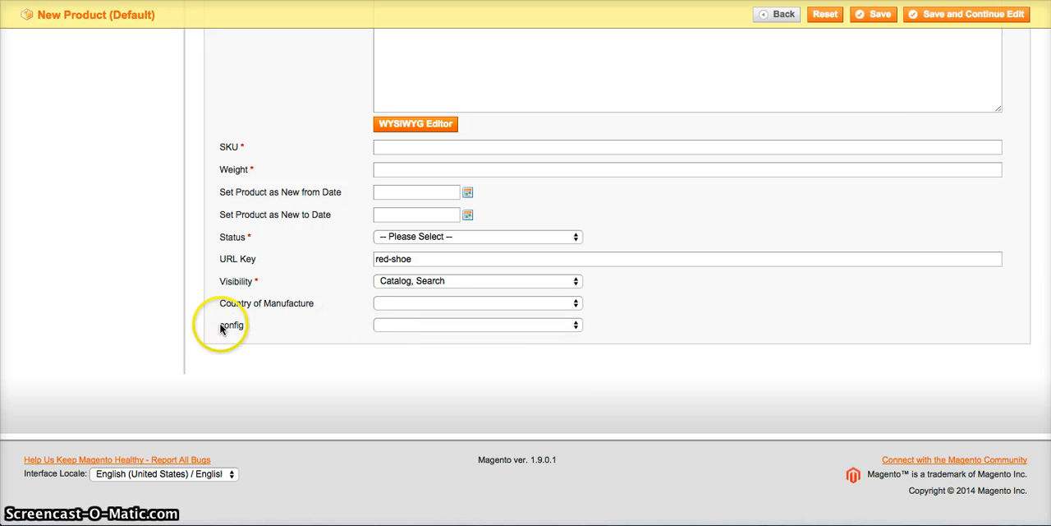
pyautogui.click(476, 324)
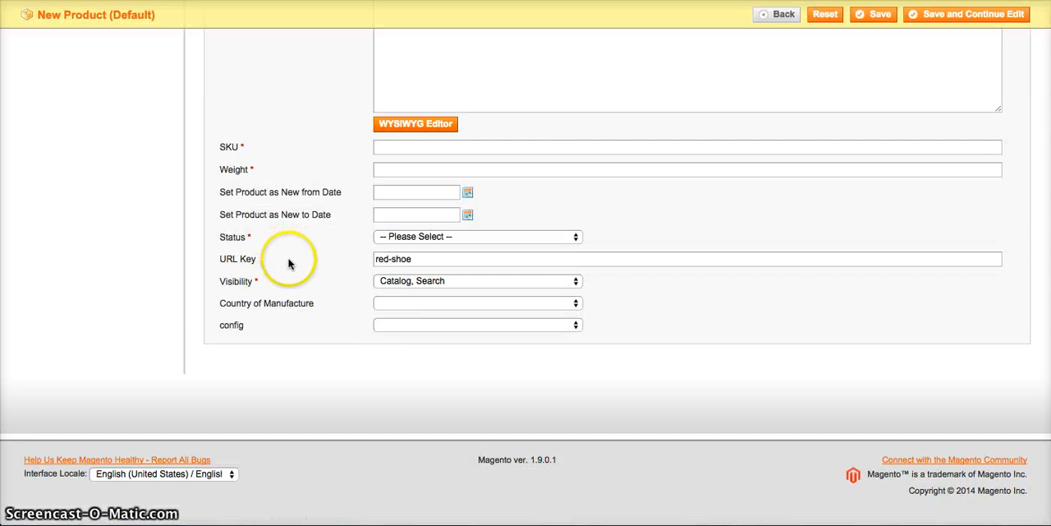
pyautogui.moveTo(396, 325)
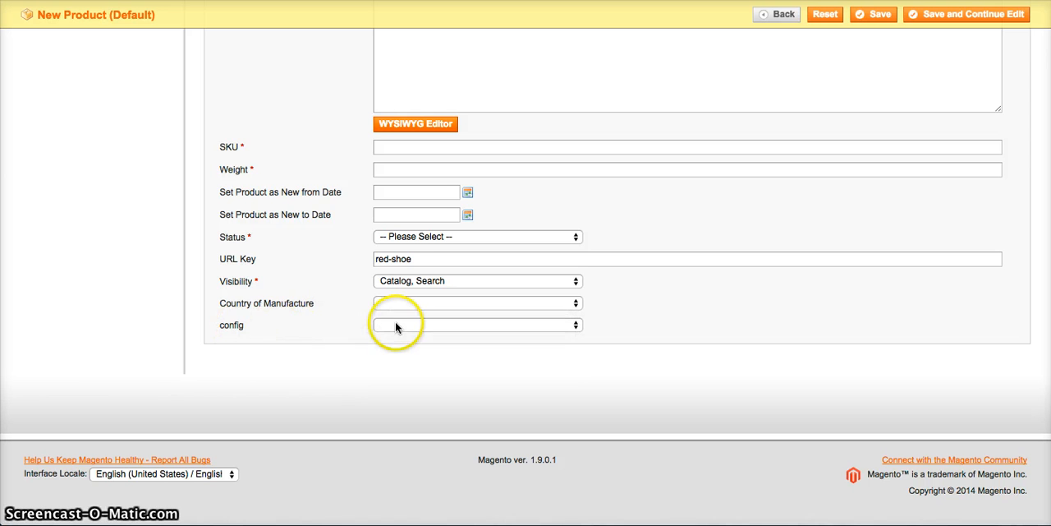
pyautogui.moveTo(315, 333)
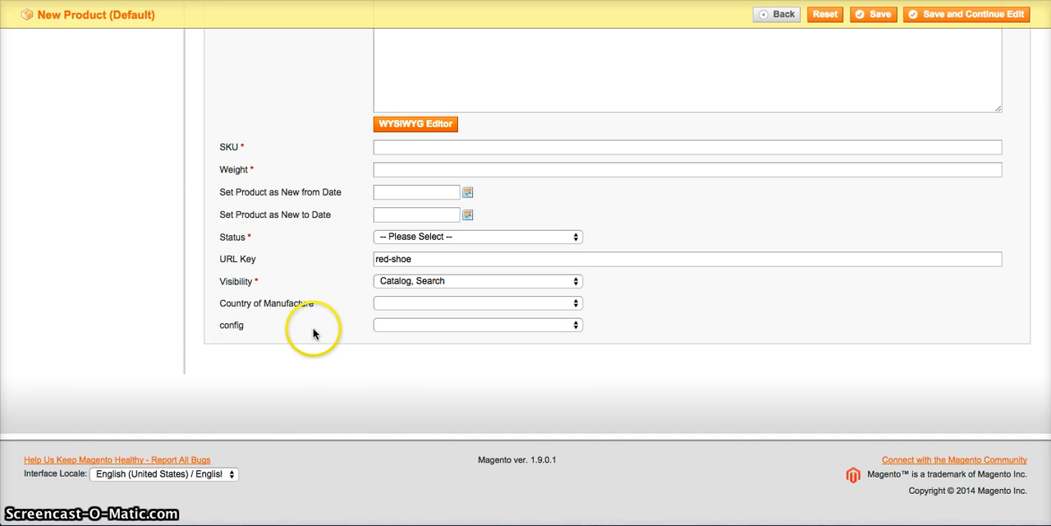
pyautogui.scroll(3)
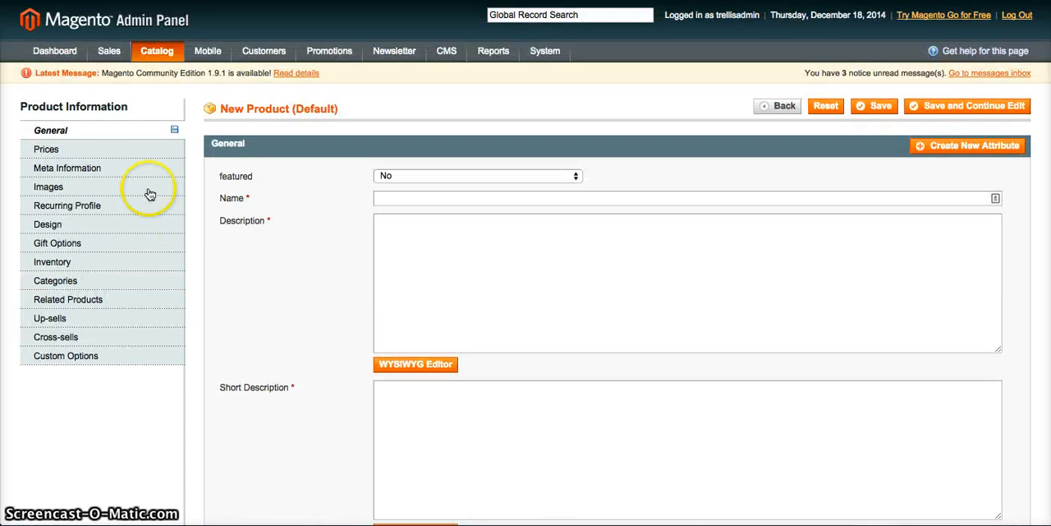
# - Open the Prices tab and add a blank group price row
pyautogui.click(46, 149)
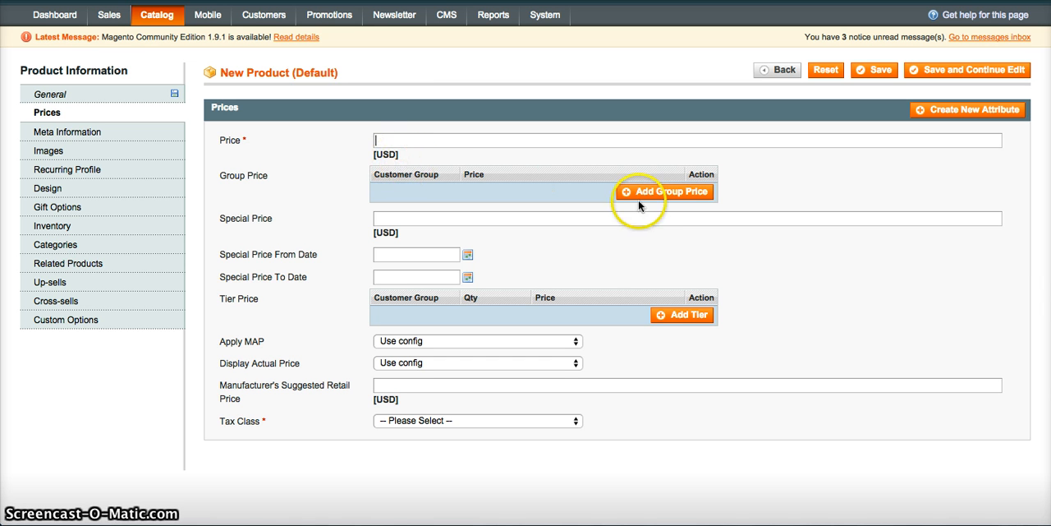
pyautogui.click(666, 191)
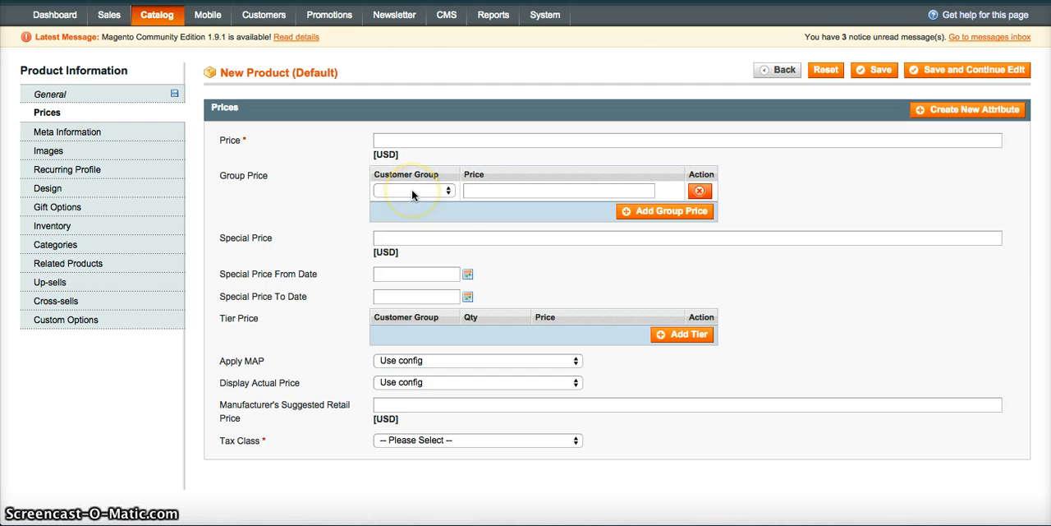
# - Set the first group price row to NOT LOGGED IN at 10.00
pyautogui.click(410, 191)
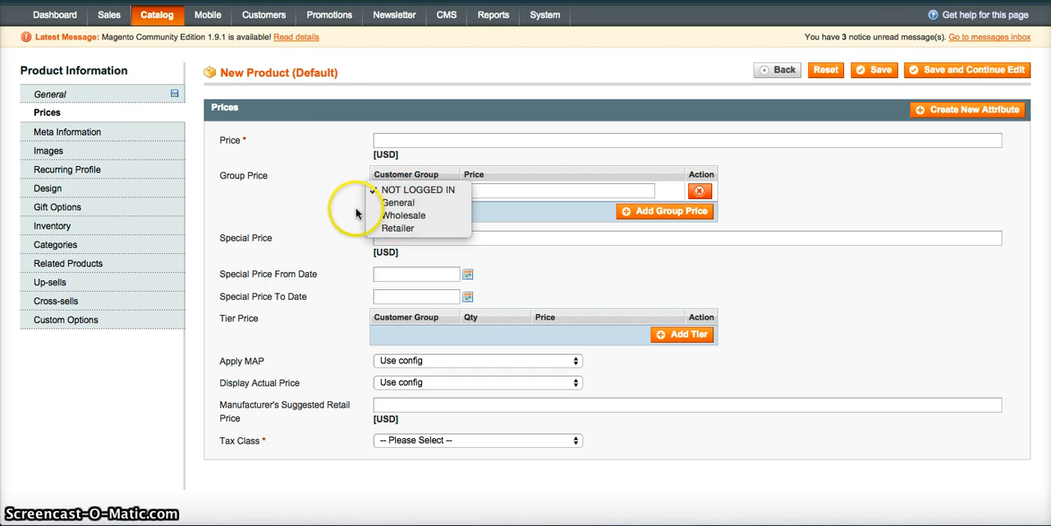
pyautogui.click(410, 191)
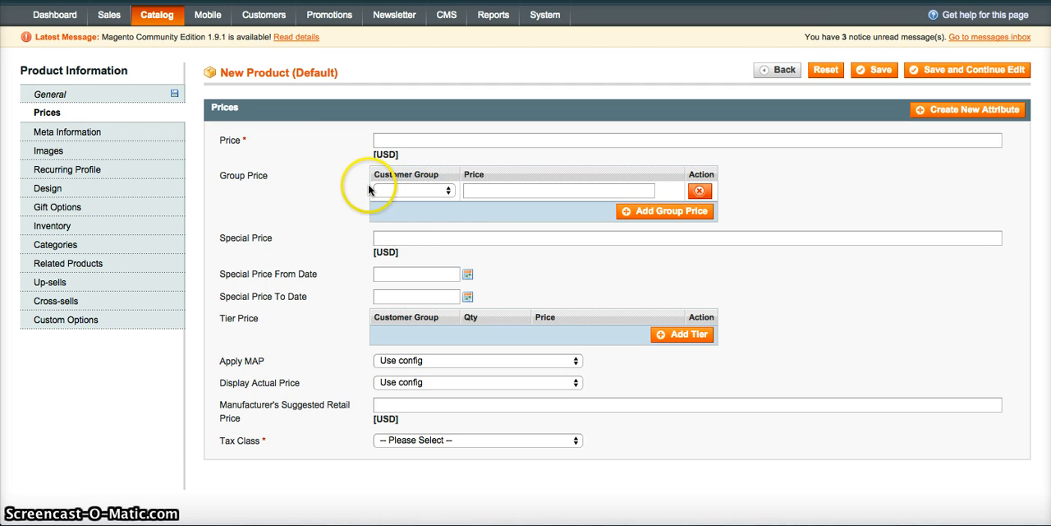
pyautogui.click(264, 15)
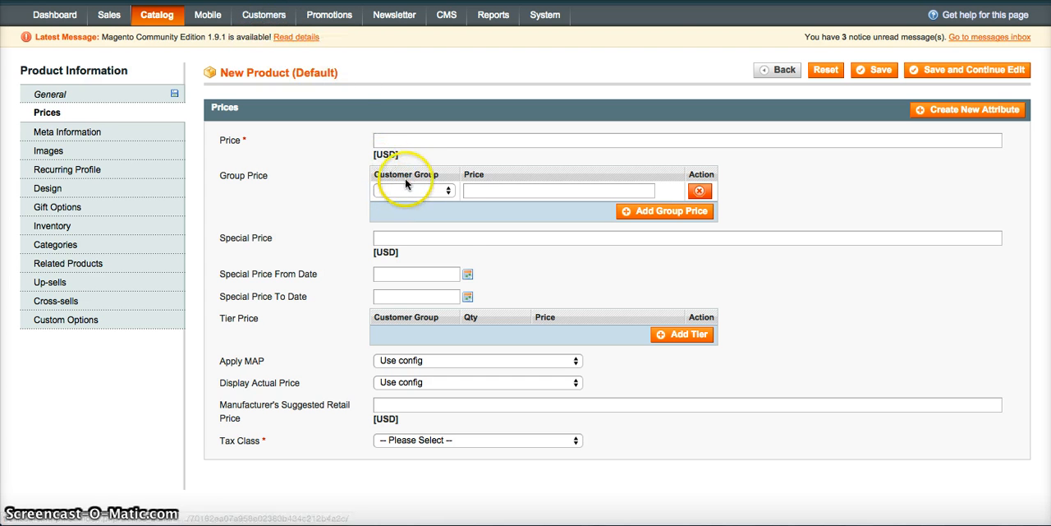
pyautogui.click(412, 189)
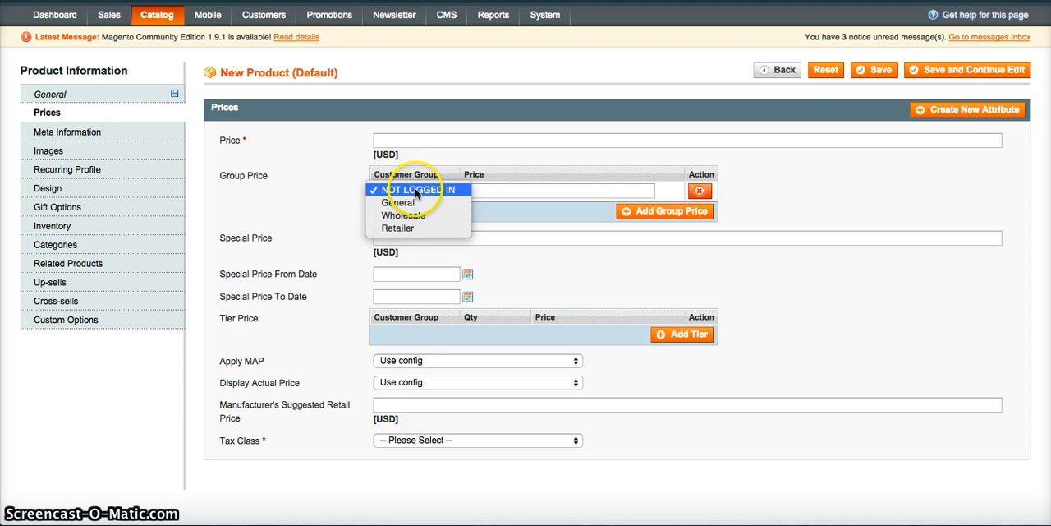
pyautogui.moveTo(399, 203)
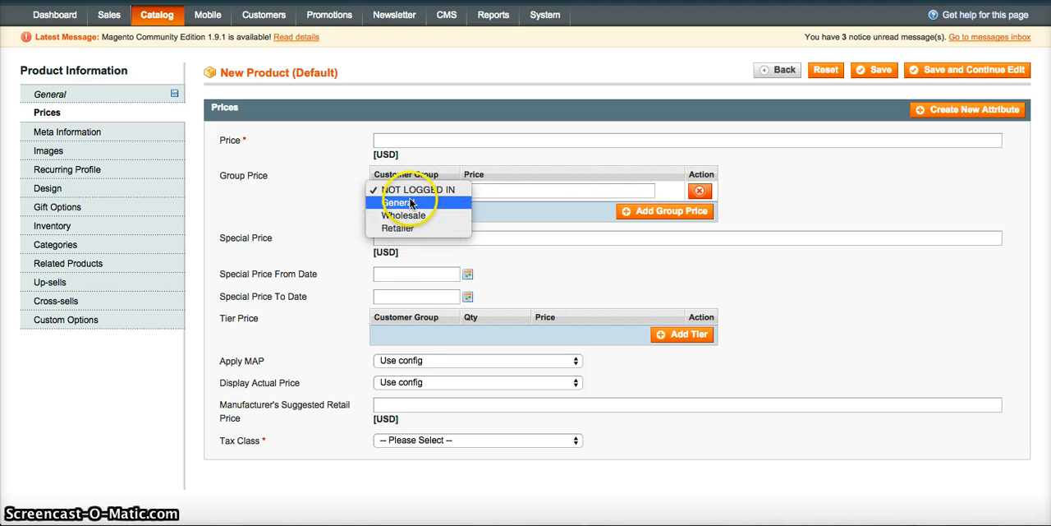
pyautogui.click(414, 203)
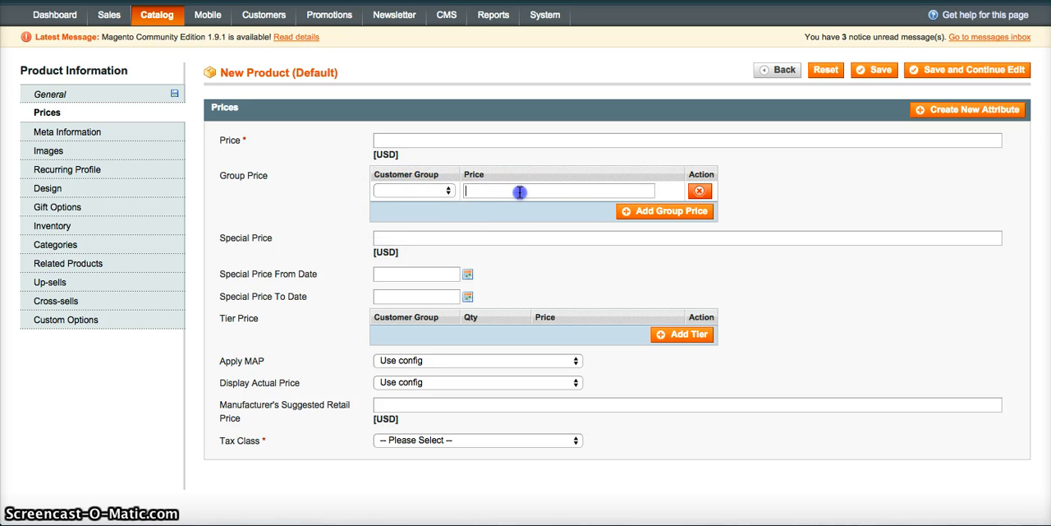
pyautogui.click(413, 190)
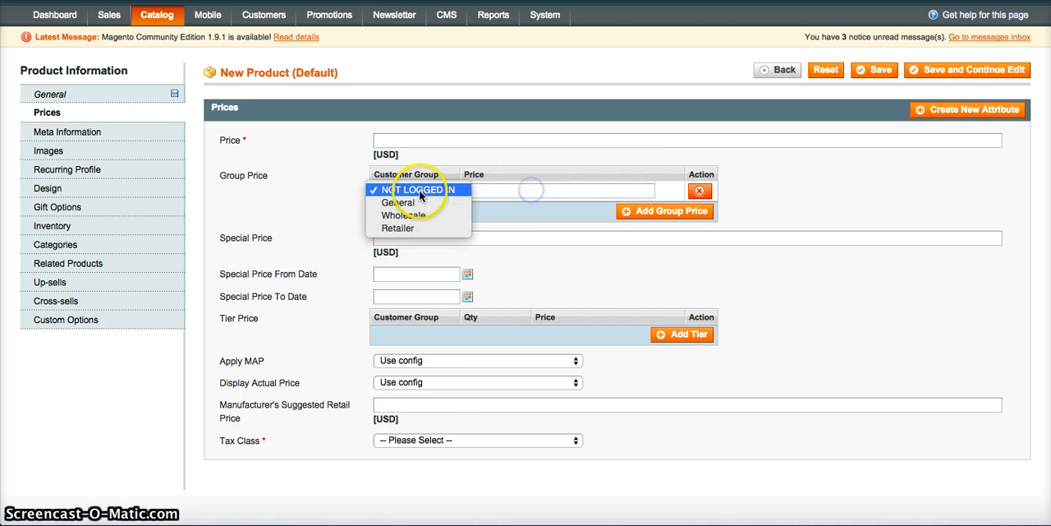
pyautogui.click(411, 190)
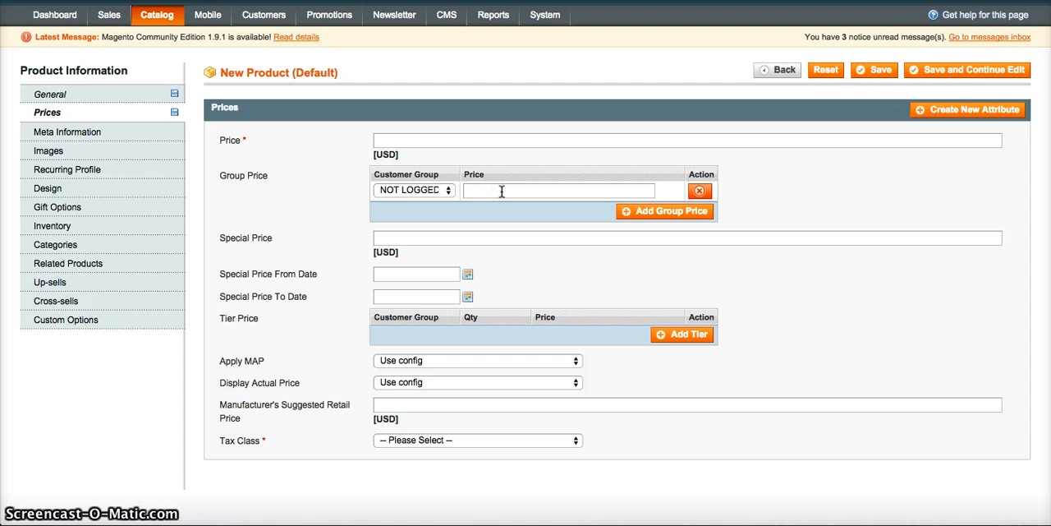
pyautogui.write('10.00')
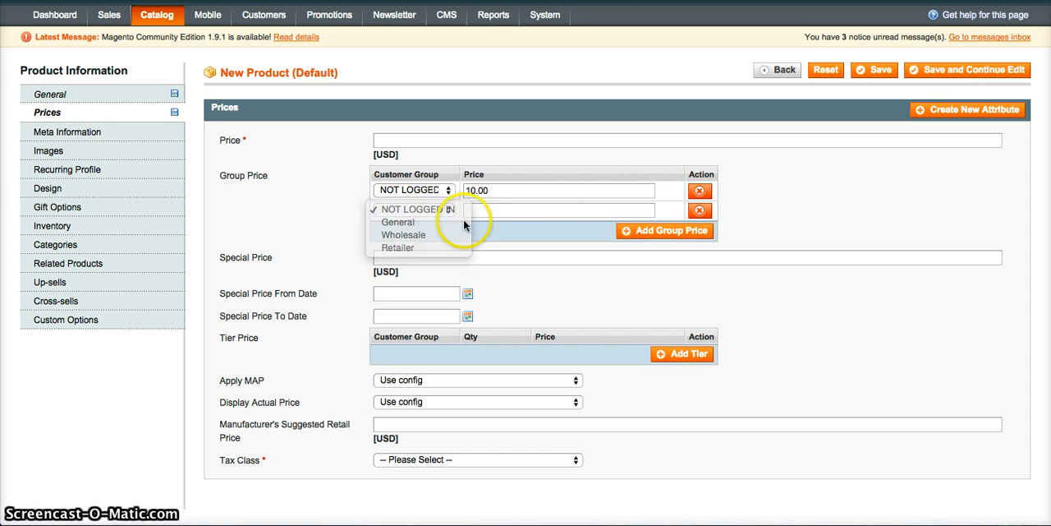
# - Add group prices of 9.00 for General and 8.00 for Wholesale
pyautogui.click(396, 221)
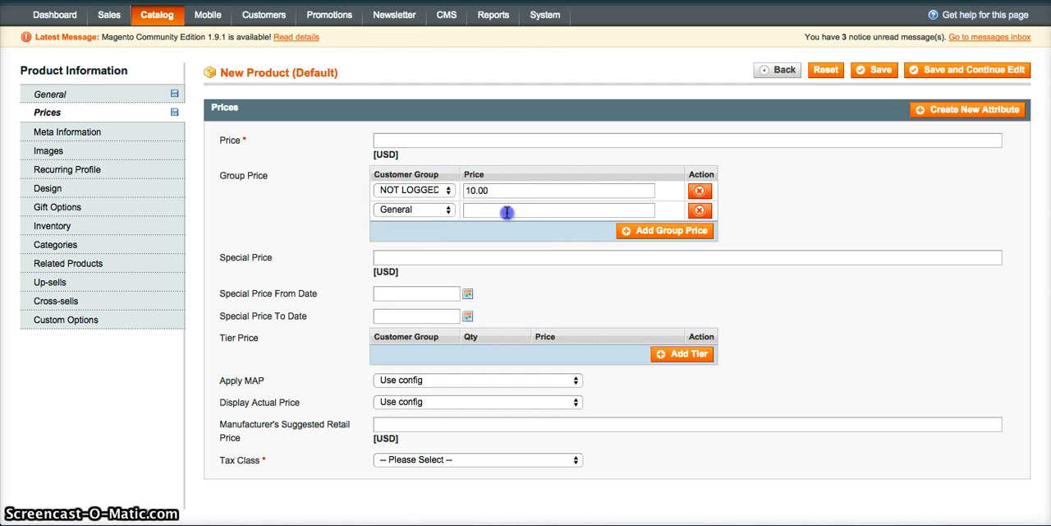
pyautogui.write('9')
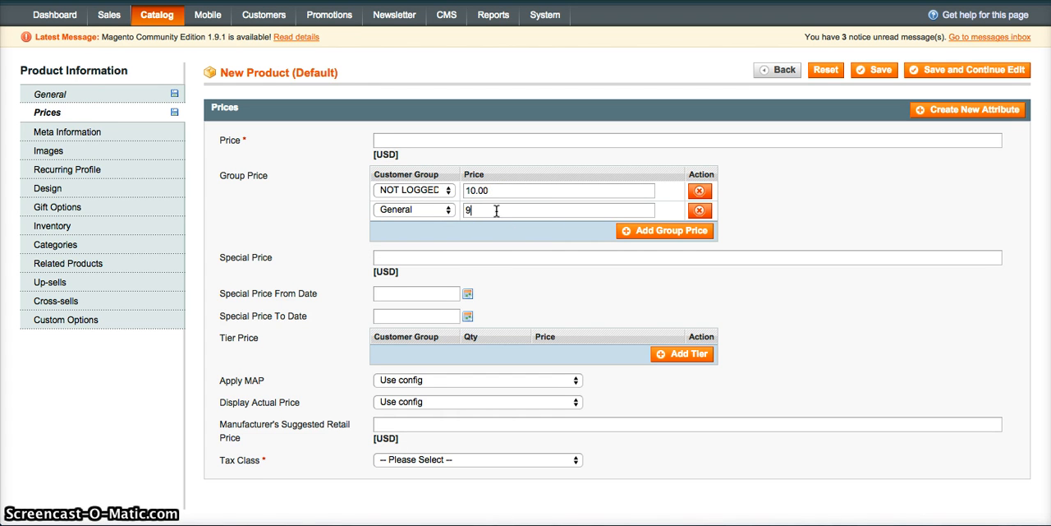
pyautogui.click(664, 230)
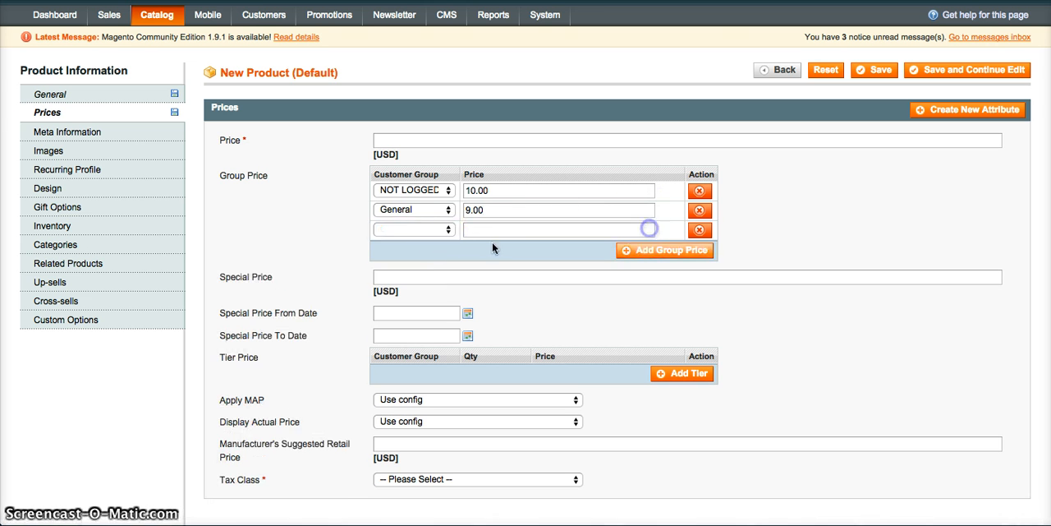
pyautogui.click(414, 228)
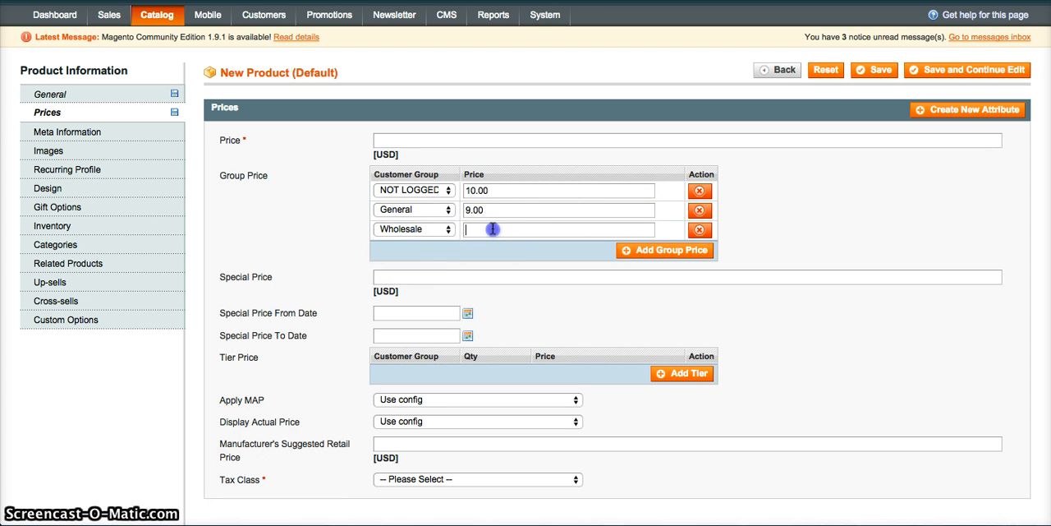
pyautogui.write('8.00')
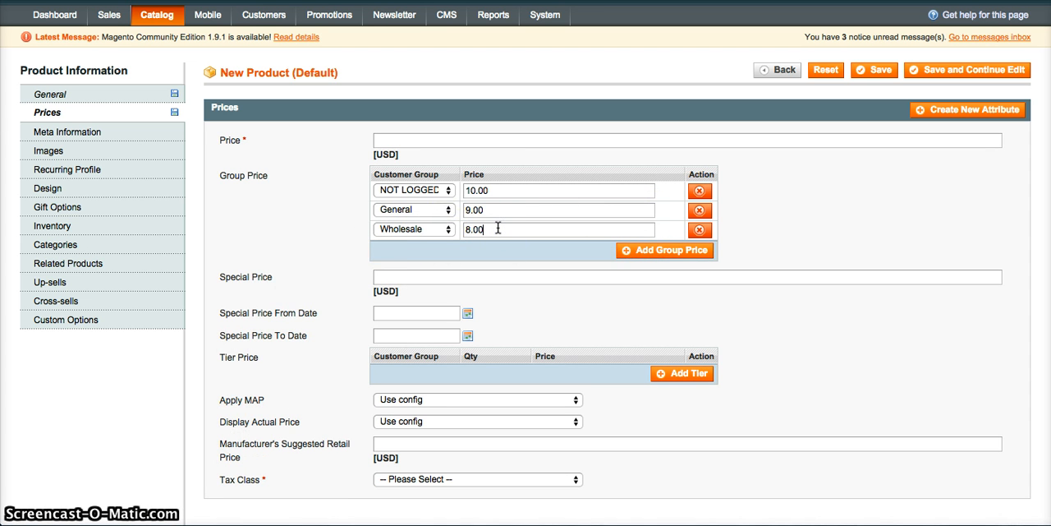
pyautogui.moveTo(502, 246)
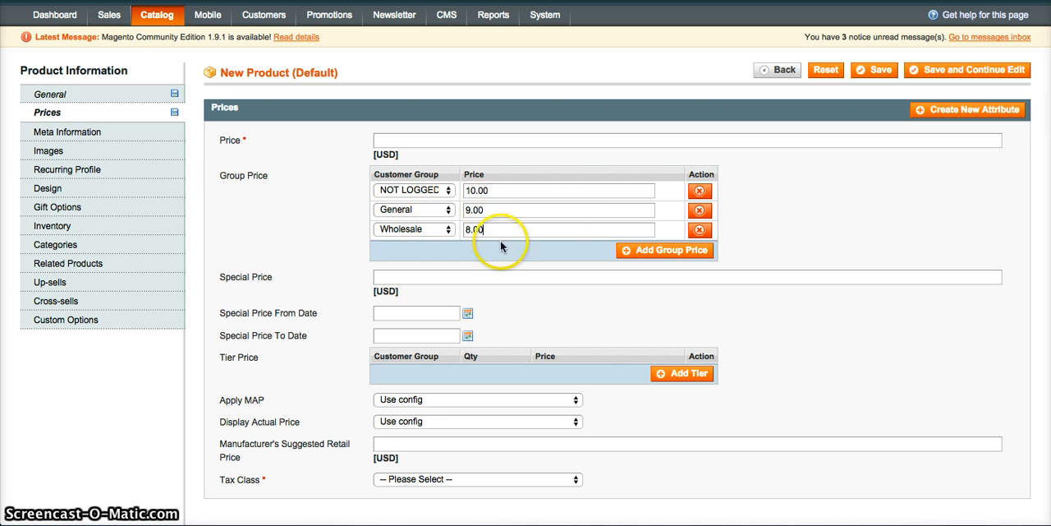
pyautogui.moveTo(435, 209)
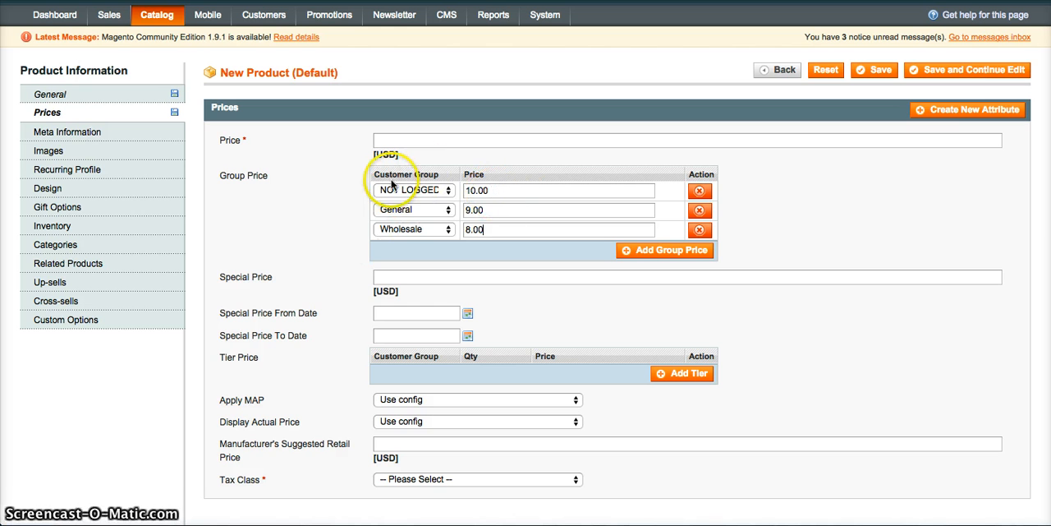
pyautogui.moveTo(305, 257)
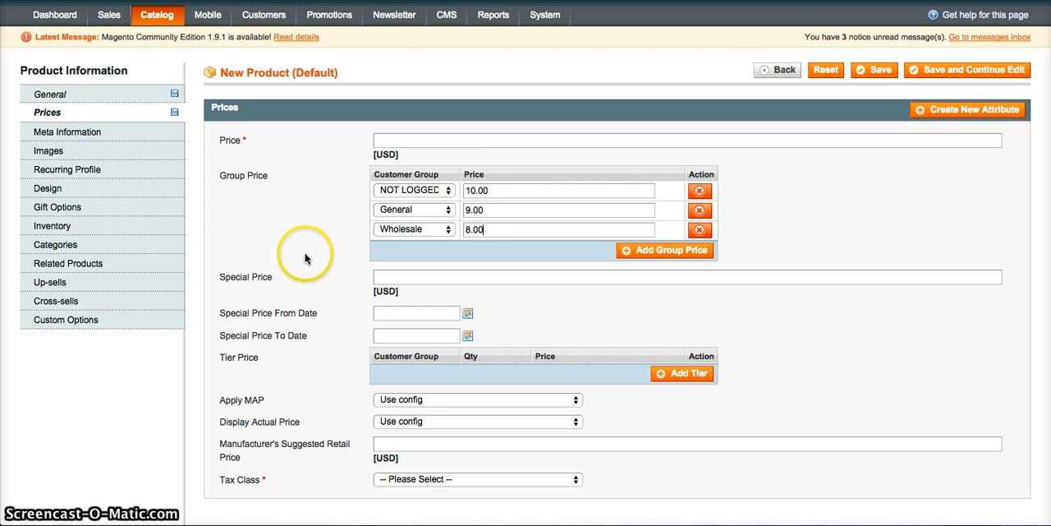
pyautogui.moveTo(335, 239)
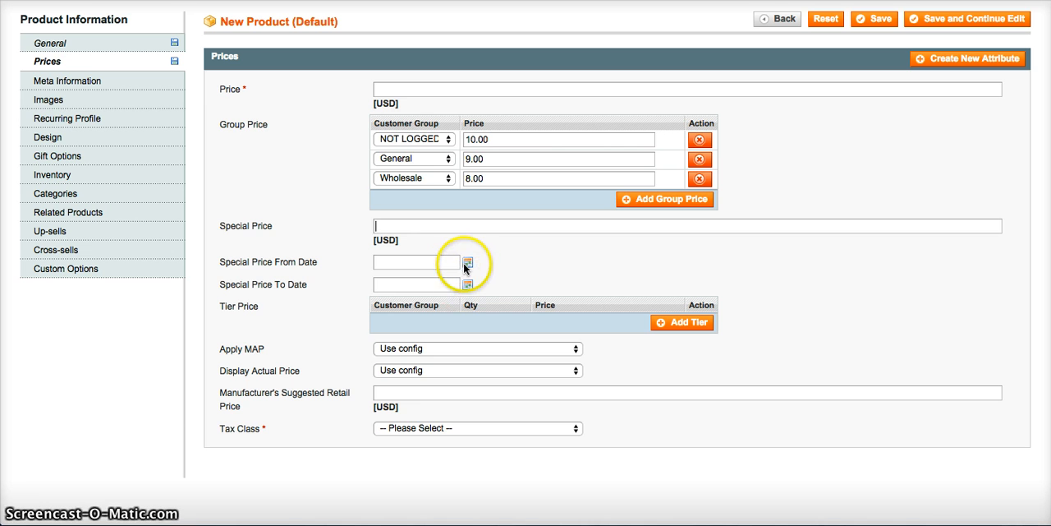
pyautogui.moveTo(346, 260)
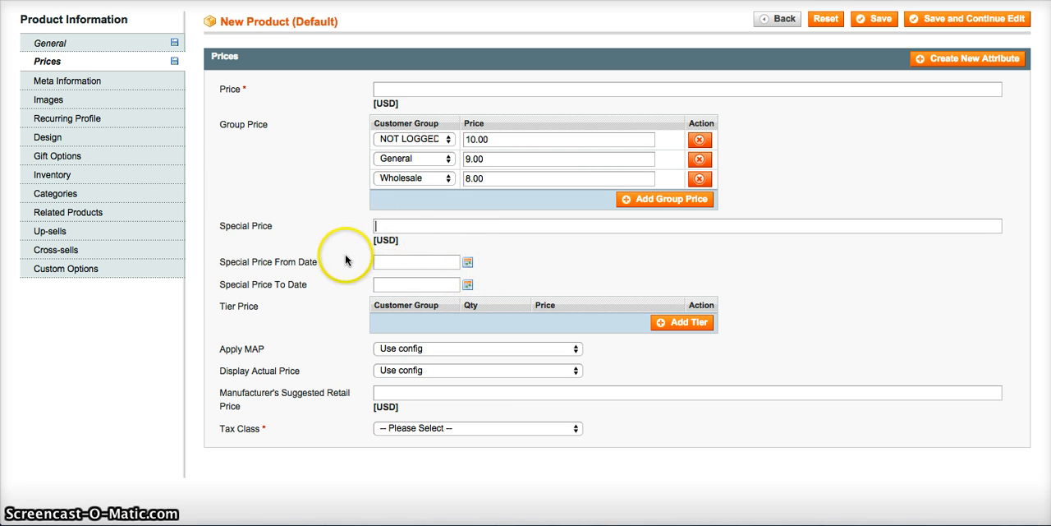
pyautogui.moveTo(376, 234)
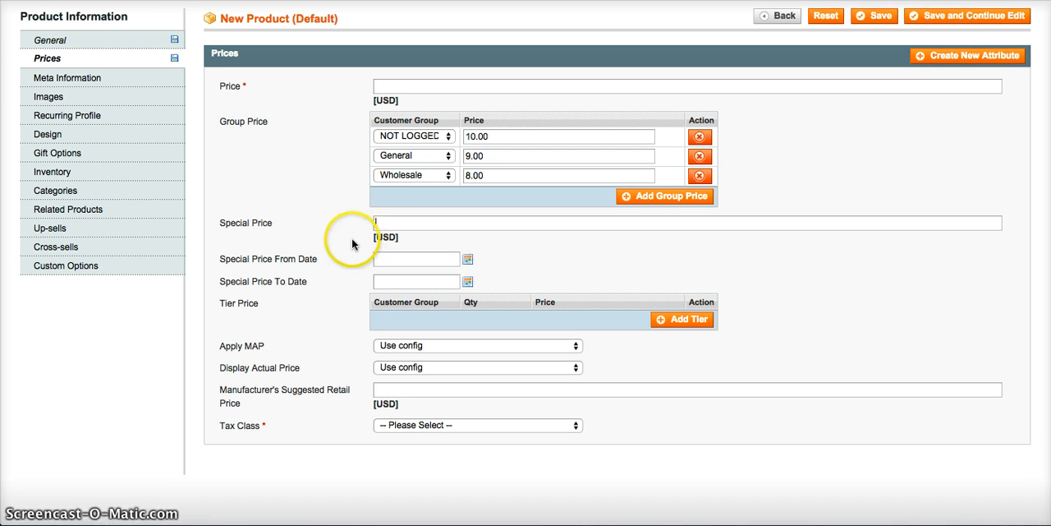
# - Add a blank ALL GROUPS tier price row under Tier Price
pyautogui.click(682, 319)
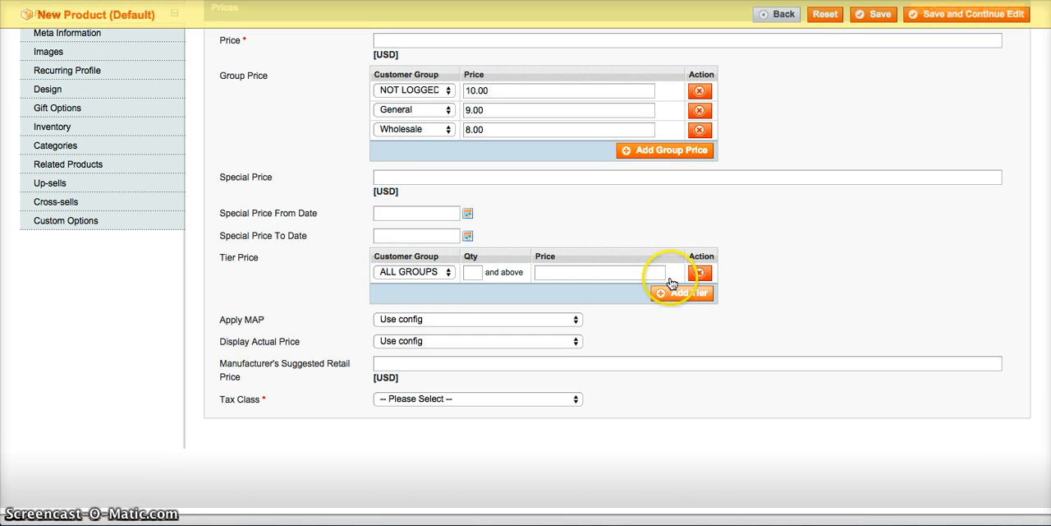
# - Fill the ALL GROUPS tier row with quantity 5 and price 8.00
pyautogui.click(413, 271)
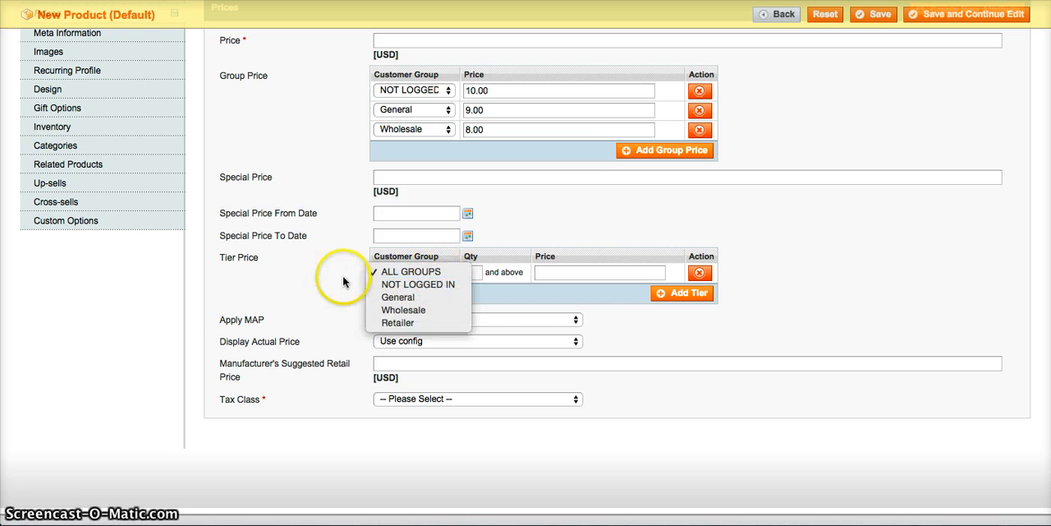
pyautogui.moveTo(419, 283)
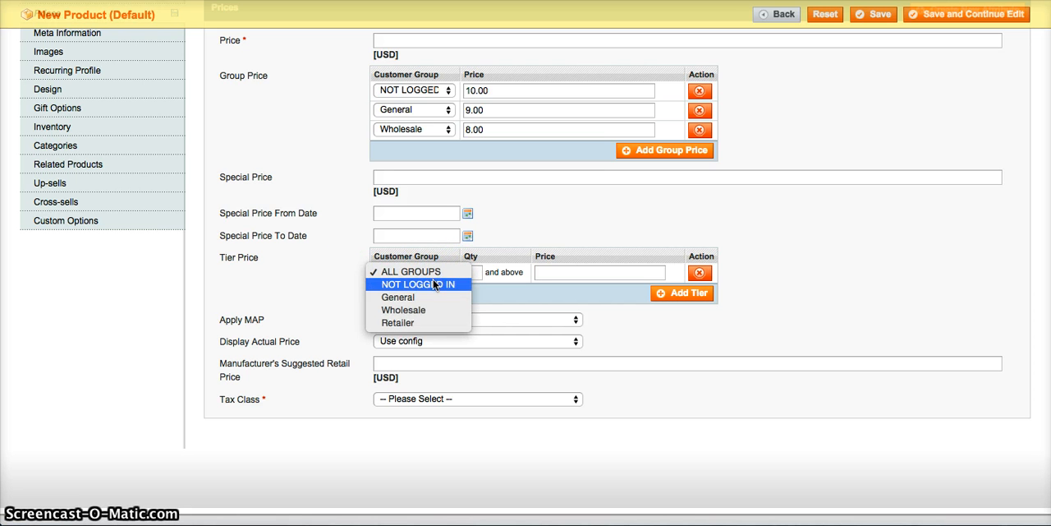
pyautogui.click(417, 271)
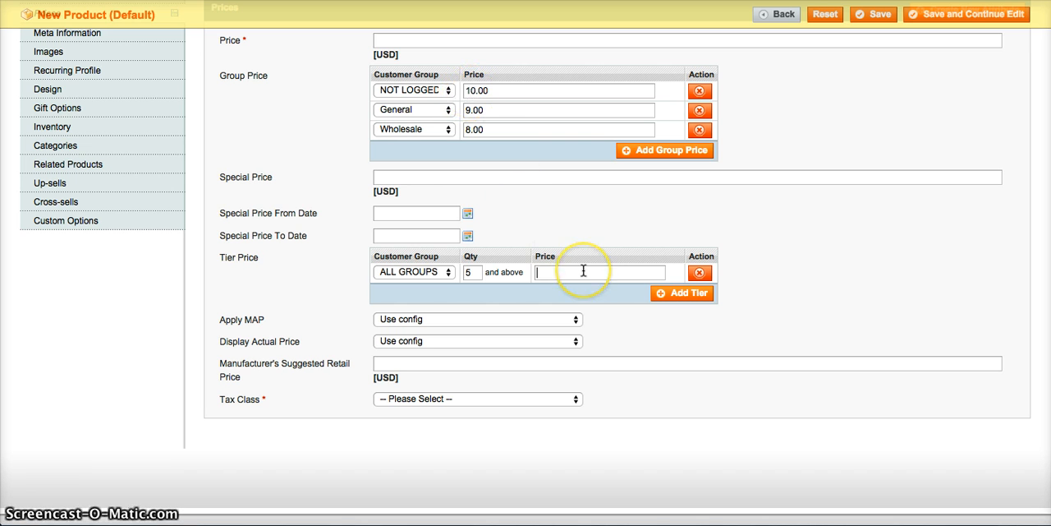
pyautogui.write('8.00')
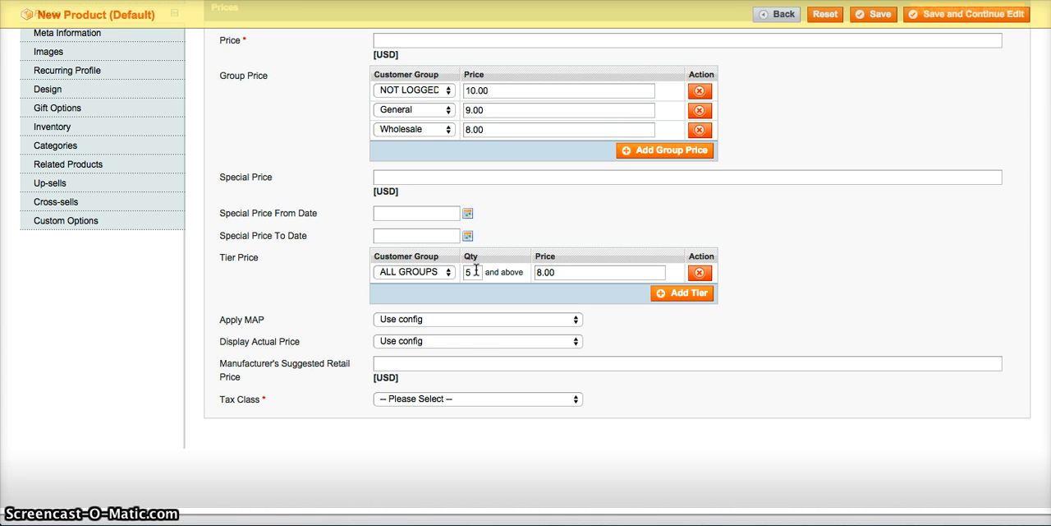
pyautogui.click(600, 272)
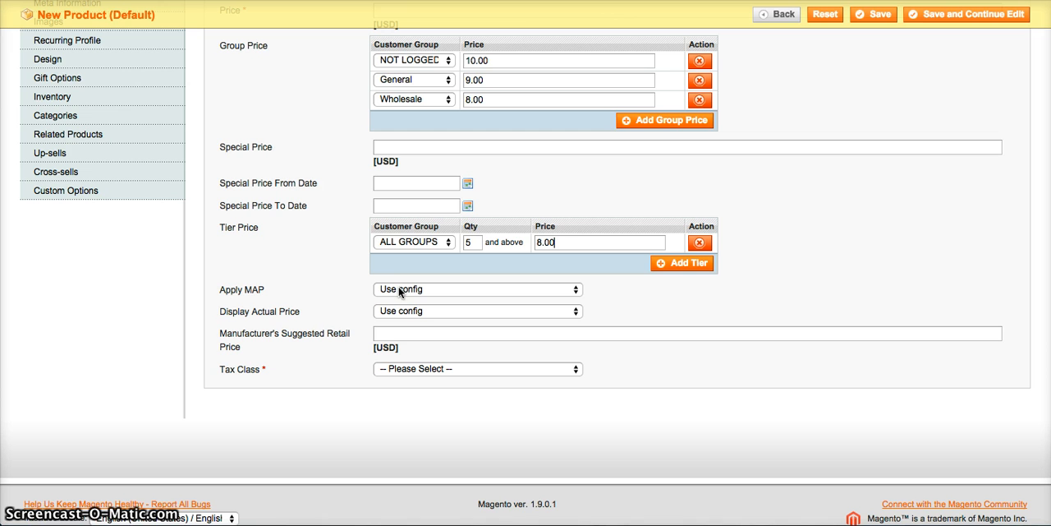
pyautogui.moveTo(369, 290)
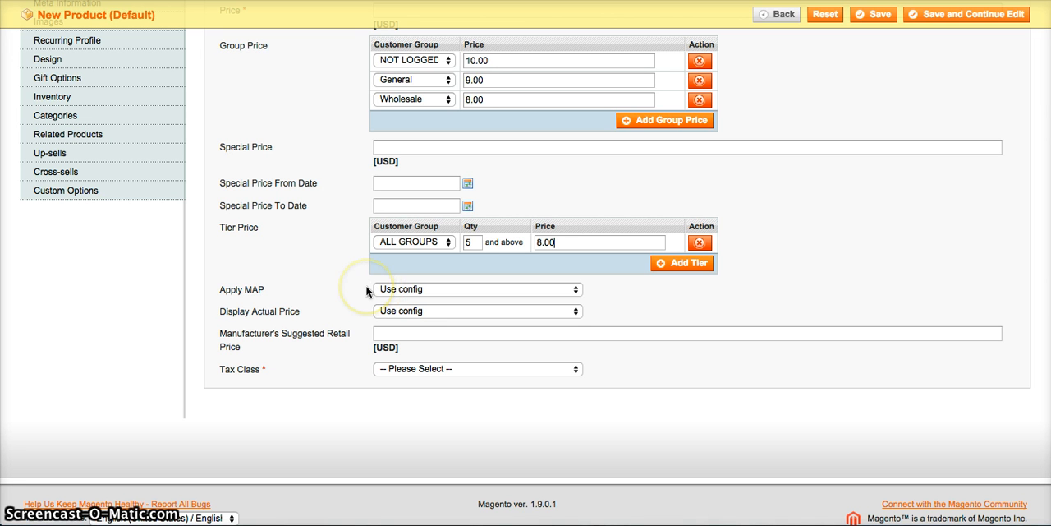
pyautogui.moveTo(405, 248)
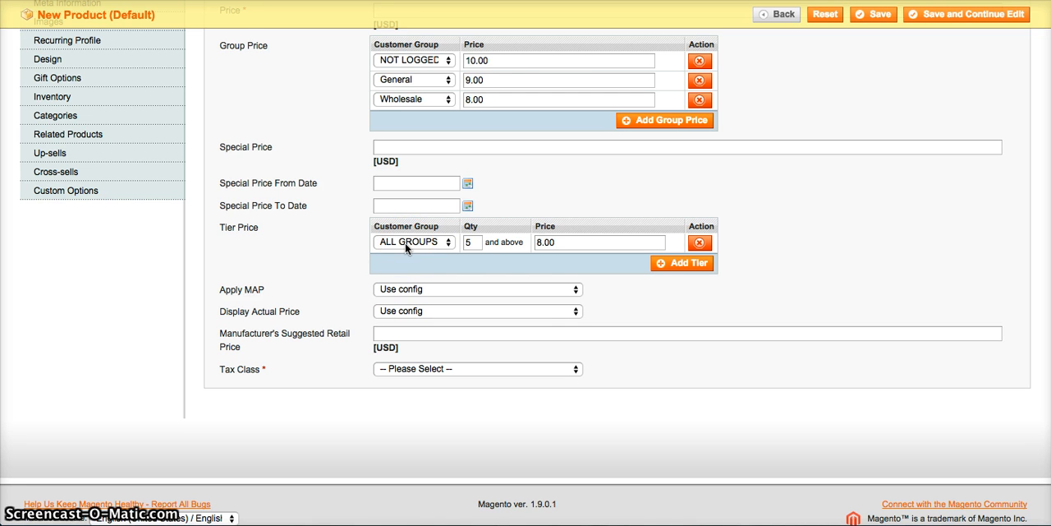
pyautogui.scroll(3)
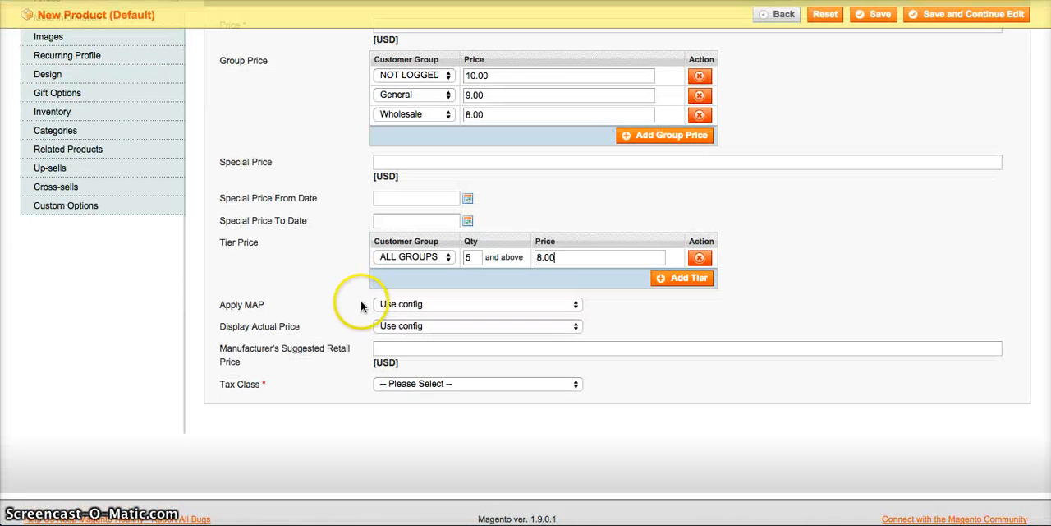
pyautogui.scroll(3)
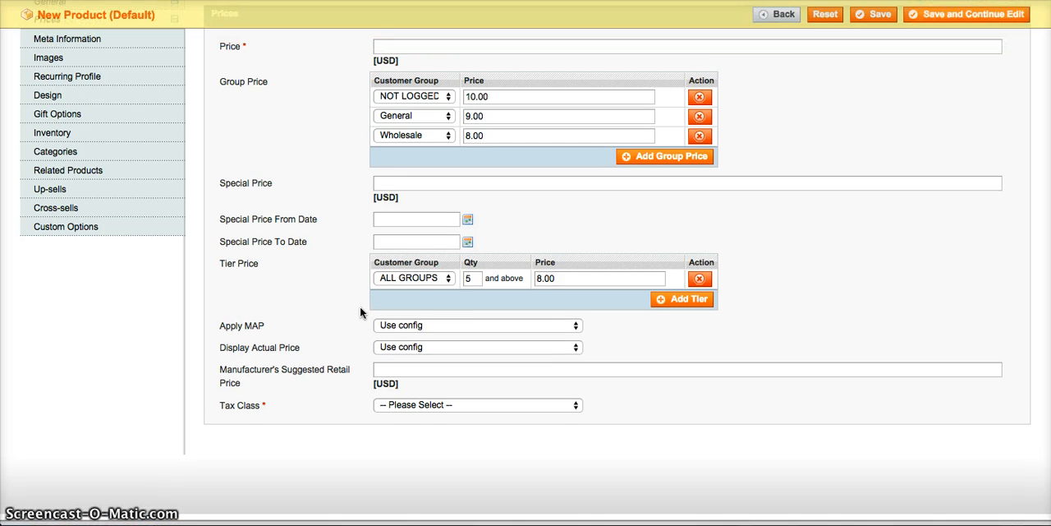